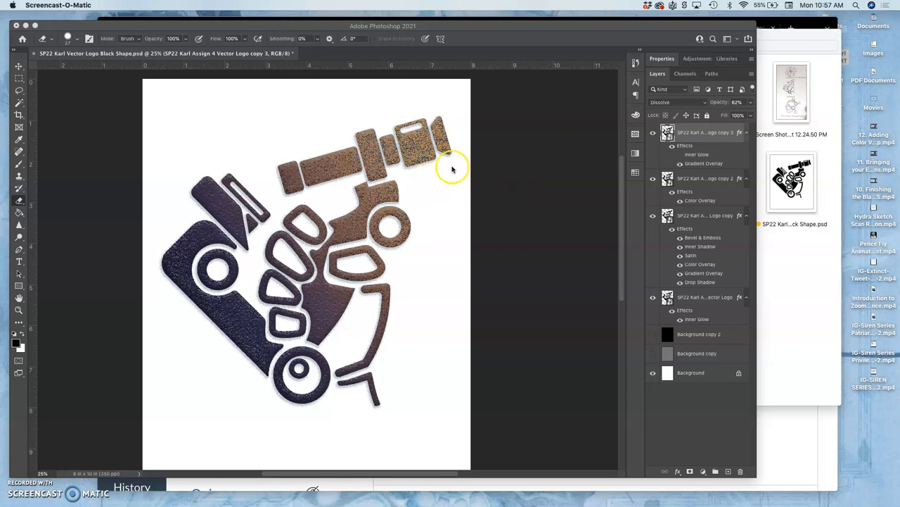
mouse_move(588, 144)
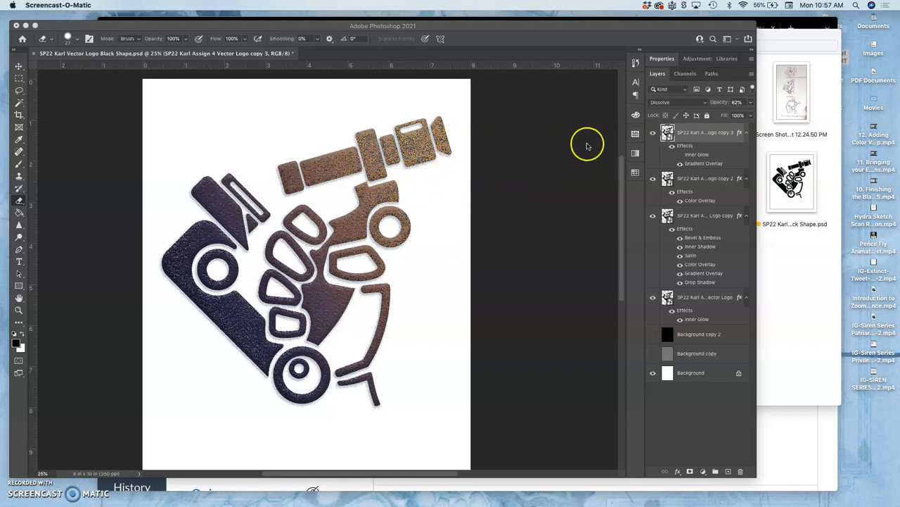
- Lasso-outline the leftmost block of the brown bar for a black fill on Layer 1
click(653, 133)
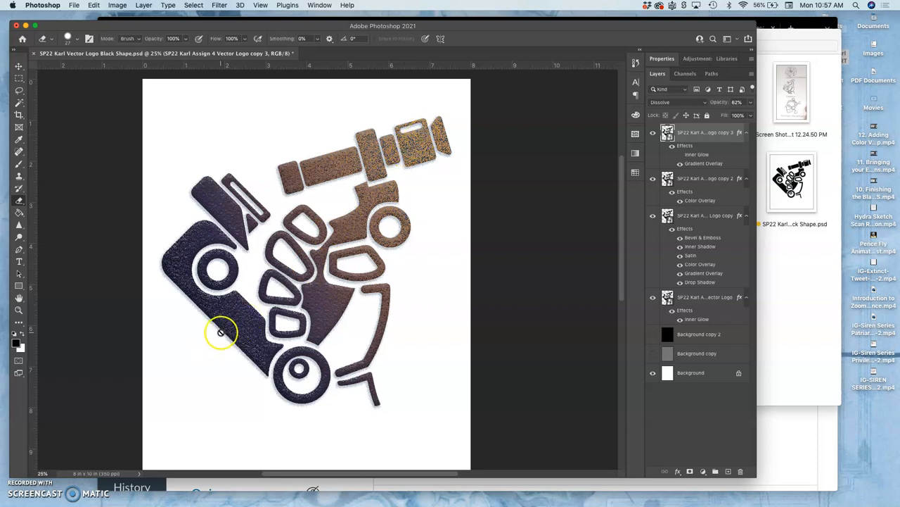
mouse_move(668, 101)
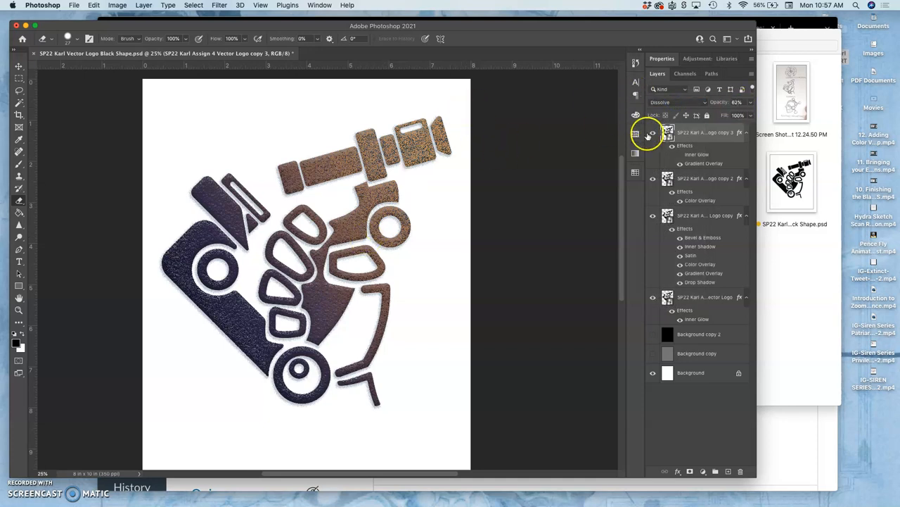
click(653, 135)
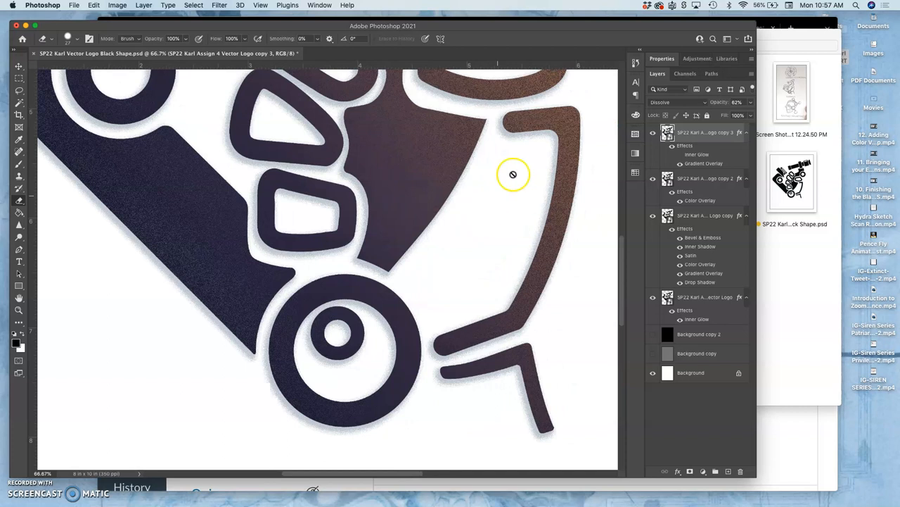
mouse_move(501, 244)
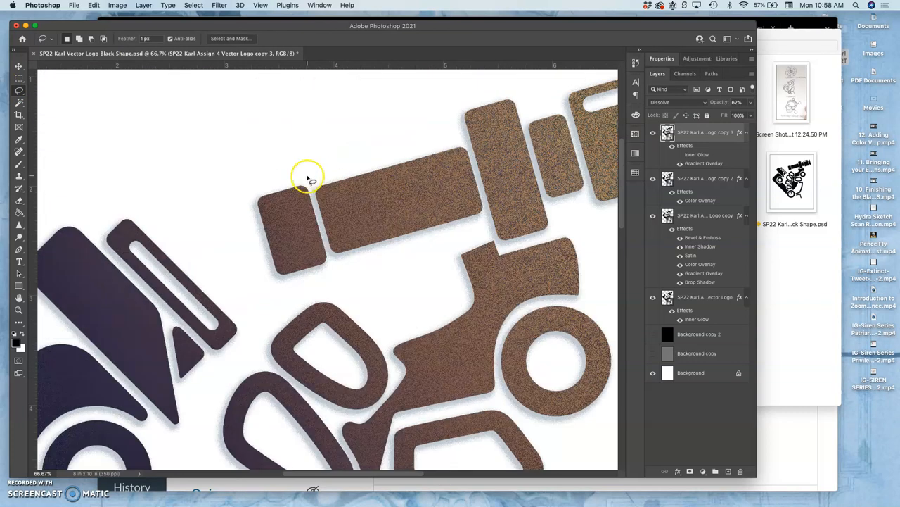
drag(307, 175, 287, 283)
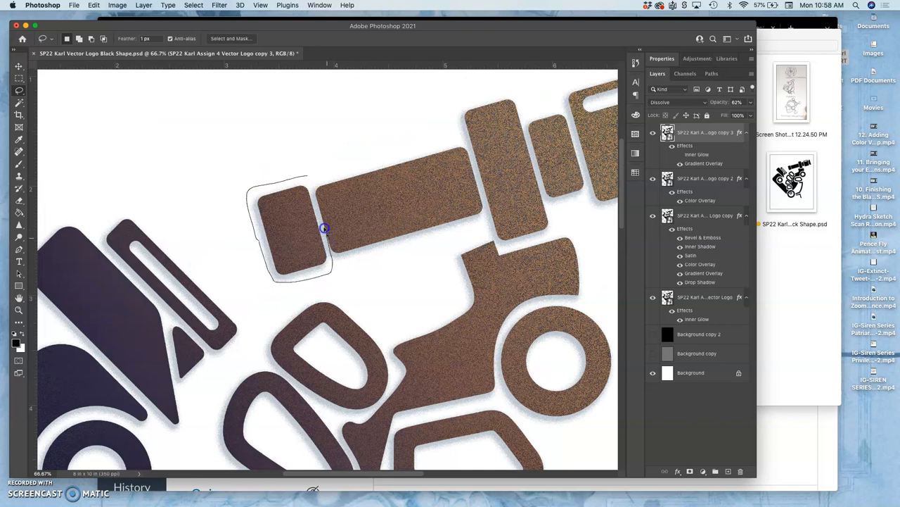
mouse_move(308, 174)
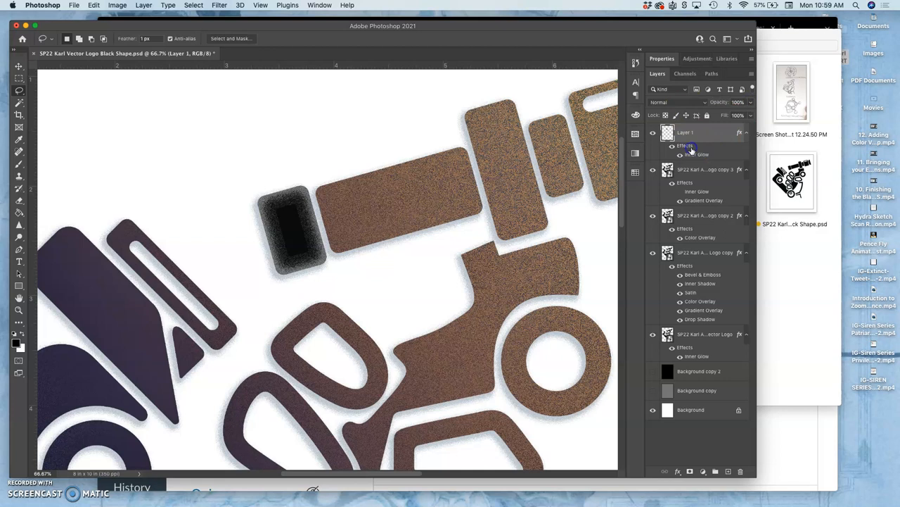
- Enable a Color Overlay on Layer 1 and settle on a light yellow after trying several shades
double_click(698, 154)
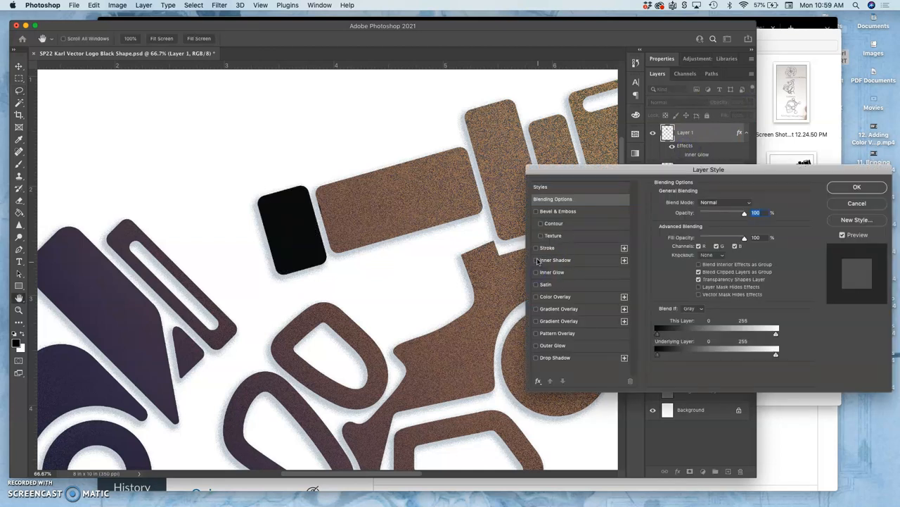
click(537, 295)
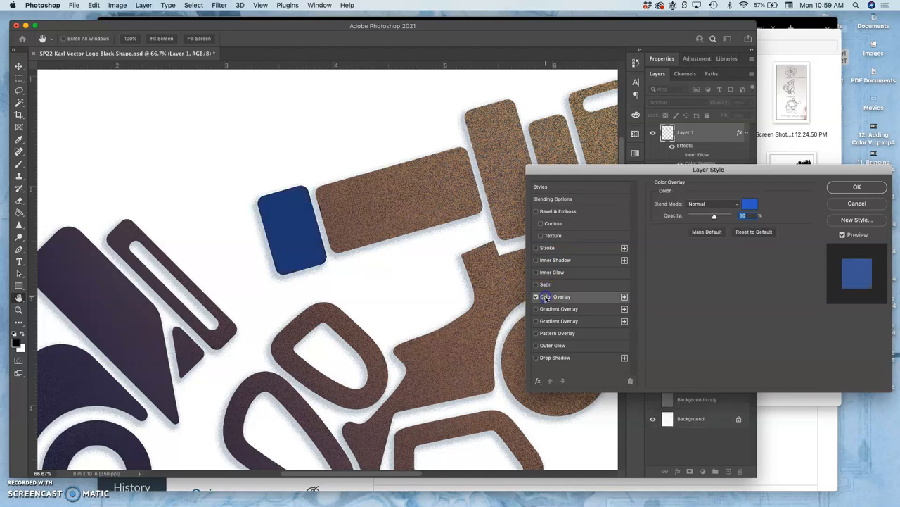
click(750, 203)
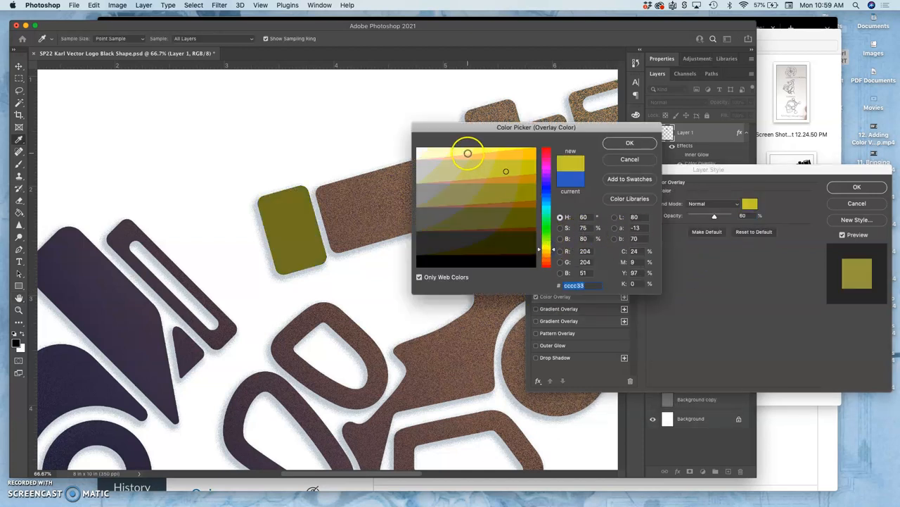
click(503, 173)
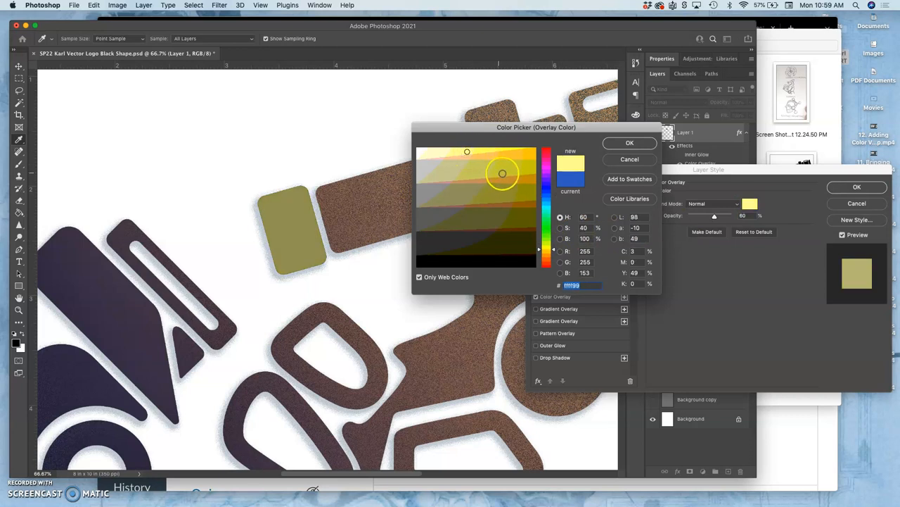
click(502, 167)
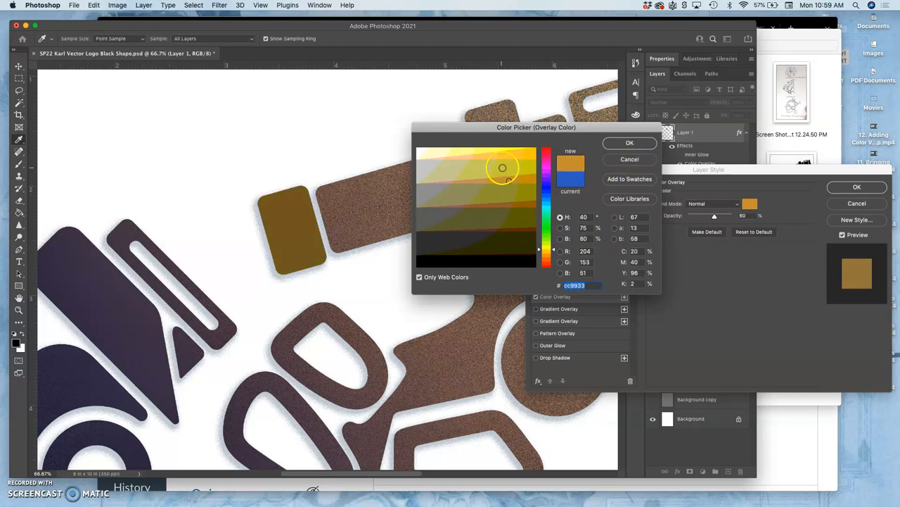
click(429, 152)
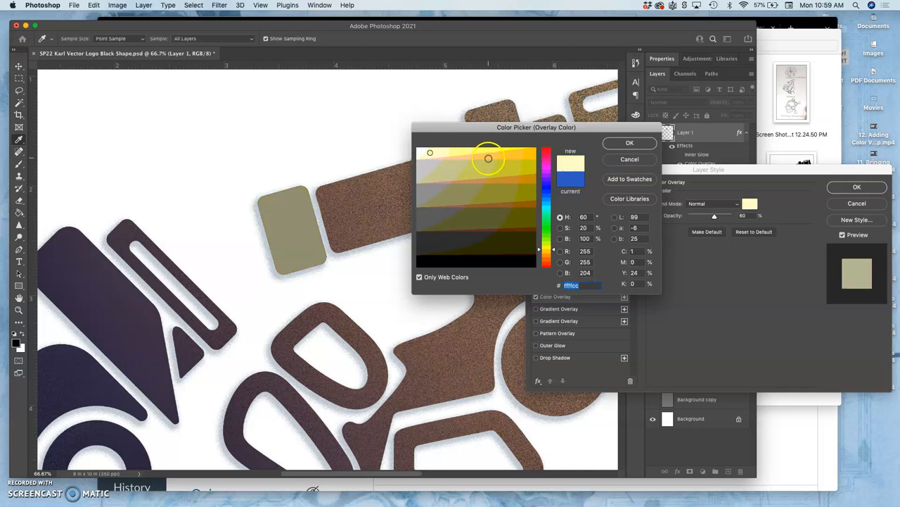
click(481, 153)
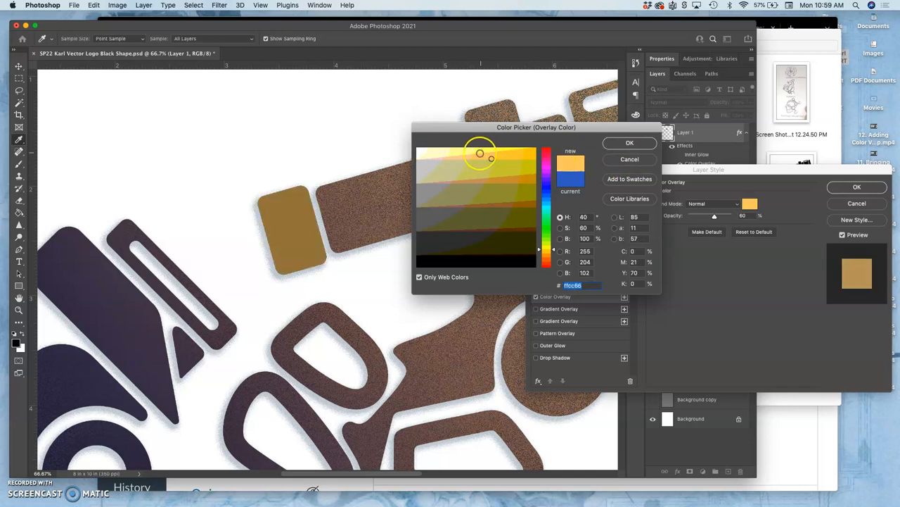
click(472, 151)
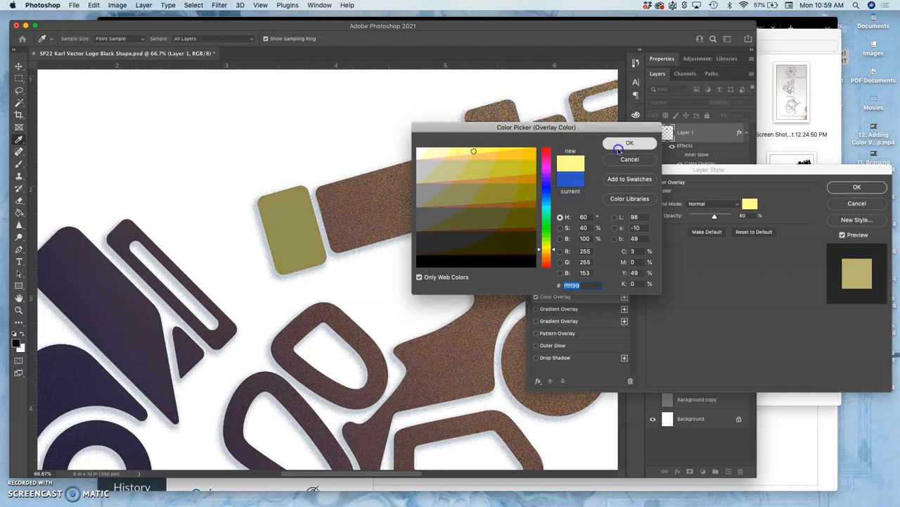
click(631, 143)
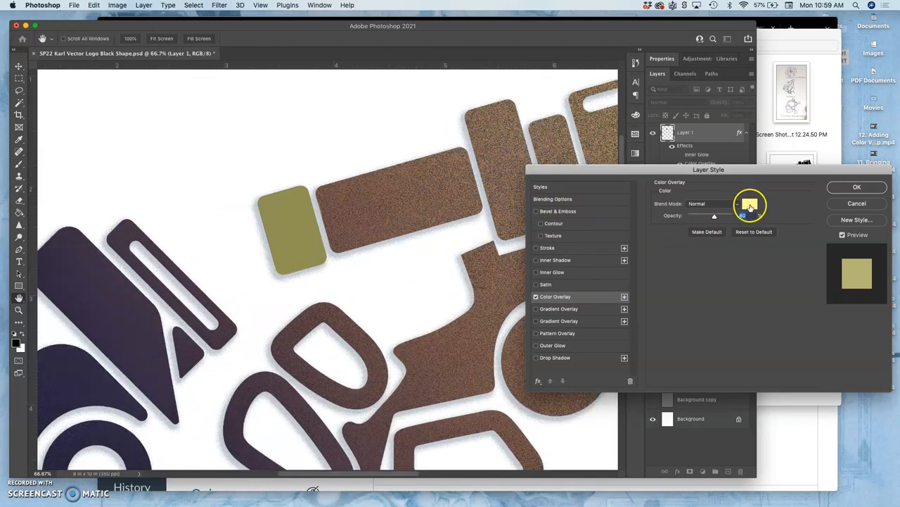
- Adjust the overlay opacity up then slightly down to soften the yellow
drag(715, 215, 732, 215)
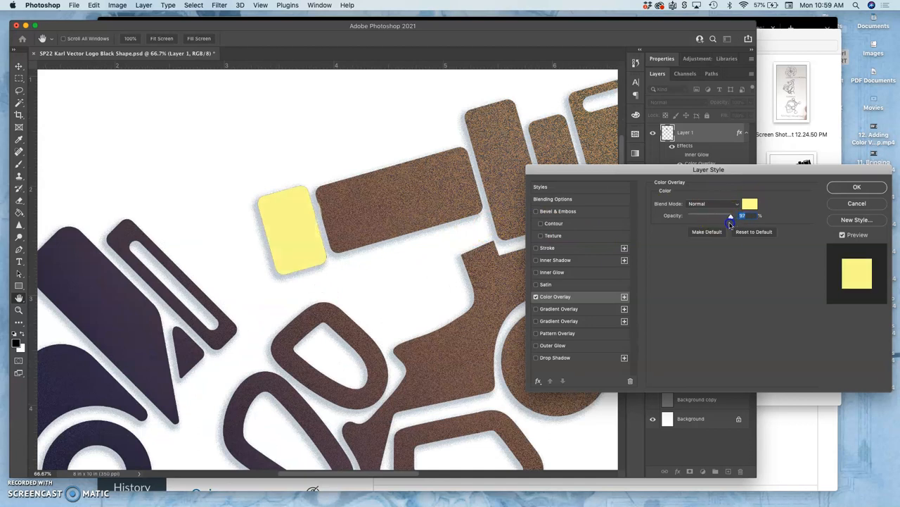
drag(731, 215, 728, 216)
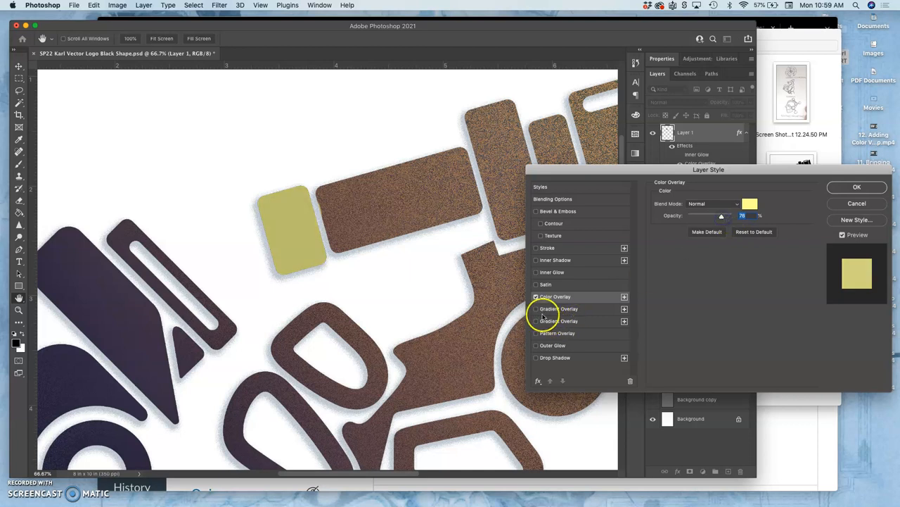
- Add a Gradient Overlay, browse the presets, and revisit the colour overlay chooser
click(559, 308)
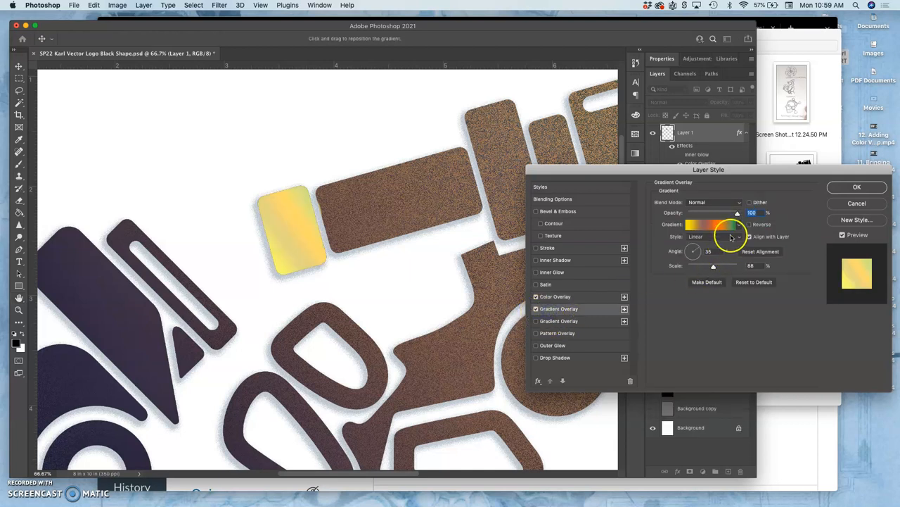
click(738, 224)
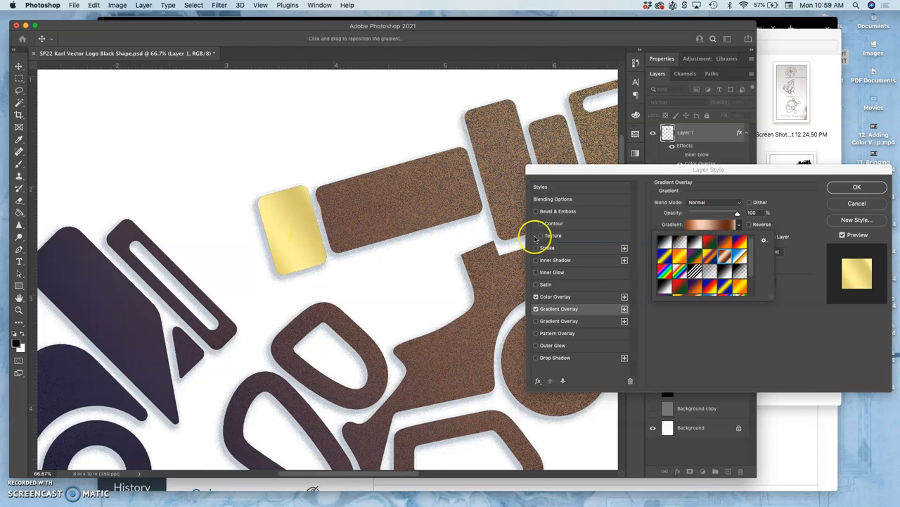
click(555, 296)
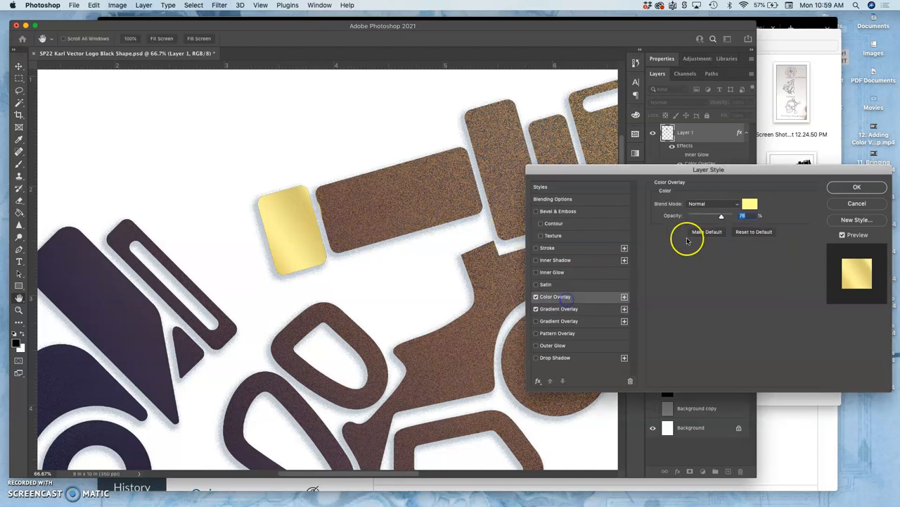
click(750, 202)
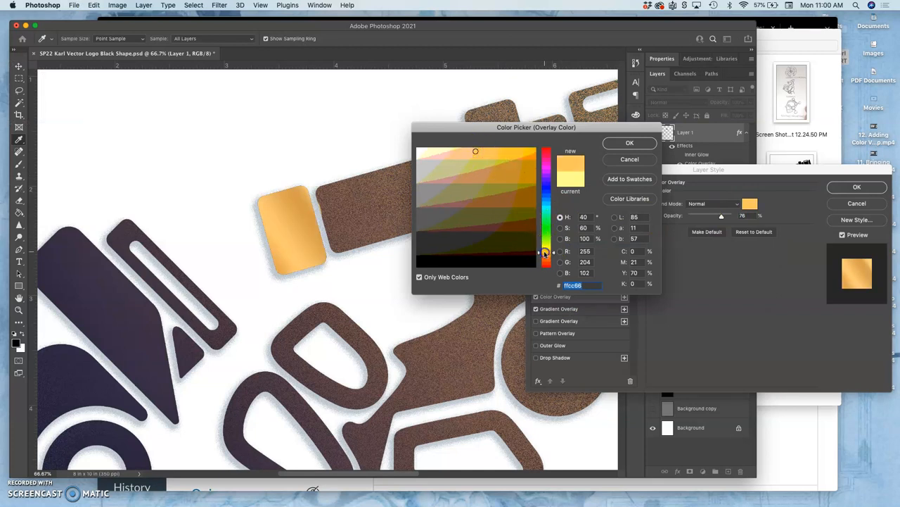
mouse_move(646, 127)
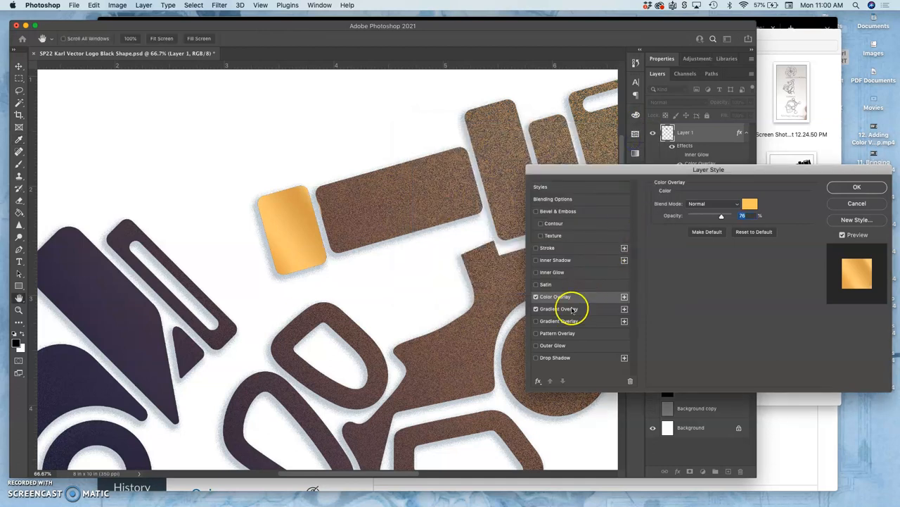
click(560, 308)
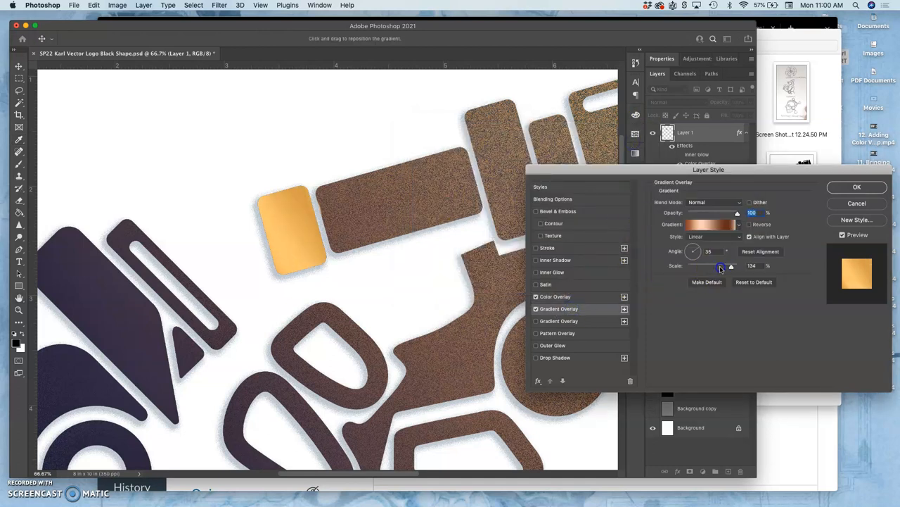
- Tune the gradient's scale and angle and reposition it across the logo shapes
drag(720, 264, 701, 265)
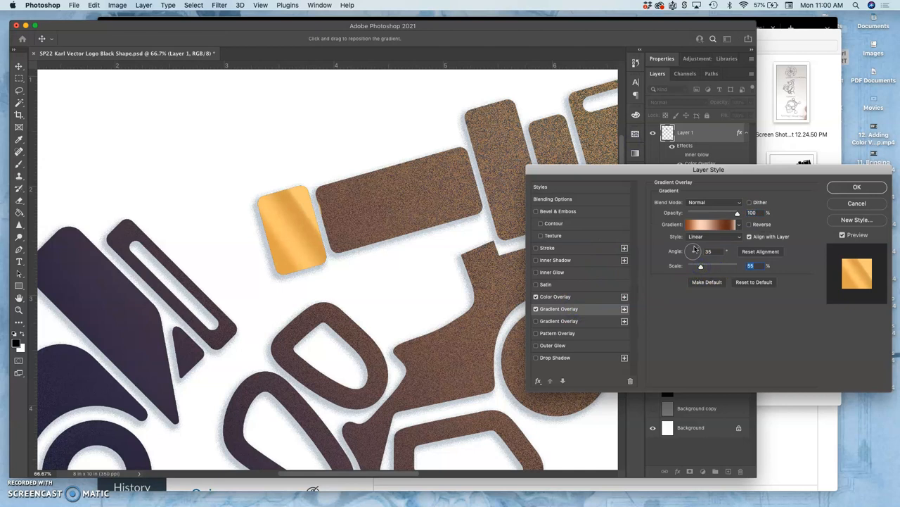
drag(695, 250, 688, 250)
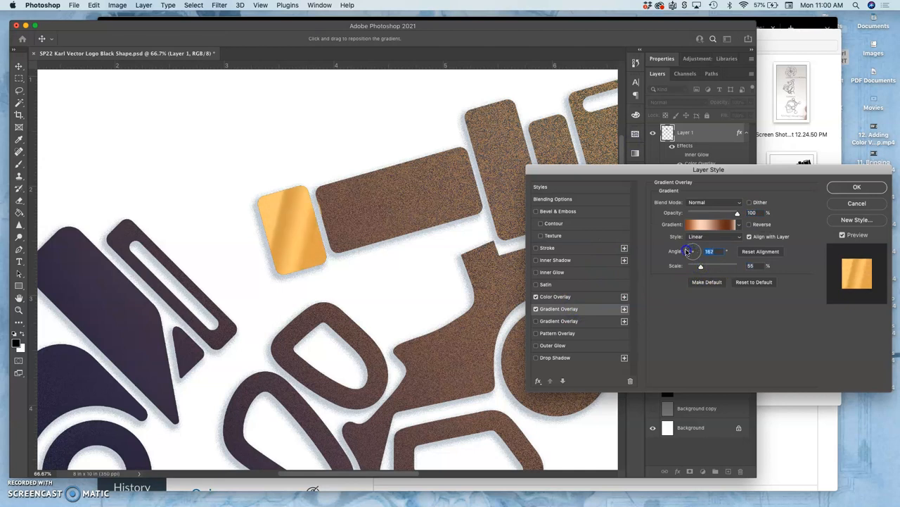
drag(689, 250, 686, 256)
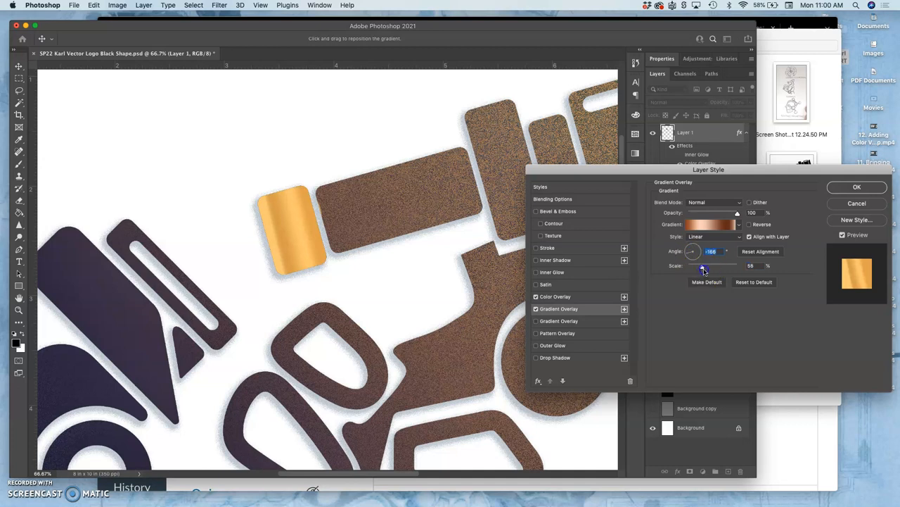
drag(703, 265, 691, 265)
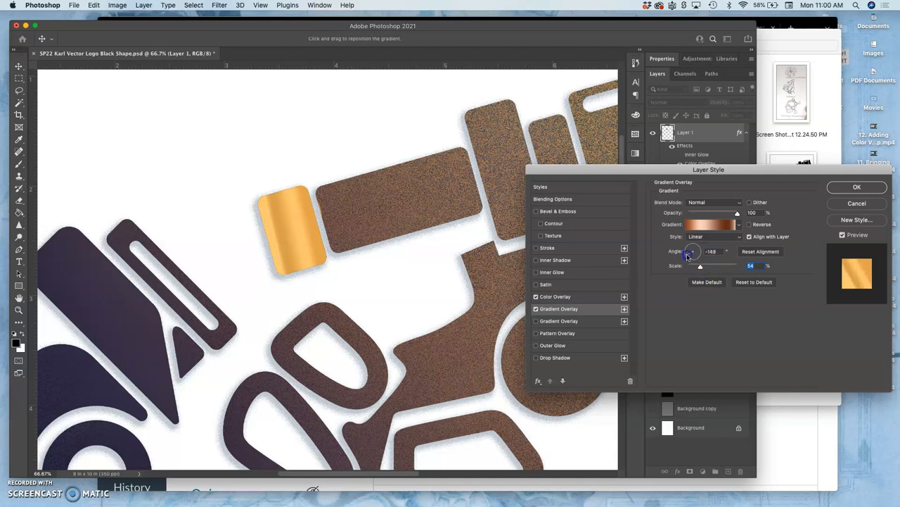
drag(689, 251, 692, 255)
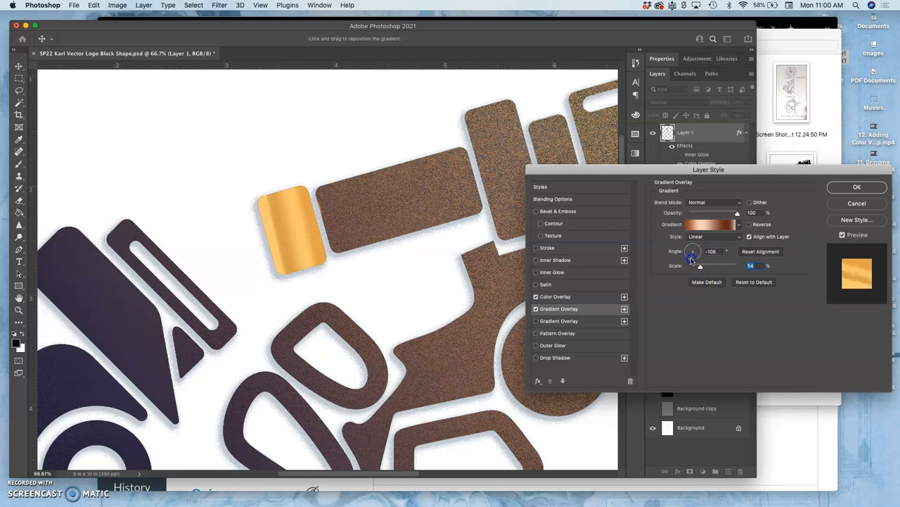
drag(694, 251, 692, 252)
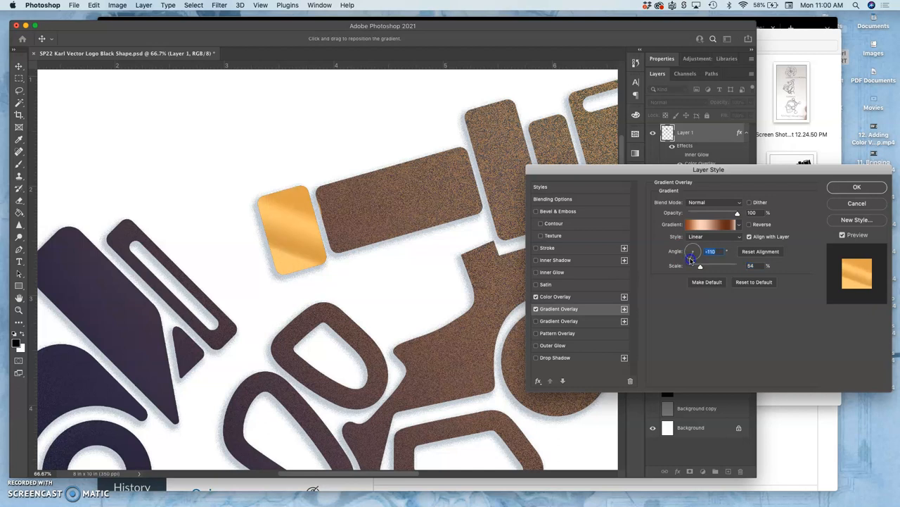
drag(692, 255, 696, 259)
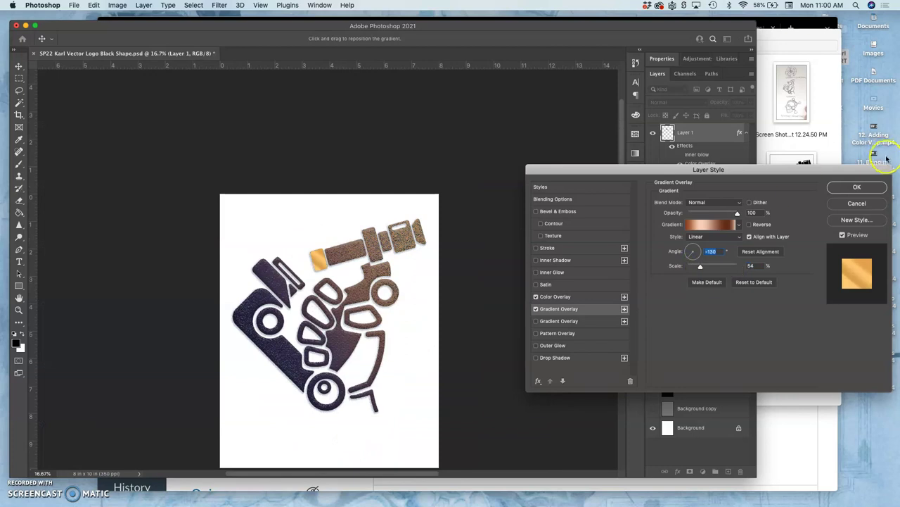
- Apply the gradient overlay style and hide the white Background layer for transparency
click(857, 185)
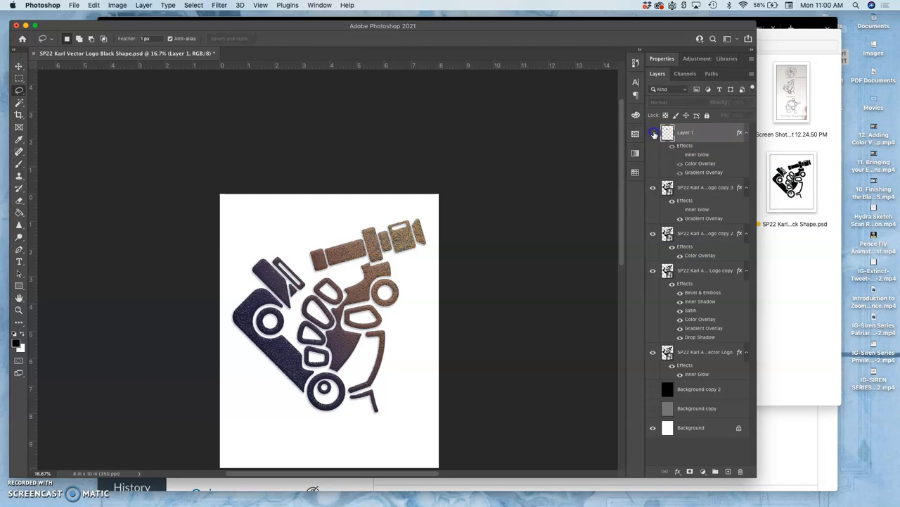
click(653, 132)
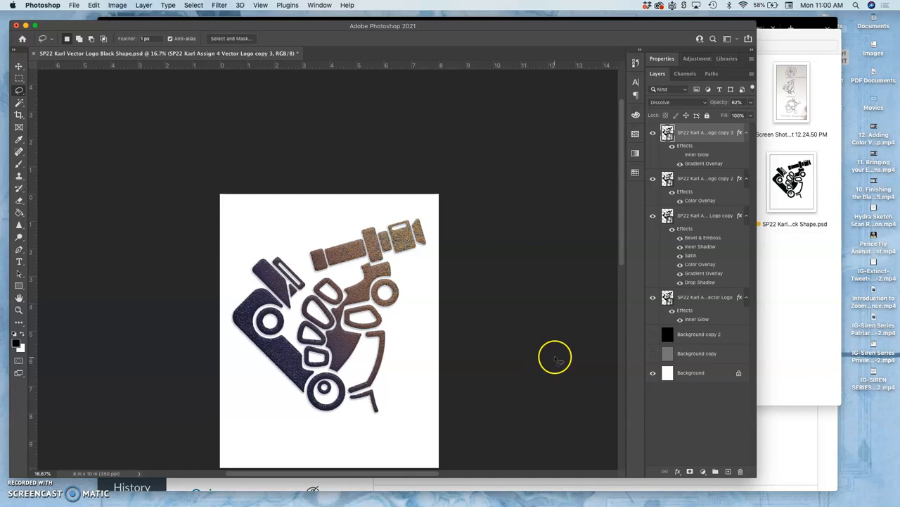
mouse_move(647, 370)
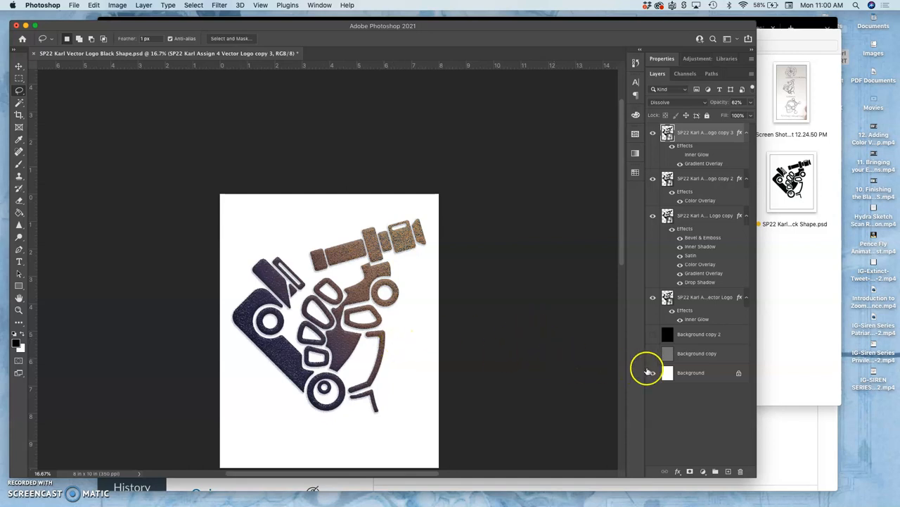
click(653, 372)
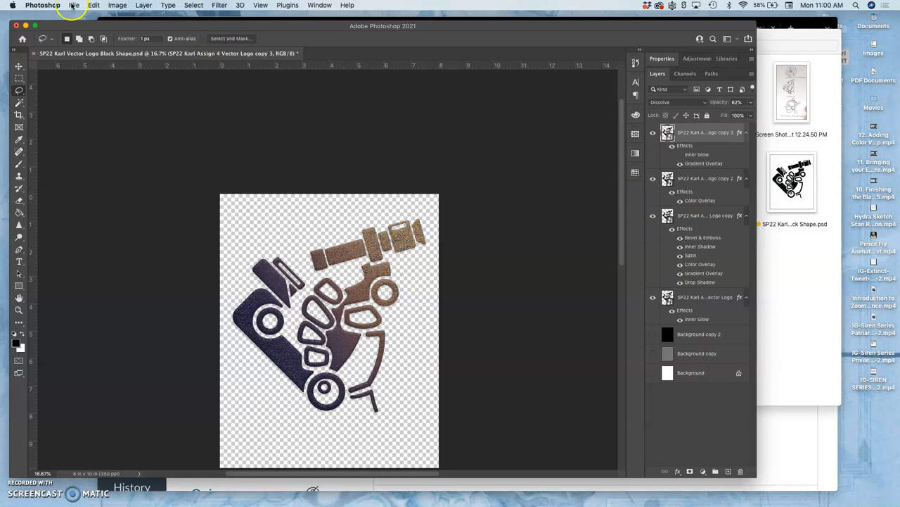
- Save a Copy as PNG into the Assignment #4 Vector Logo folder, accepting the PNG options
click(68, 6)
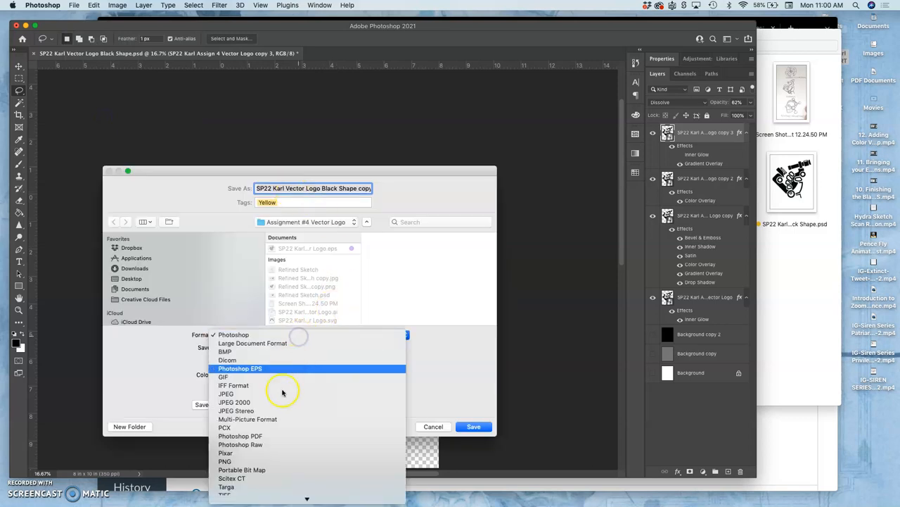
click(232, 460)
text(Color)
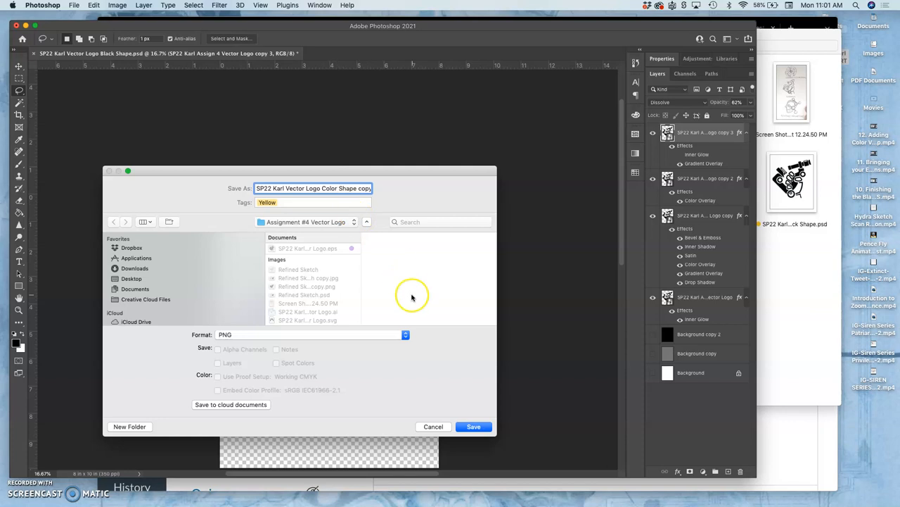
click(472, 426)
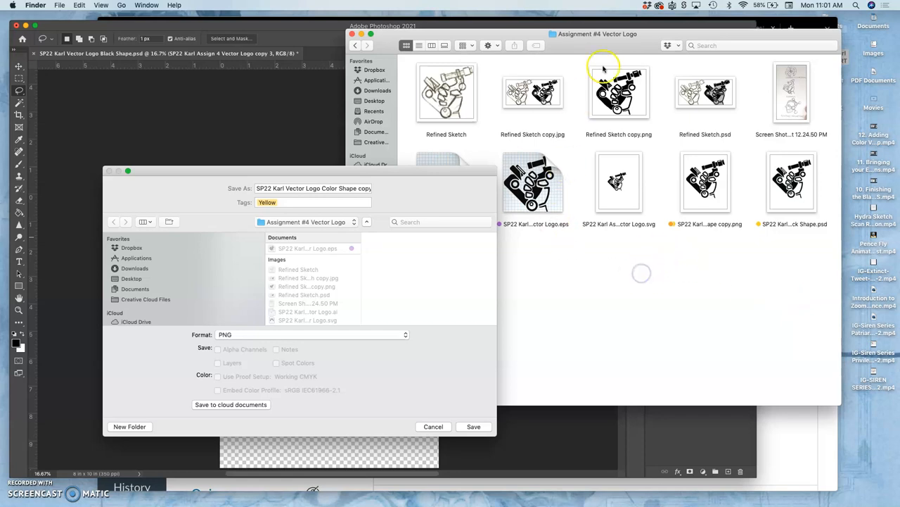
click(473, 426)
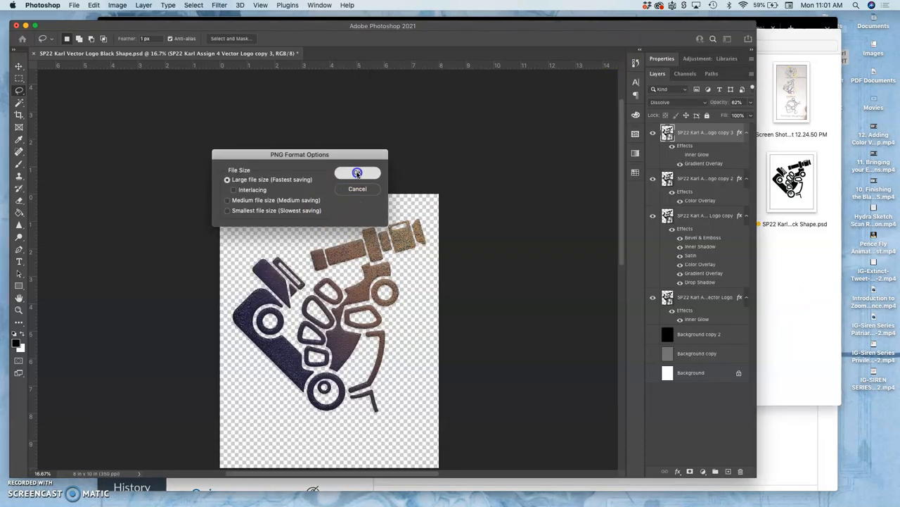
click(357, 171)
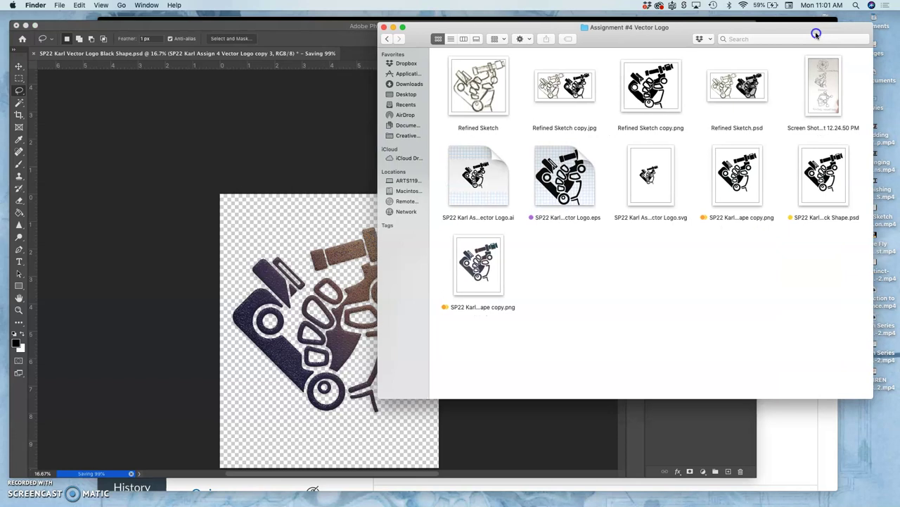
click(481, 264)
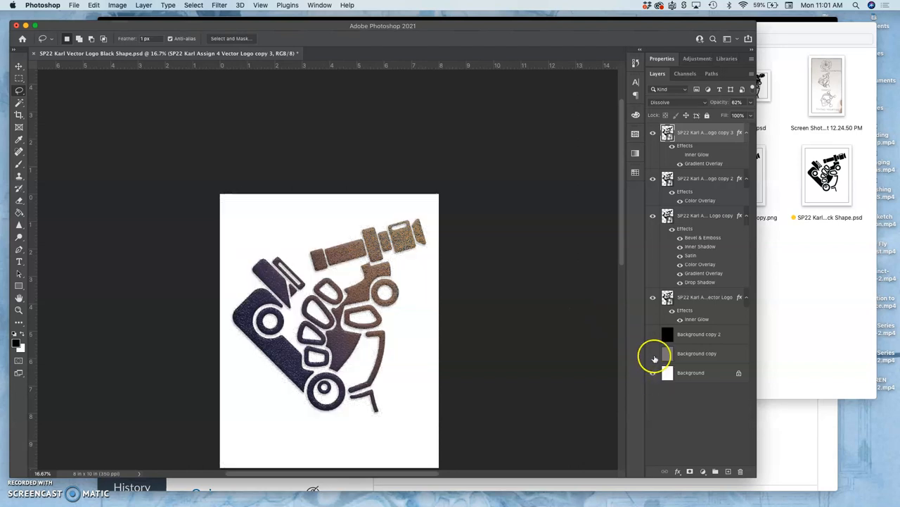
- Toggle layer visibility so only the plain black logo shows, hiding coloured layers and all backgrounds
click(653, 335)
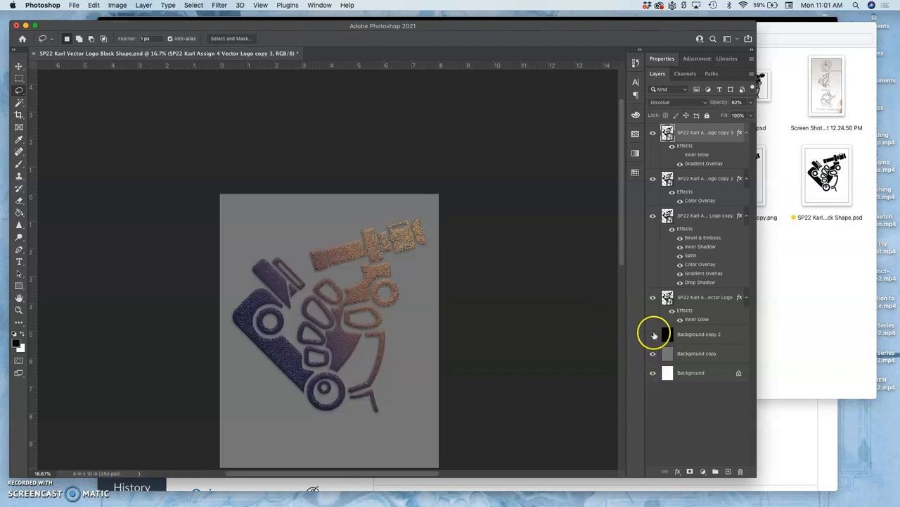
click(653, 335)
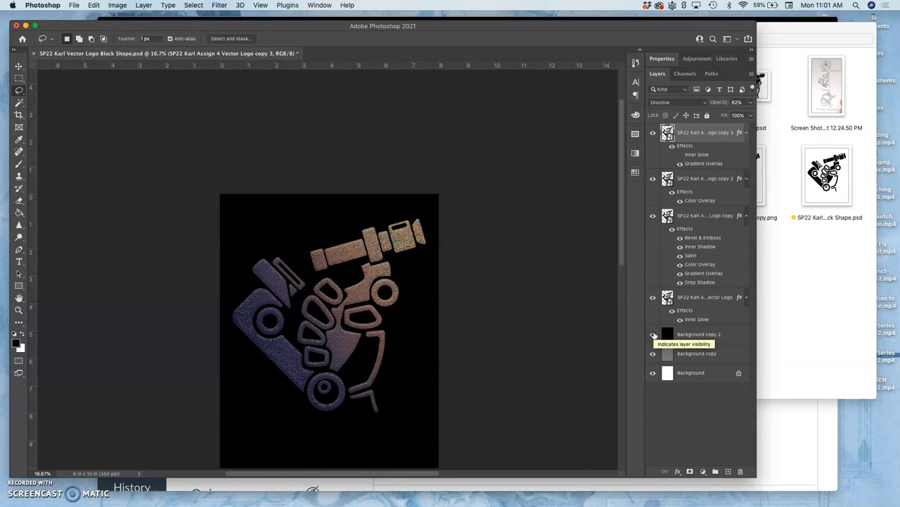
click(653, 335)
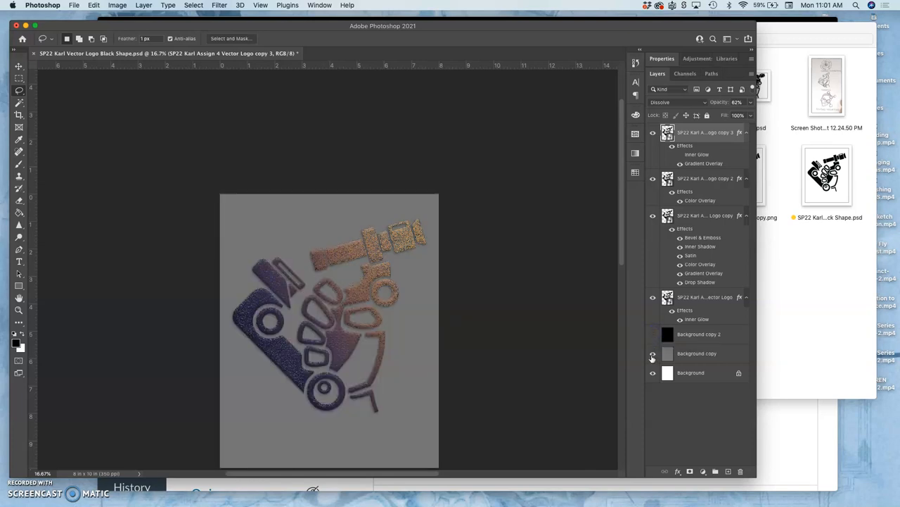
click(653, 371)
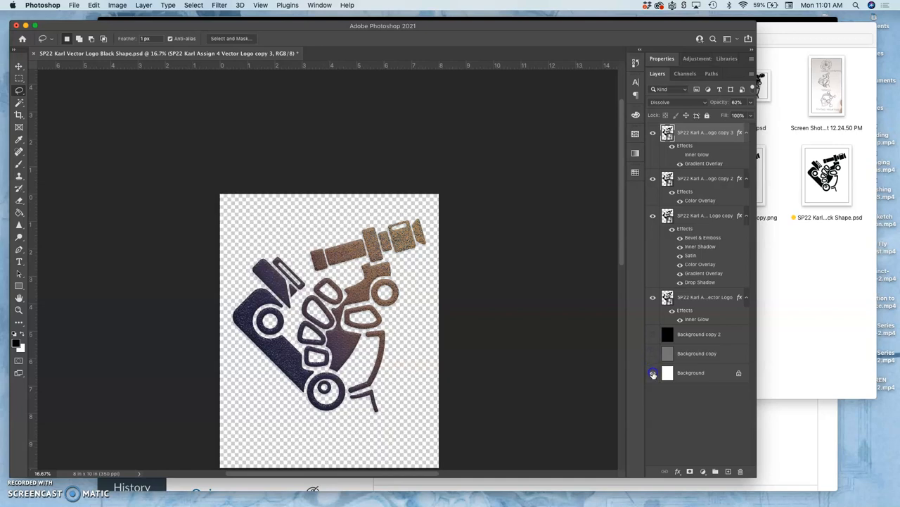
click(652, 371)
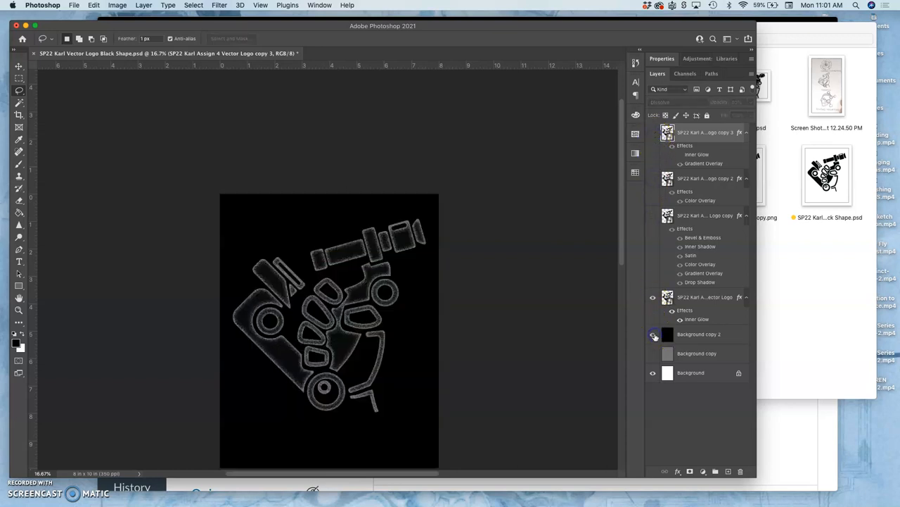
click(652, 335)
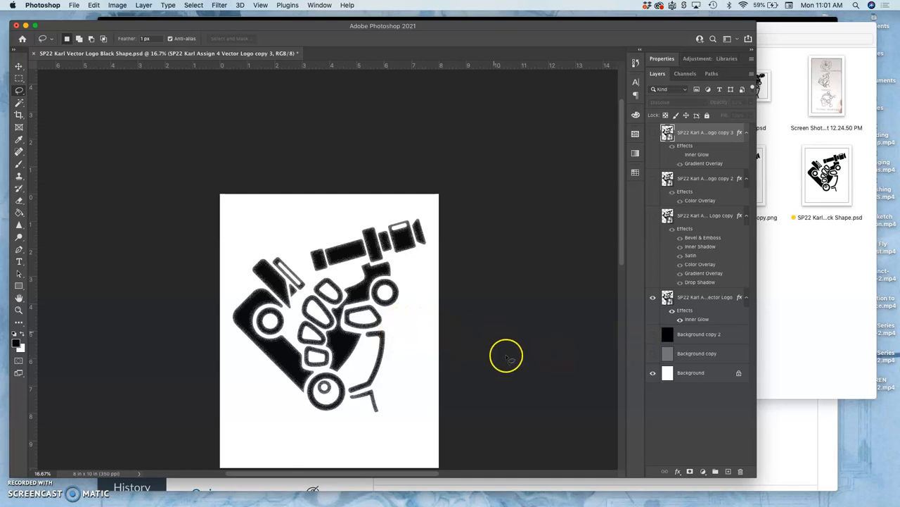
click(653, 334)
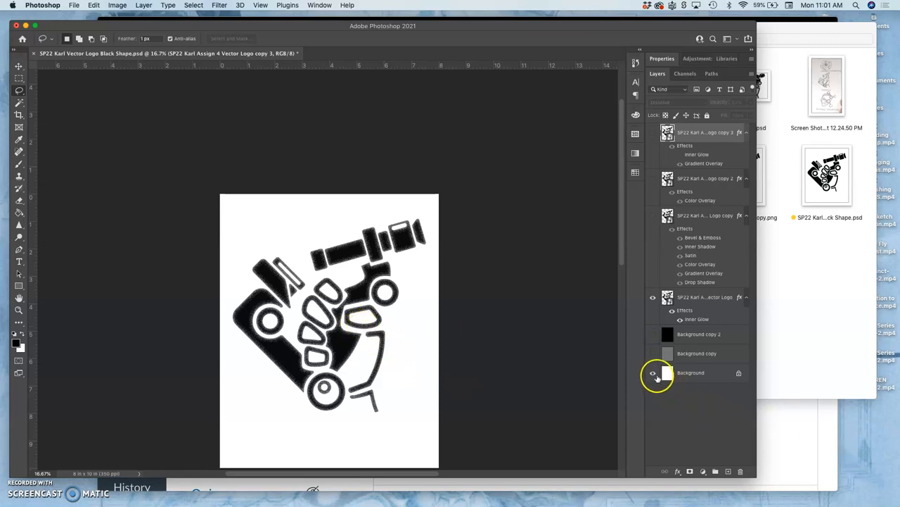
click(653, 373)
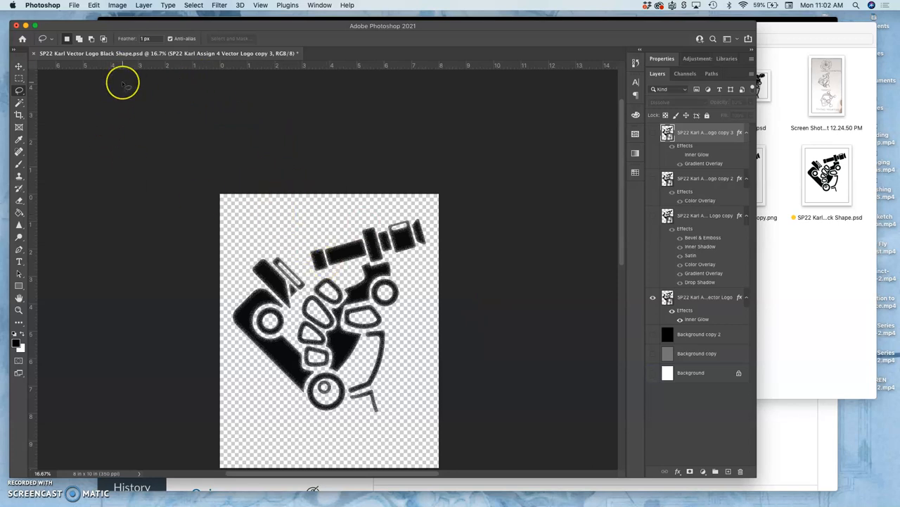
mouse_move(124, 87)
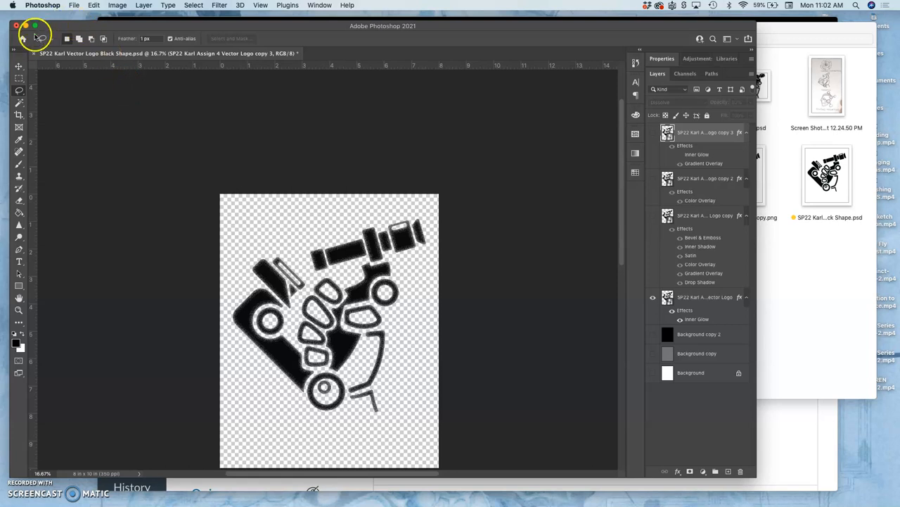
- Save the black logo as a PNG copy and view it in the Assignment #4 Vector Logo folder
click(93, 6)
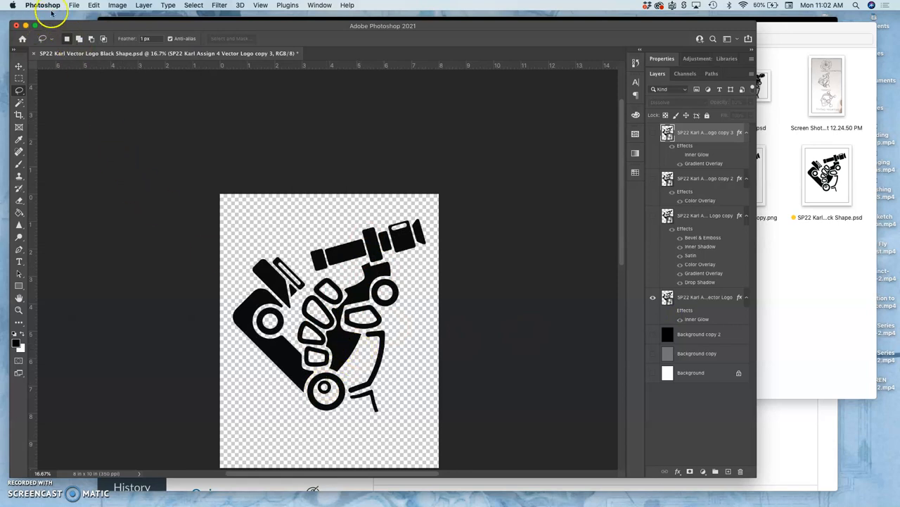
click(84, 6)
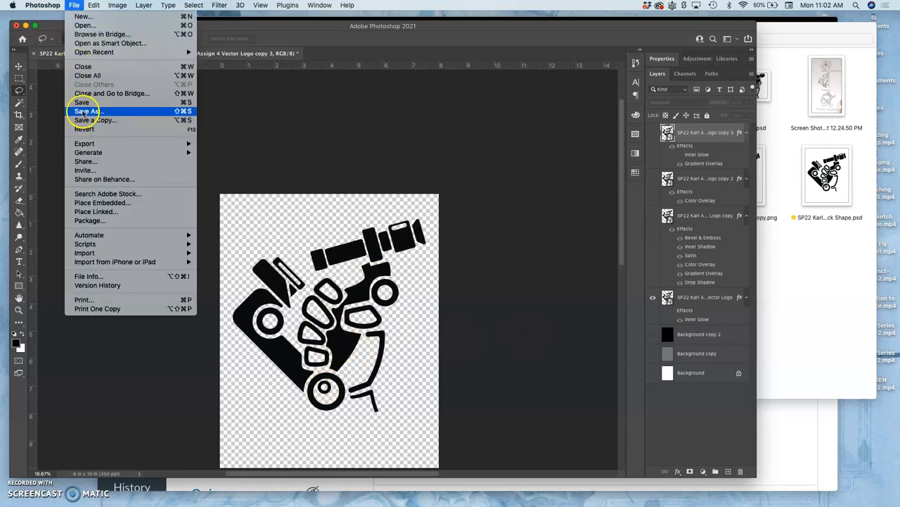
mouse_move(257, 105)
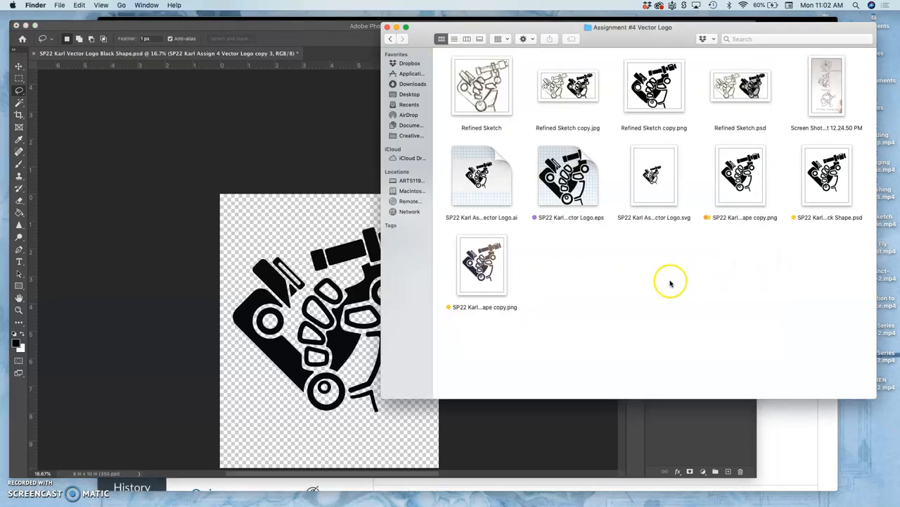
right_click(481, 264)
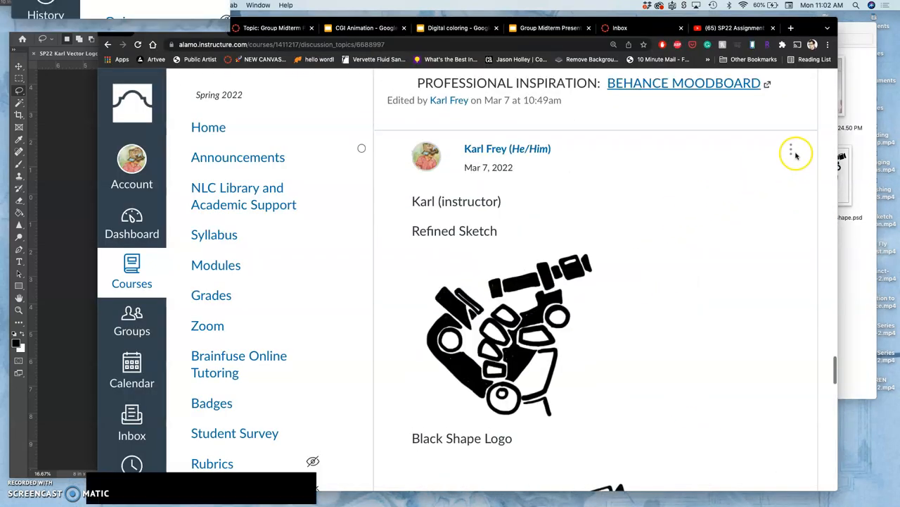
- Edit the instructor post and add a 'Color Variation' caption below the logo image
click(790, 149)
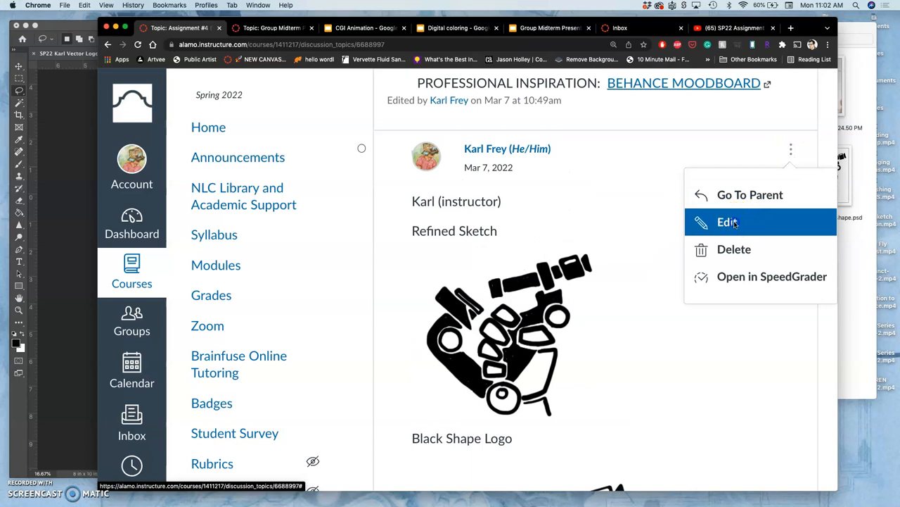
click(726, 222)
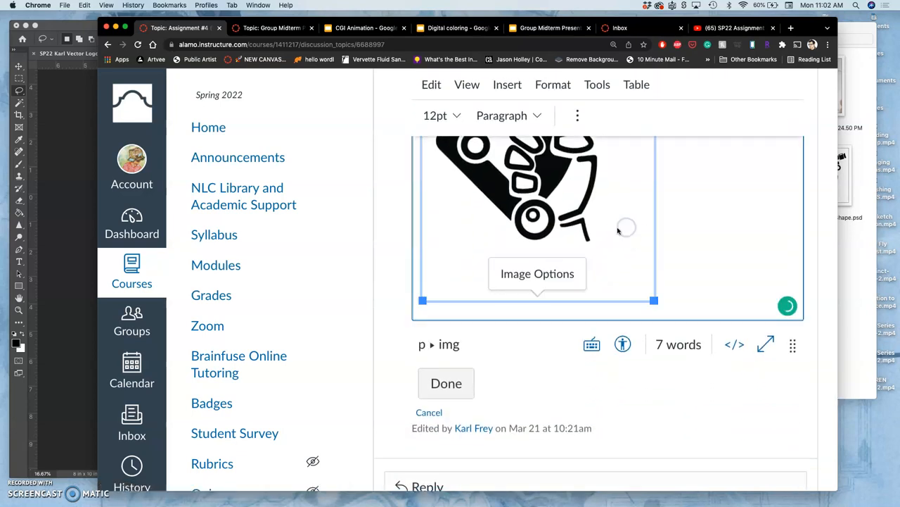
click(673, 259)
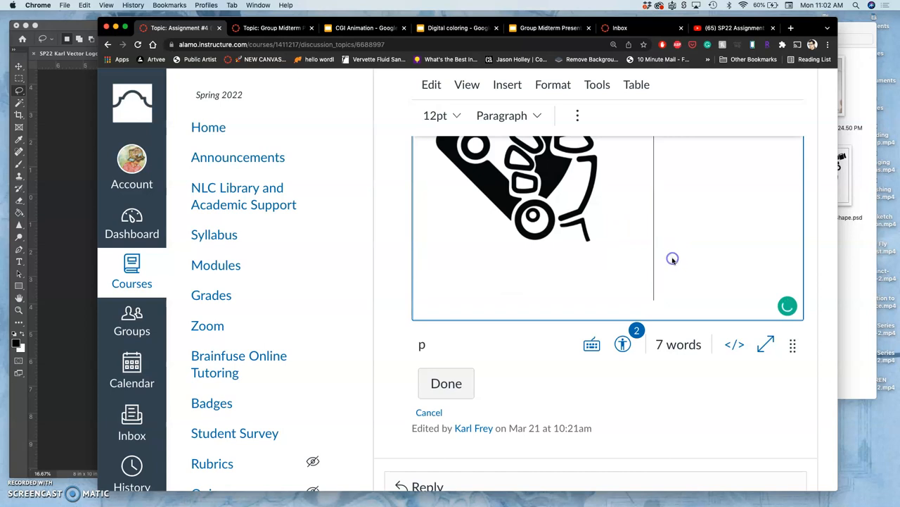
text(Color Variation)
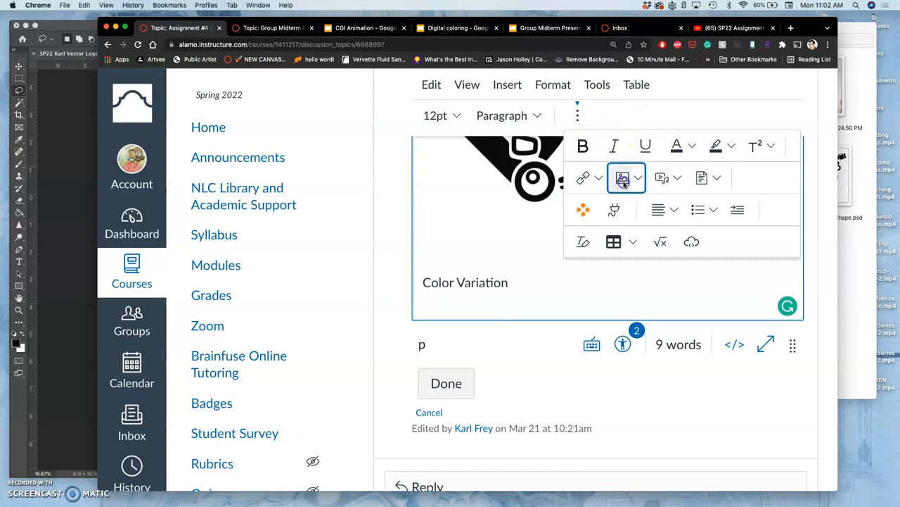
- Upload the coloured logo PNG into the post via Upload Image
click(621, 177)
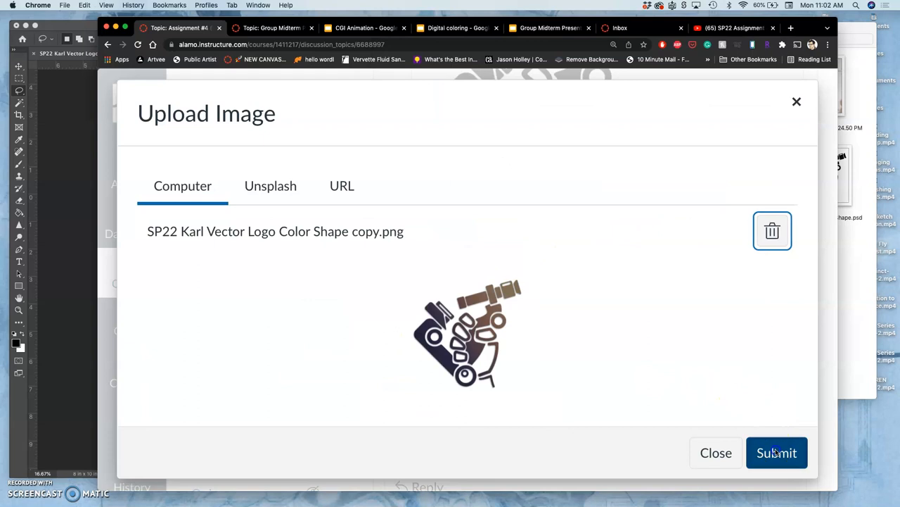
click(777, 453)
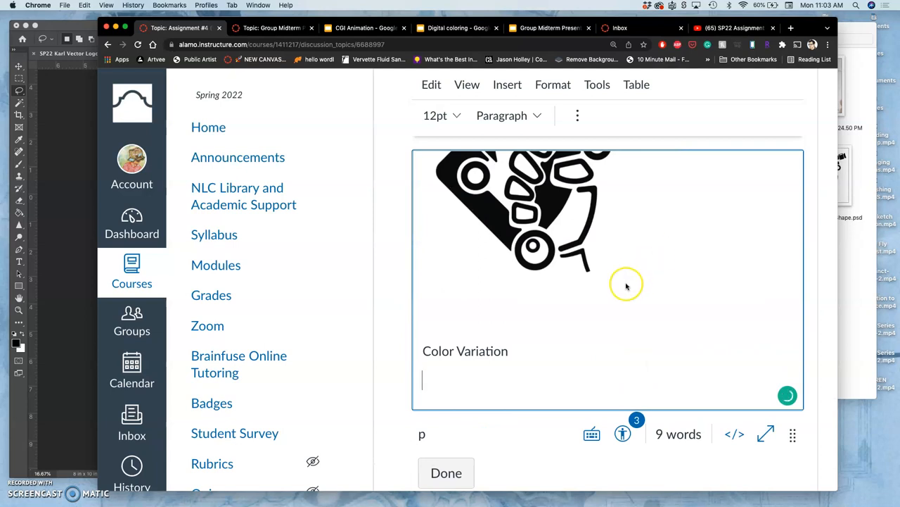
- Scroll down the discussion post editor toward the Done button
scroll(down, 3)
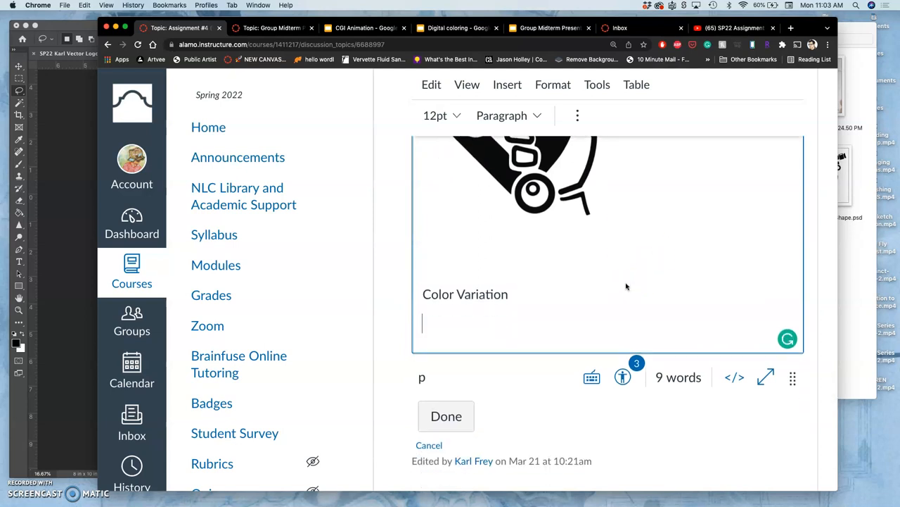
scroll(down, 3)
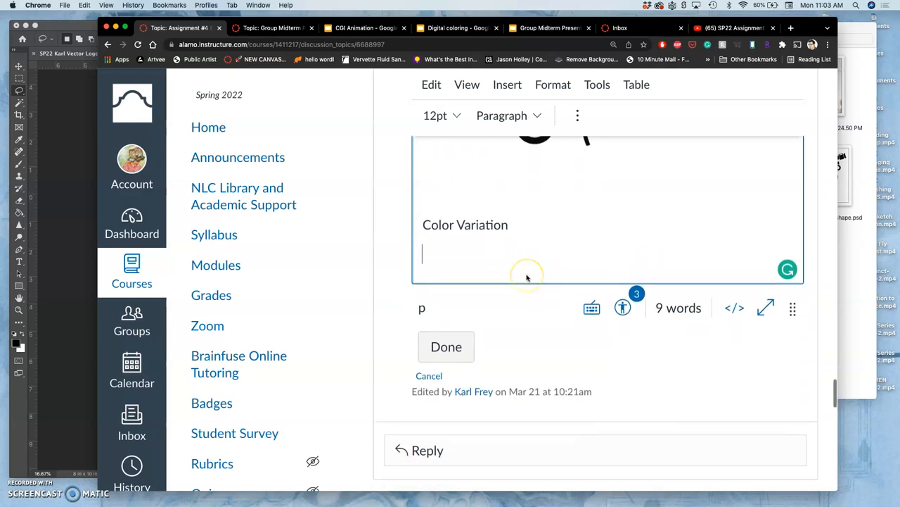
mouse_move(505, 270)
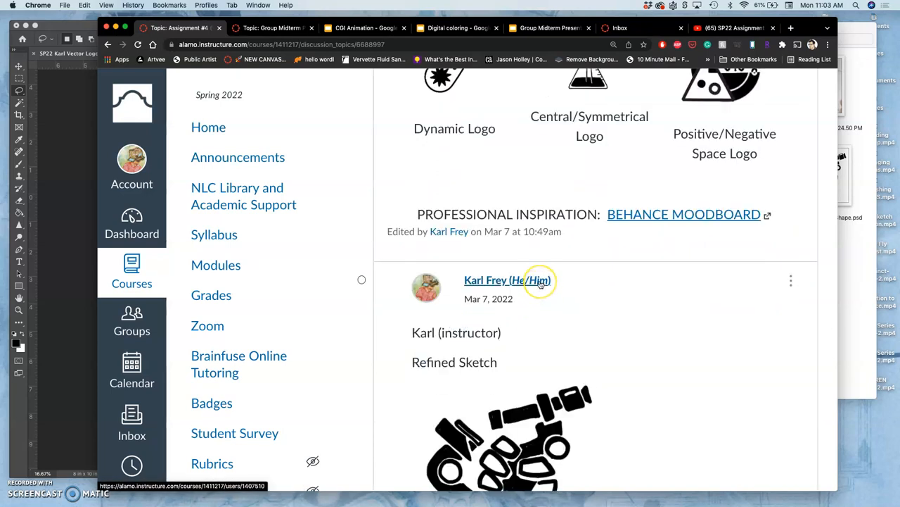
scroll(down, 3)
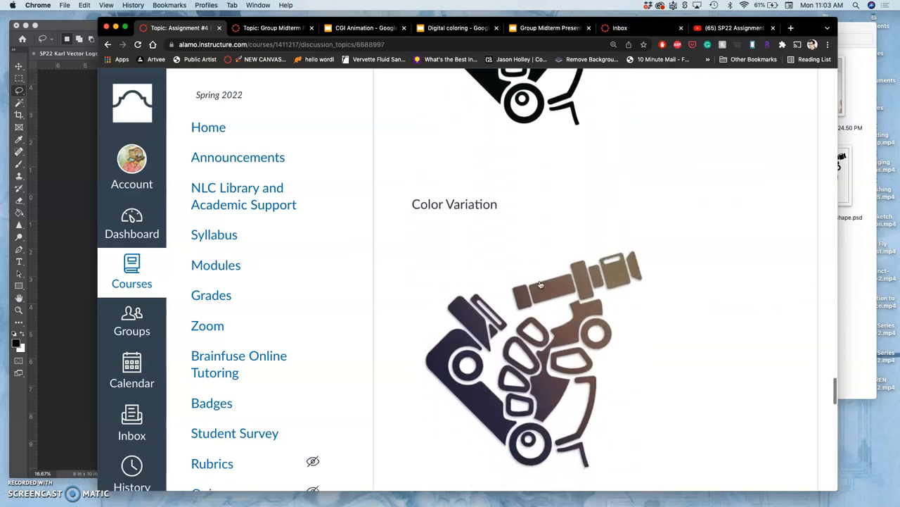
scroll(down, 3)
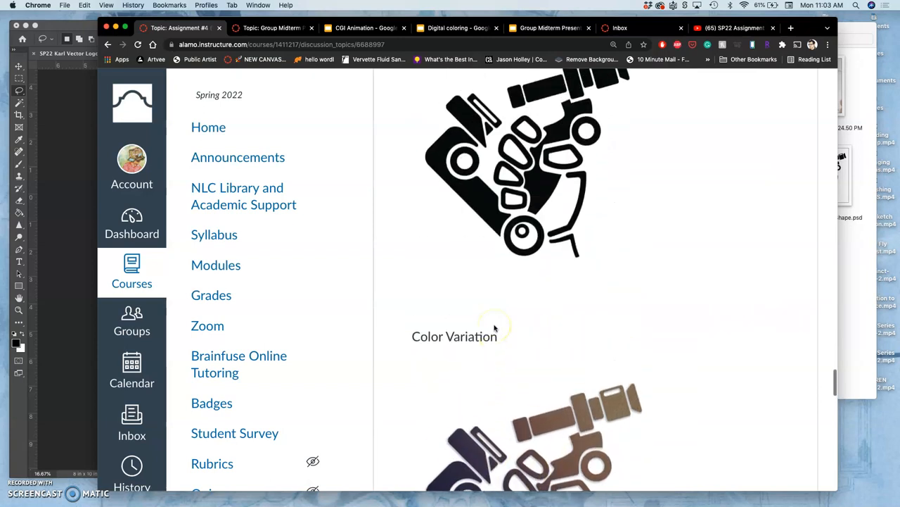
scroll(down, 3)
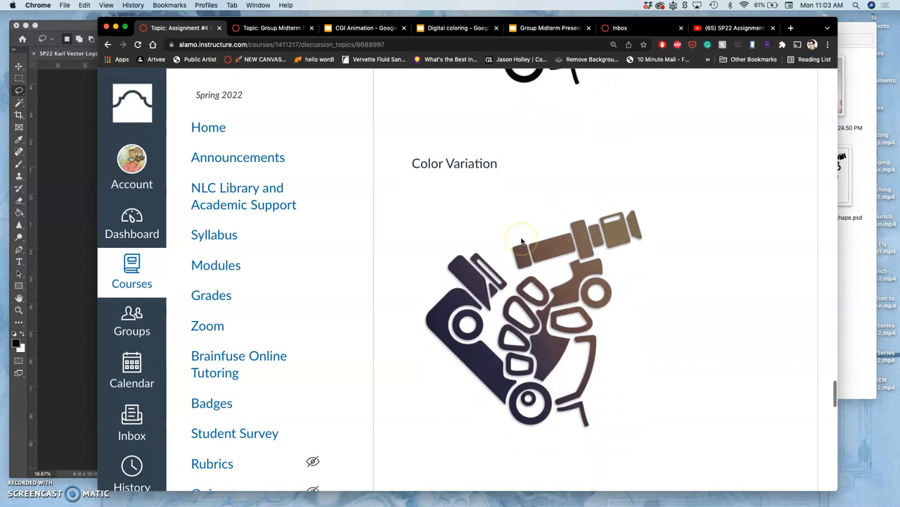
scroll(down, 3)
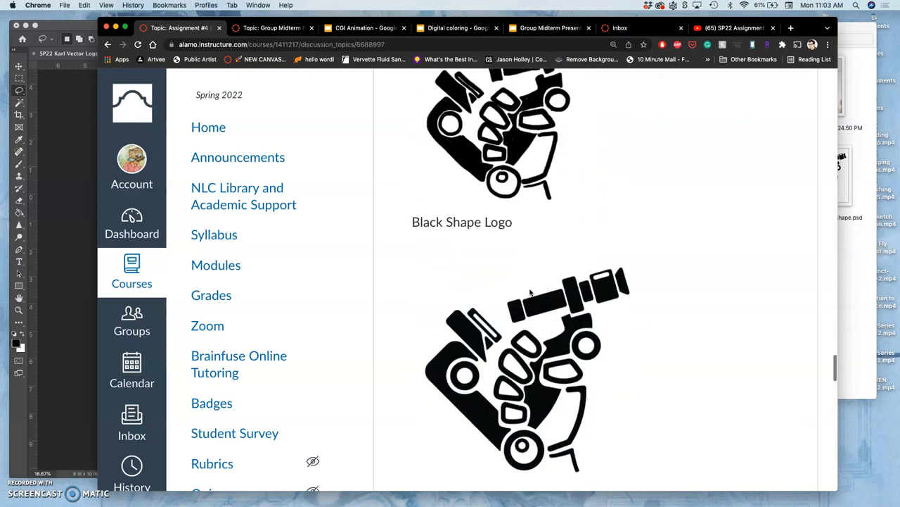
scroll(down, 3)
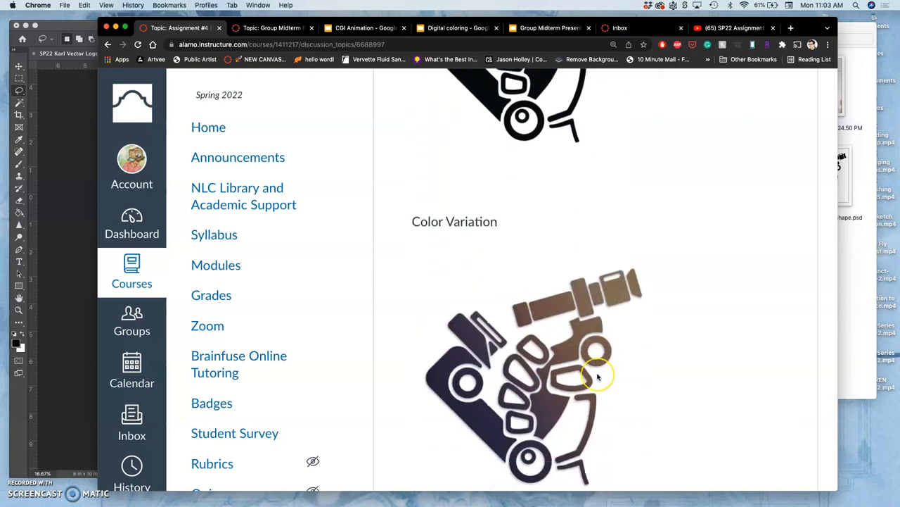
scroll(down, 3)
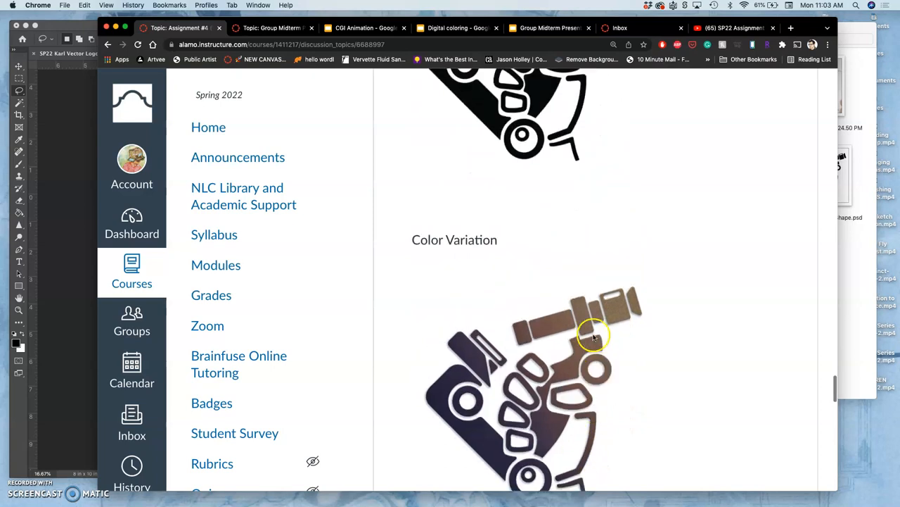
scroll(down, 3)
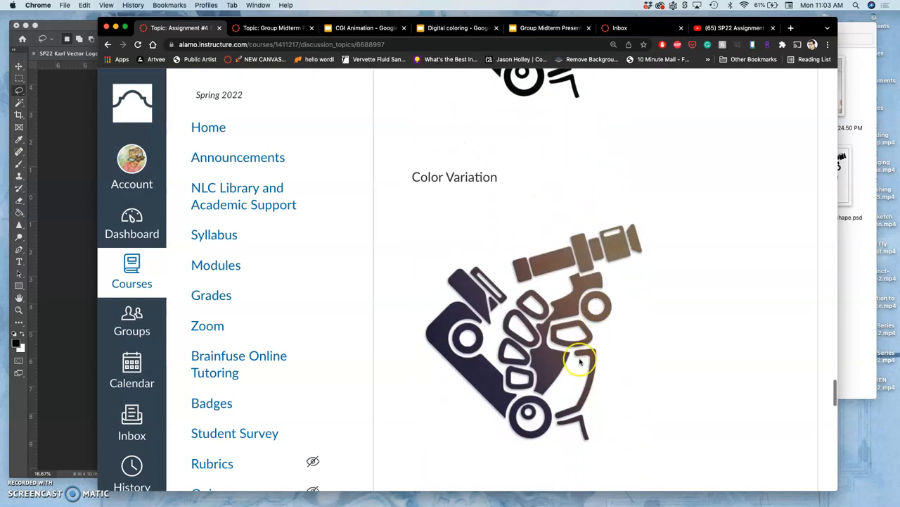
scroll(down, 3)
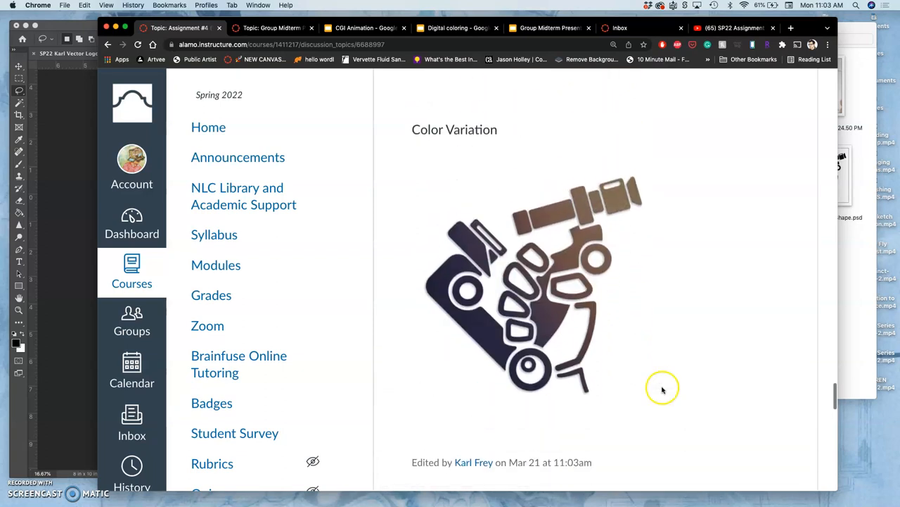
mouse_move(467, 222)
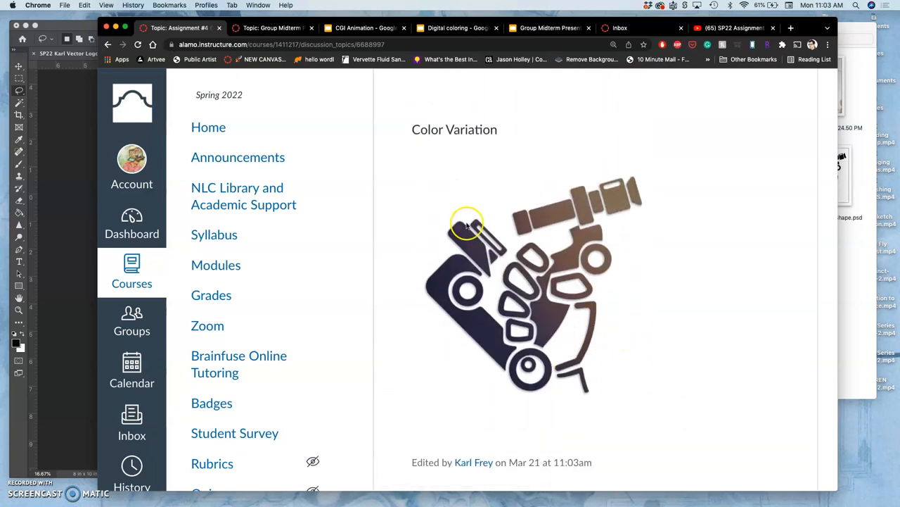
scroll(down, 3)
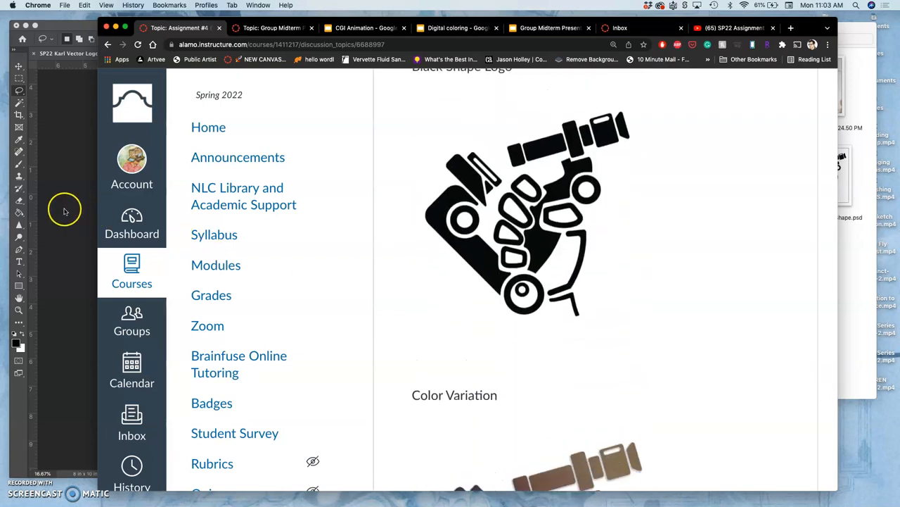
mouse_move(422, 174)
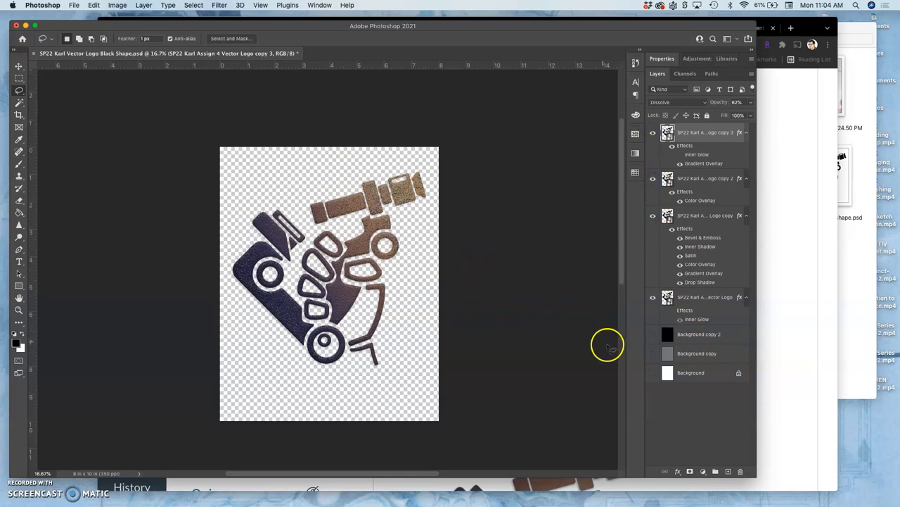
- Show the white Background layer beneath the colour variation logo
click(653, 371)
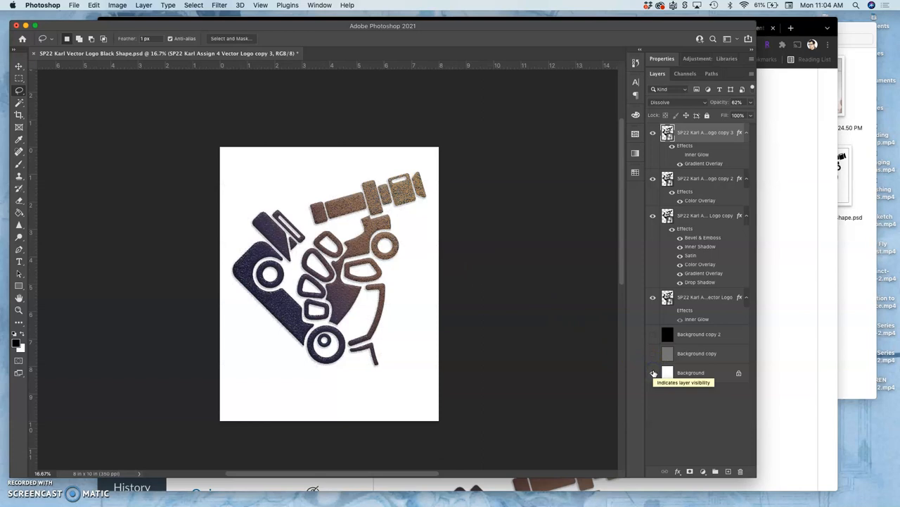
click(652, 373)
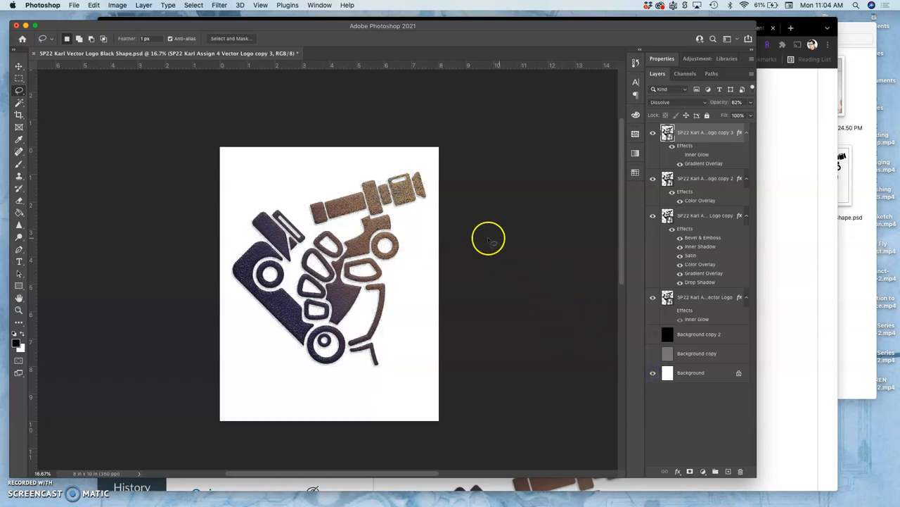
mouse_move(149, 8)
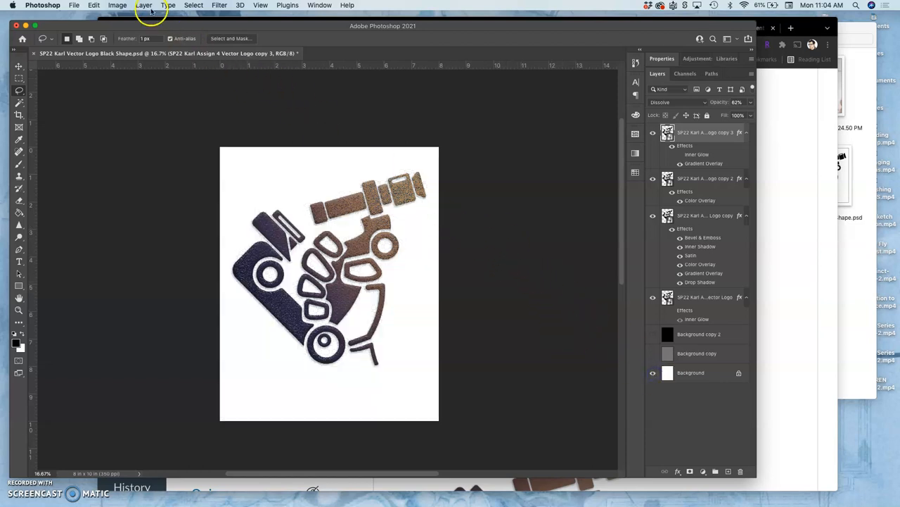
- Flatten the logo via Layer > Flatten Image, confirming that hidden layers are discarded
click(143, 6)
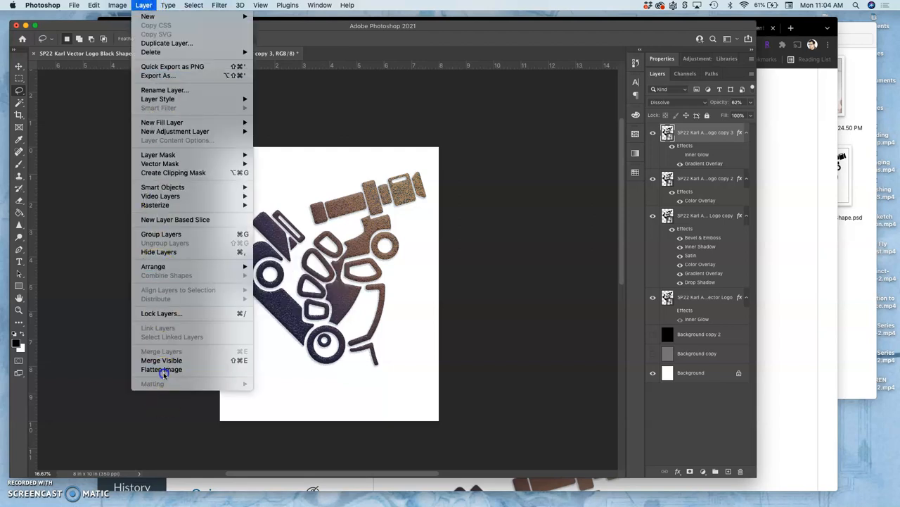
click(162, 368)
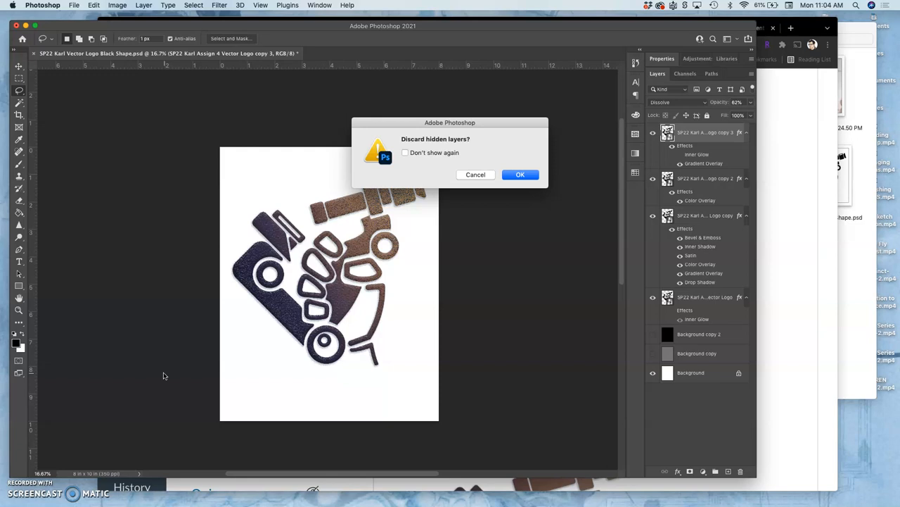
mouse_move(550, 254)
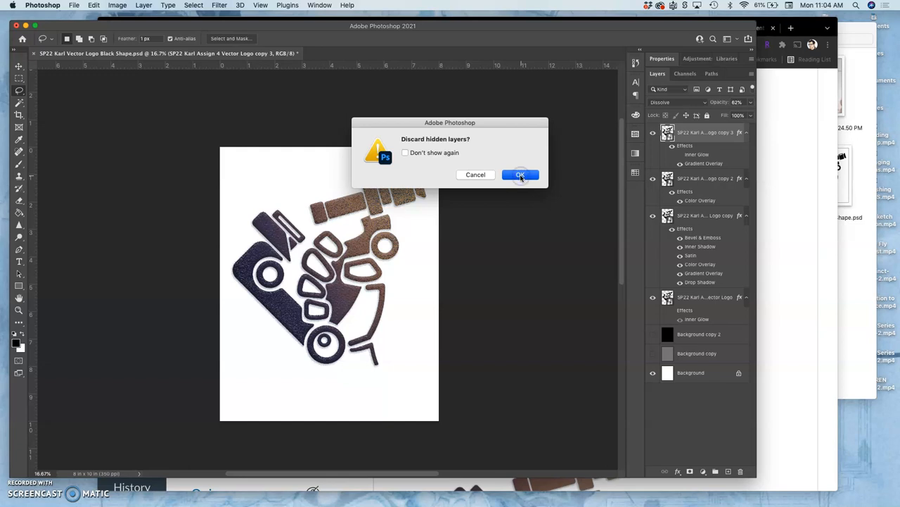
click(521, 175)
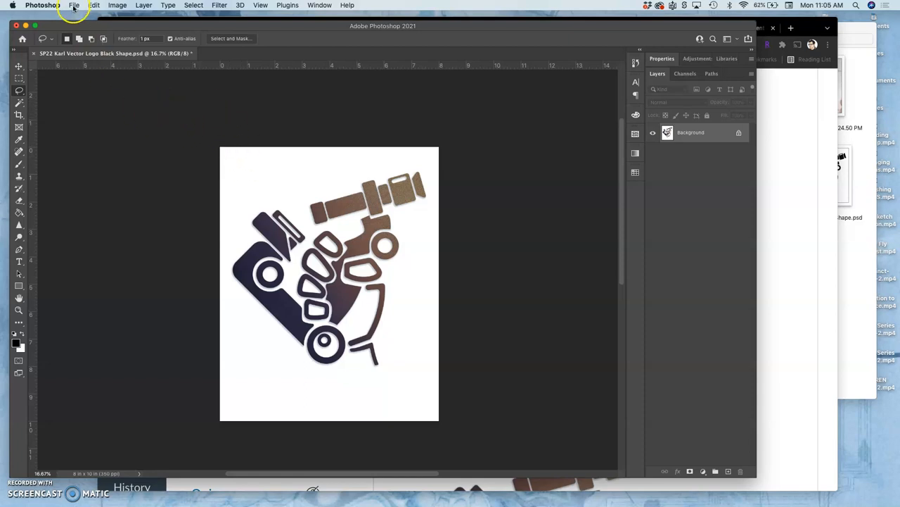
- Save As with format TIFF, prefixing the file name with PR, and confirm the save
click(72, 5)
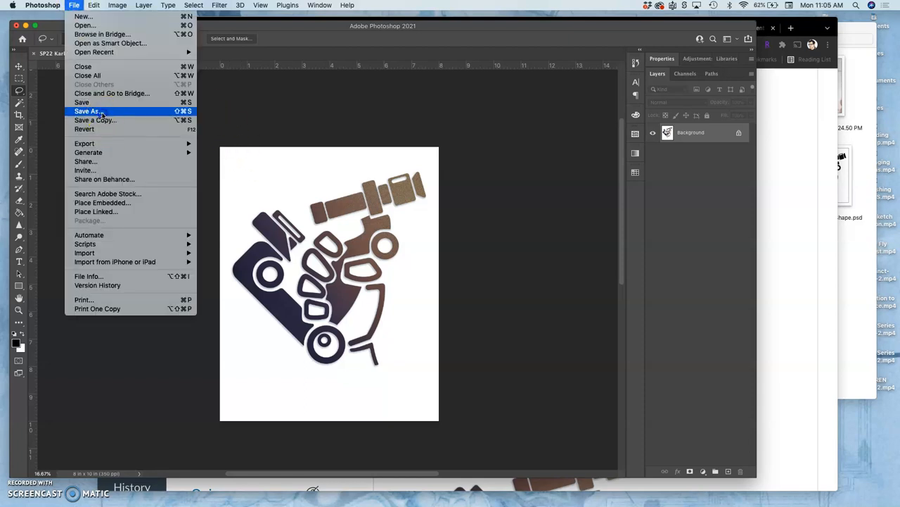
click(87, 111)
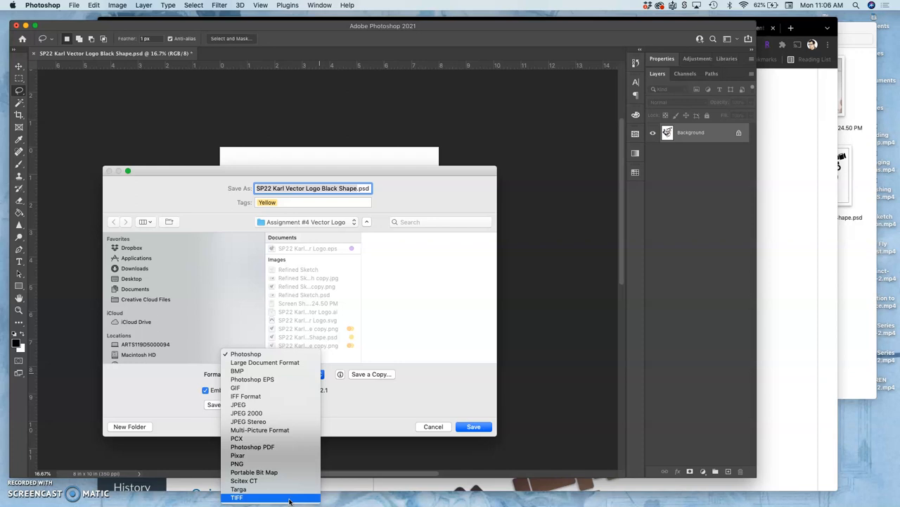
click(237, 493)
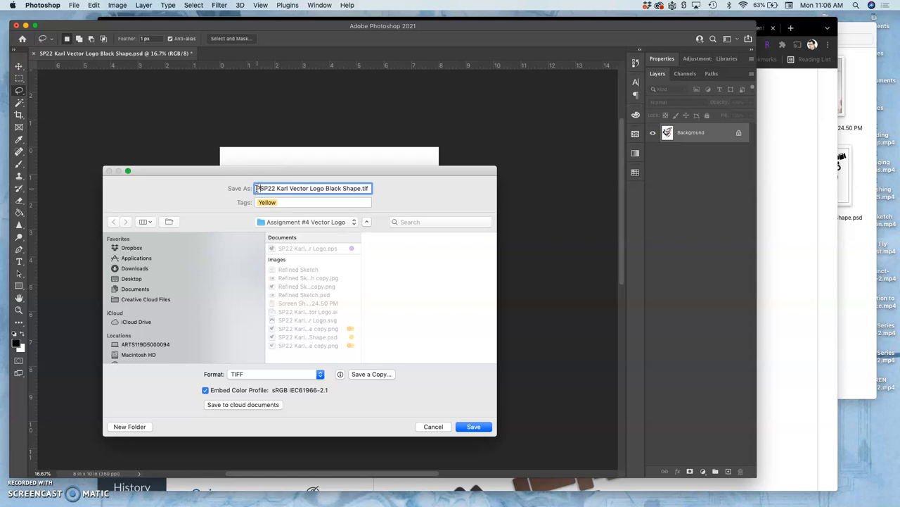
text(PR)
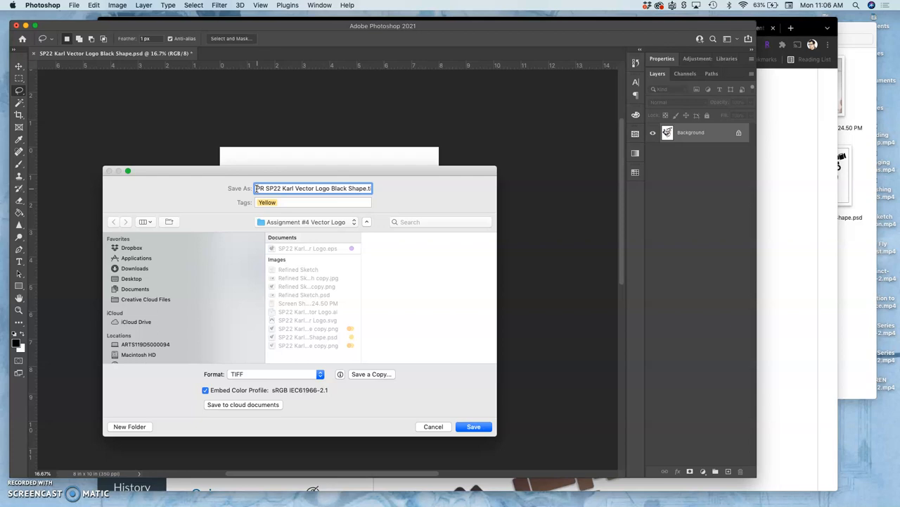
click(265, 188)
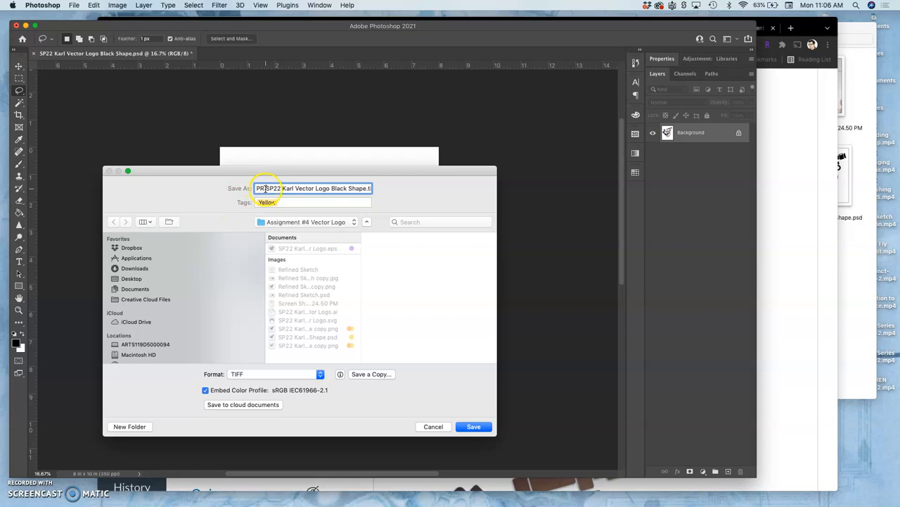
click(473, 426)
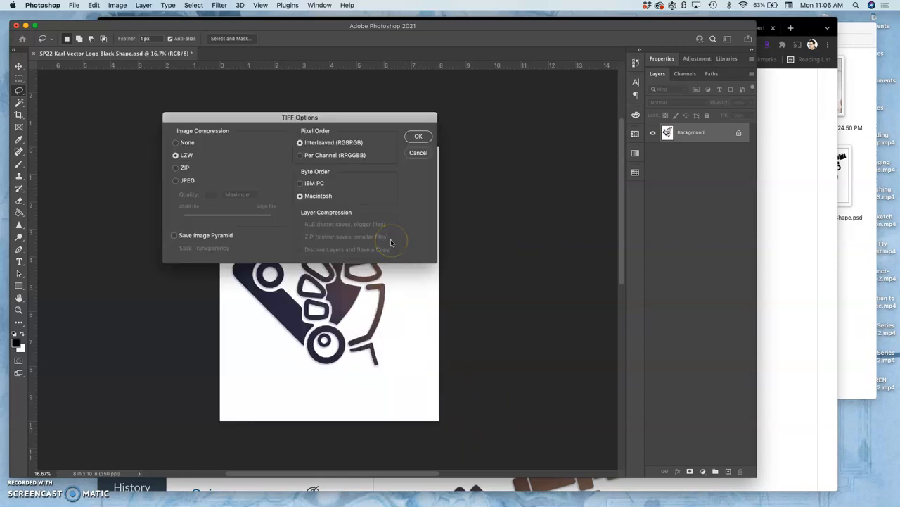
mouse_move(391, 242)
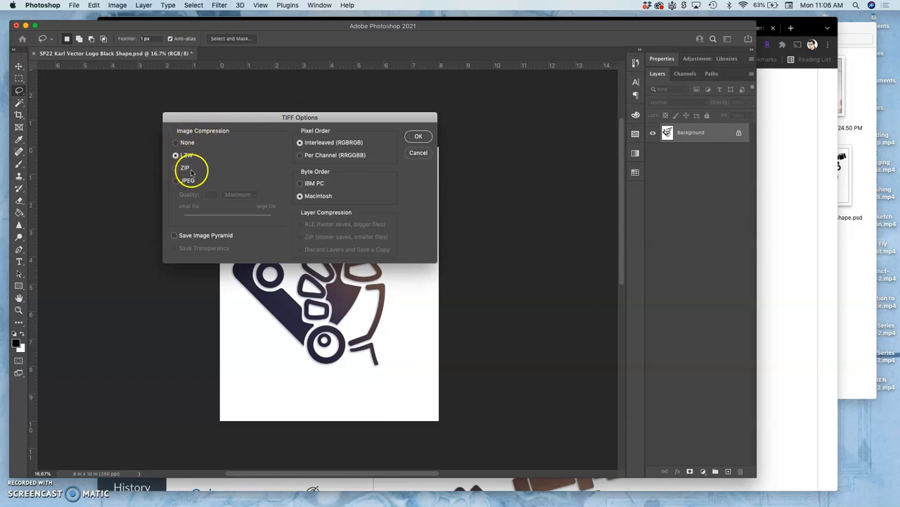
- In TIFF Options choose LZW compression with Macintosh byte order and confirm
click(174, 154)
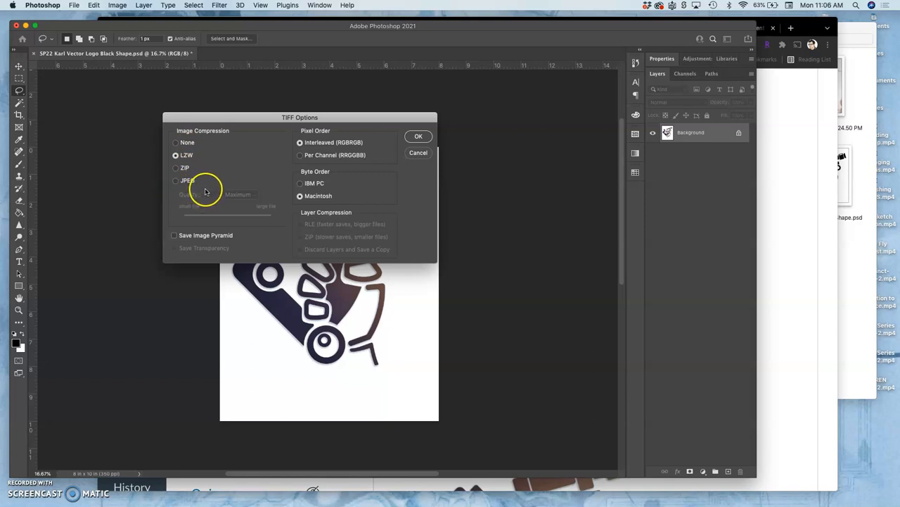
mouse_move(204, 175)
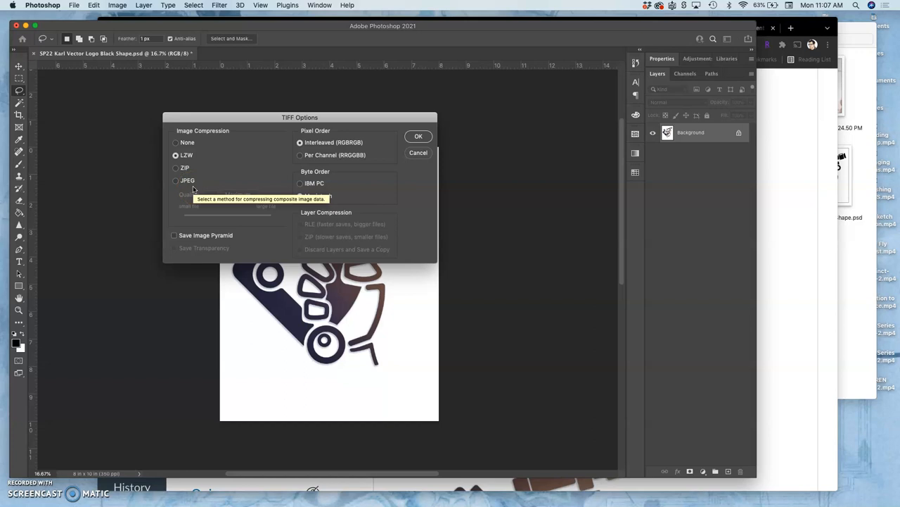
click(301, 195)
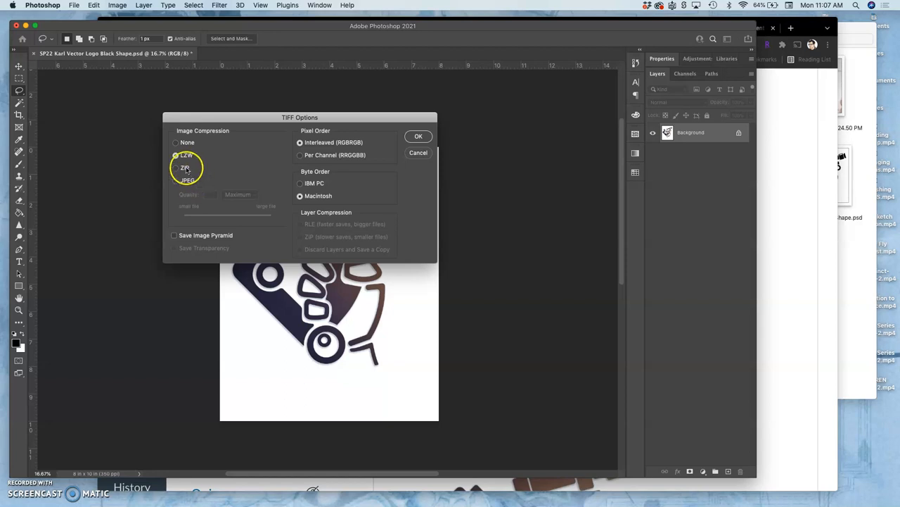
click(174, 155)
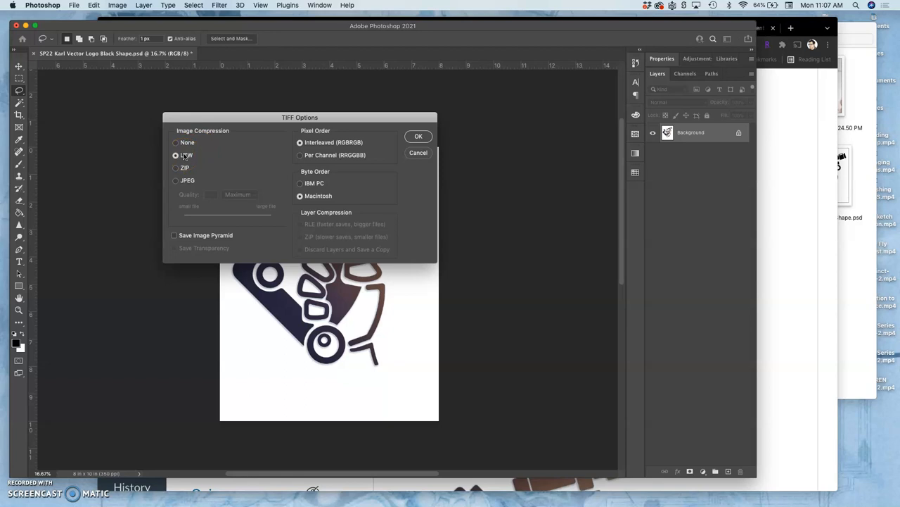
mouse_move(186, 155)
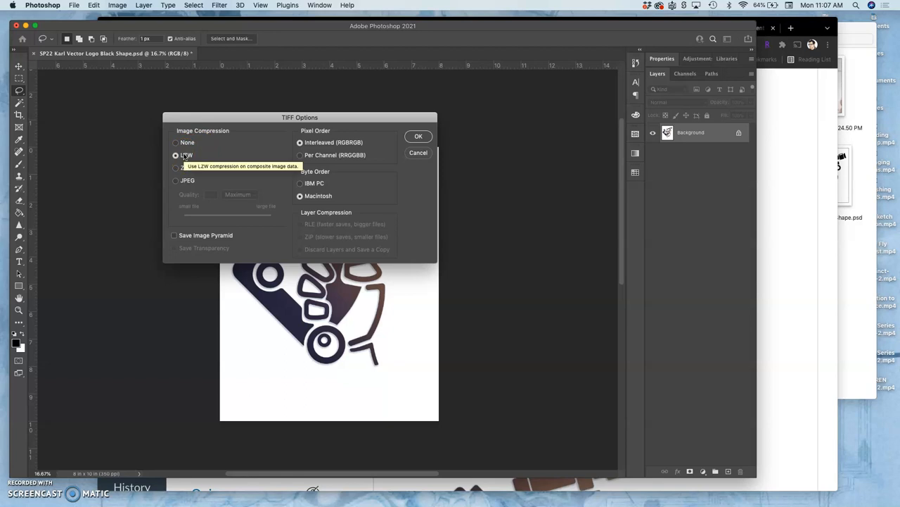
mouse_move(228, 137)
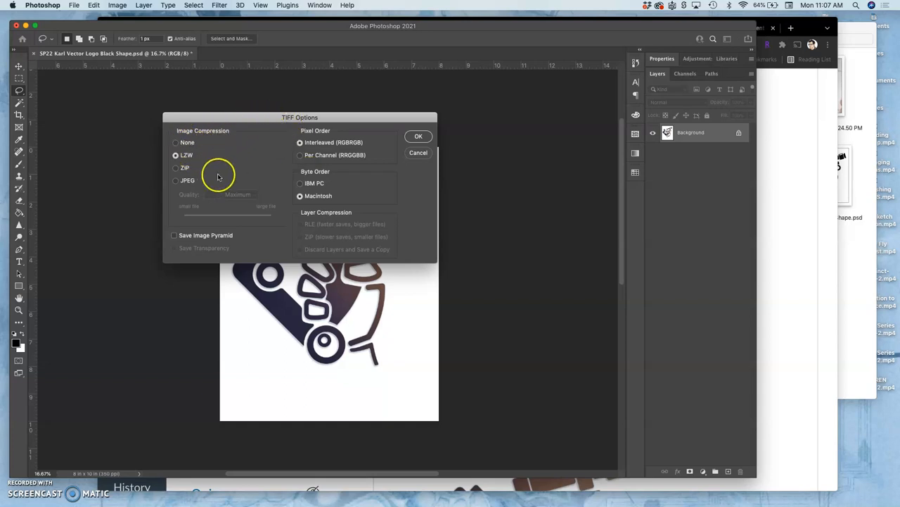
mouse_move(218, 157)
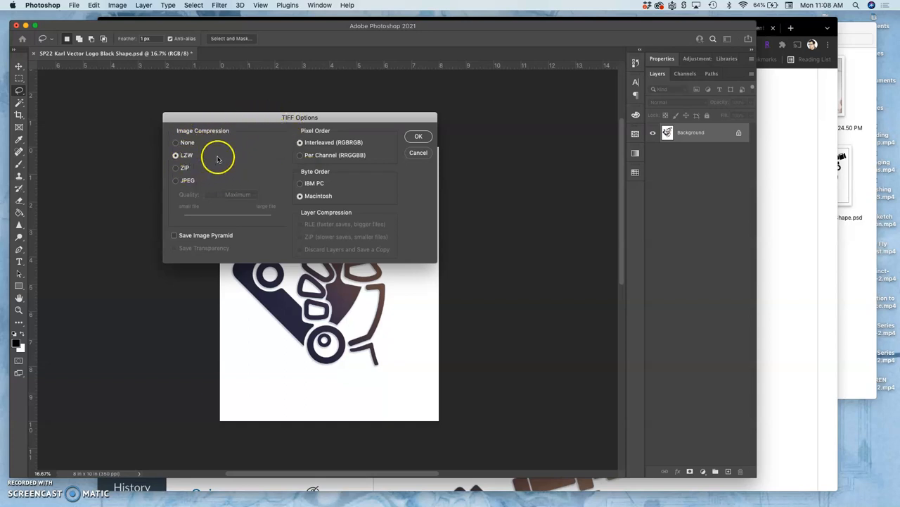
click(418, 135)
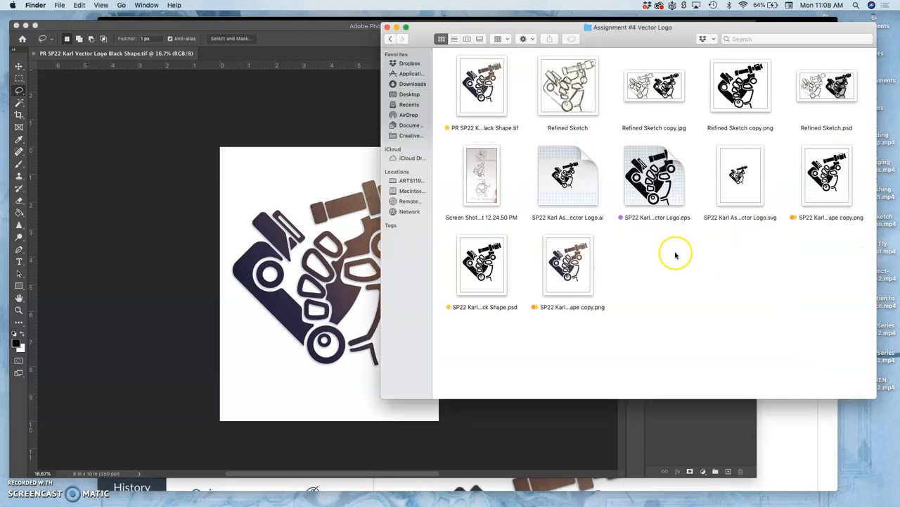
mouse_move(681, 236)
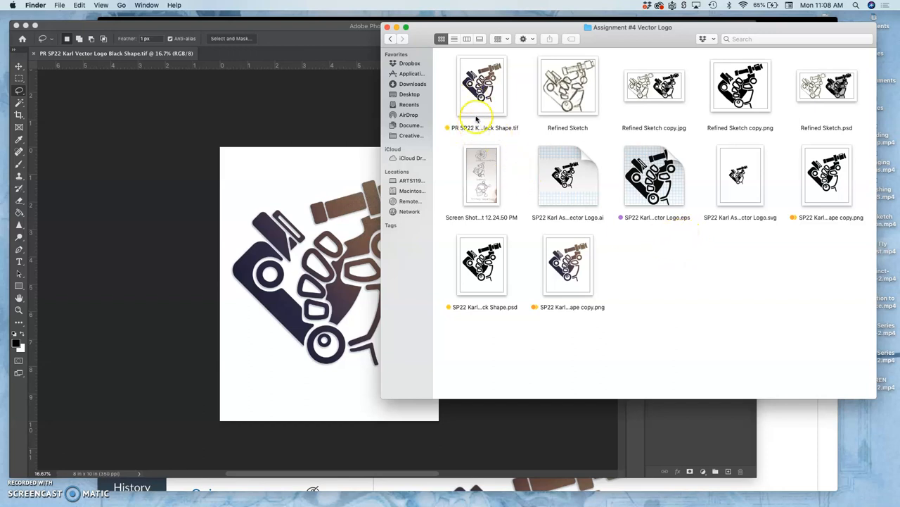
- Give the new PR-prefixed .tif file a colour tag from its Finder context menu
right_click(481, 84)
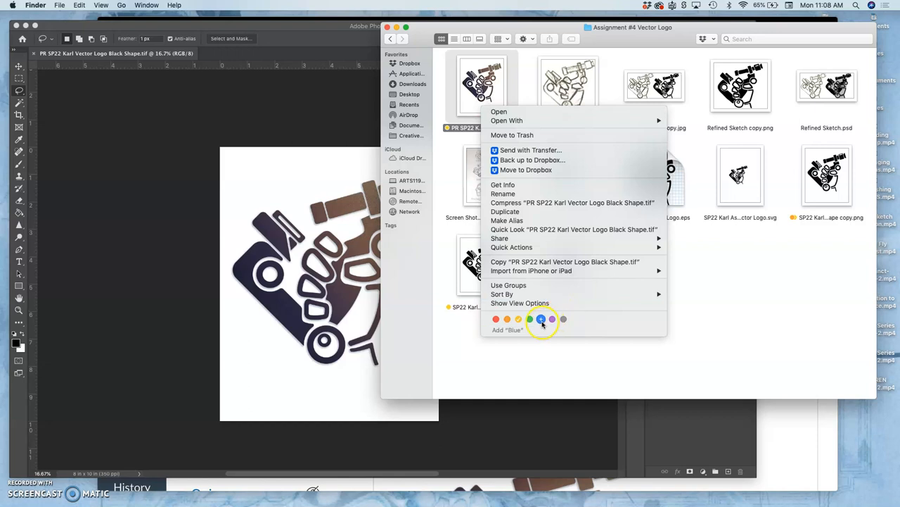
click(540, 318)
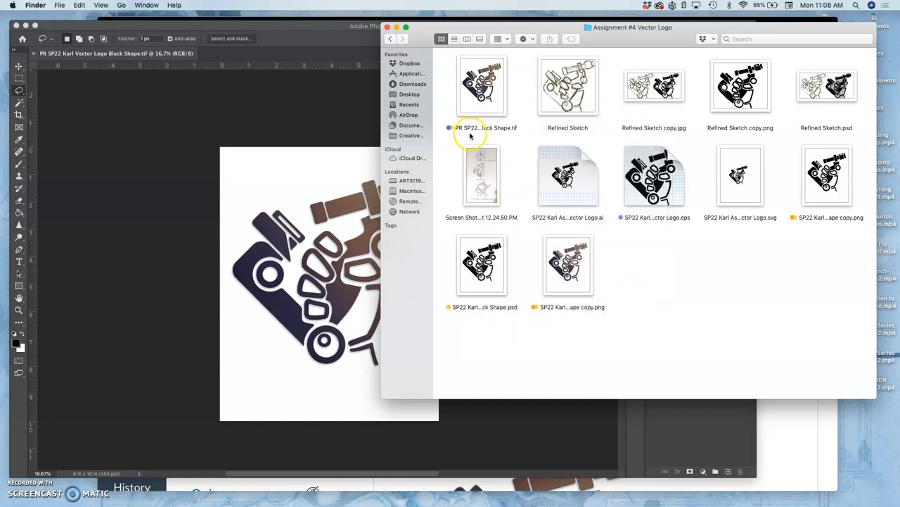
click(481, 86)
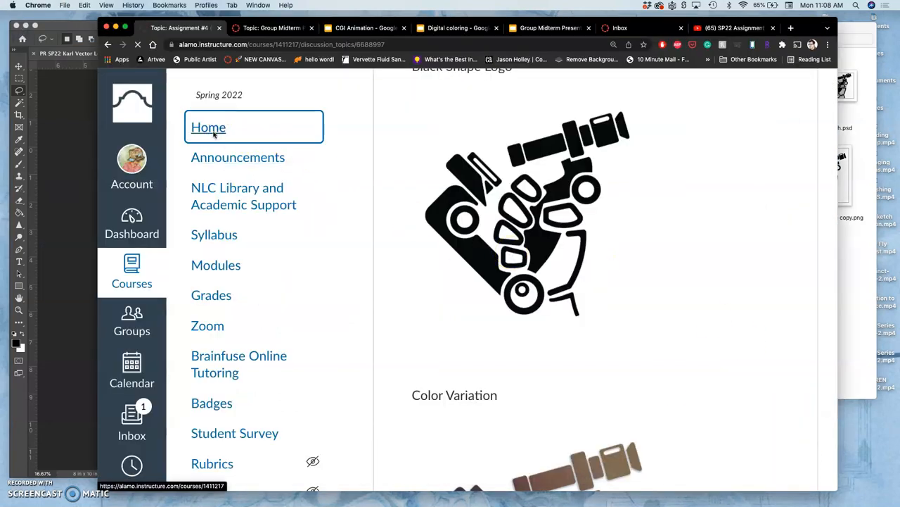
- Browse the ARTS-2348-002 course home page, then start a new blank browser tab
click(208, 126)
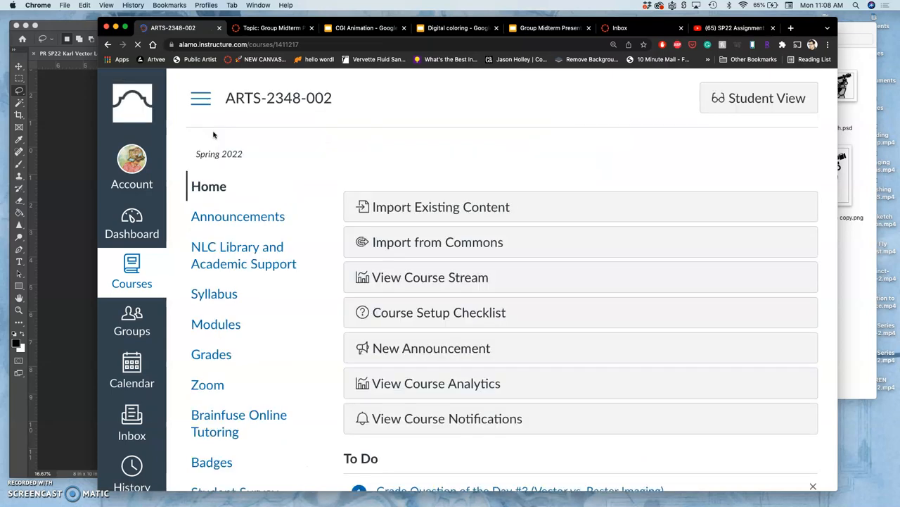
scroll(down, 3)
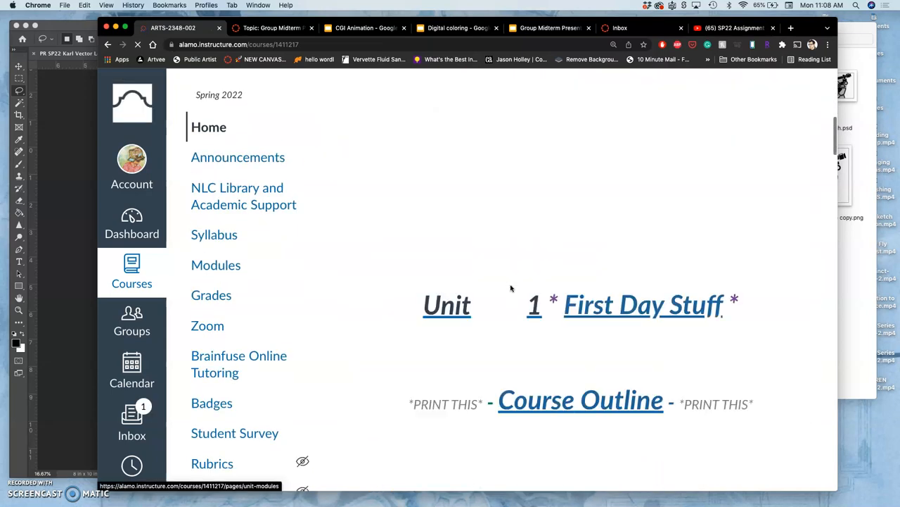
scroll(down, 3)
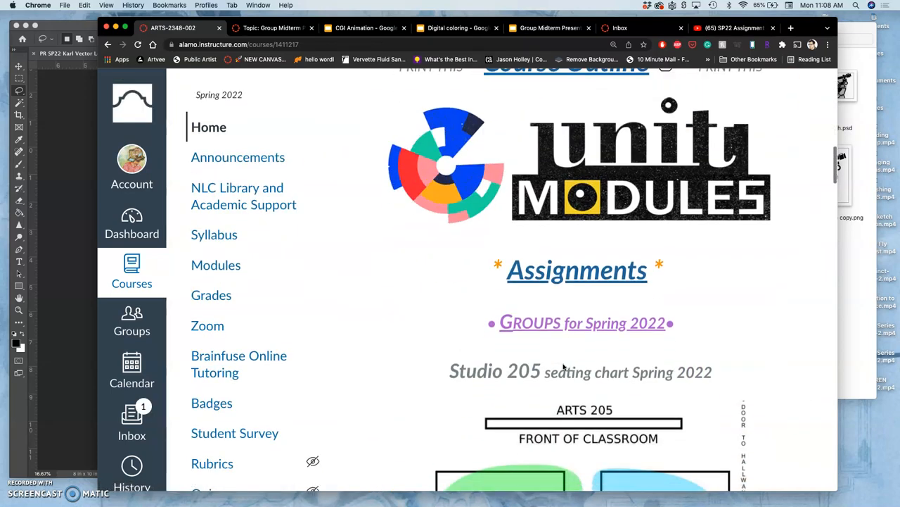
scroll(down, 3)
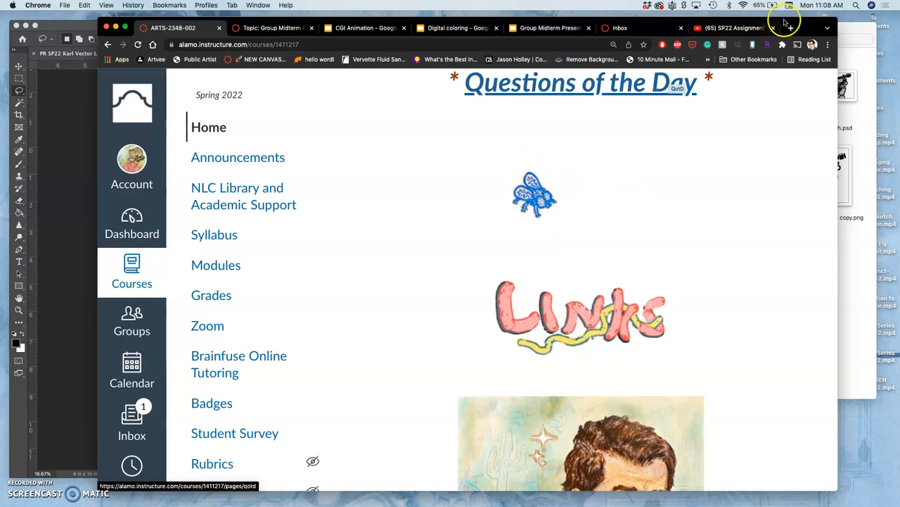
click(790, 28)
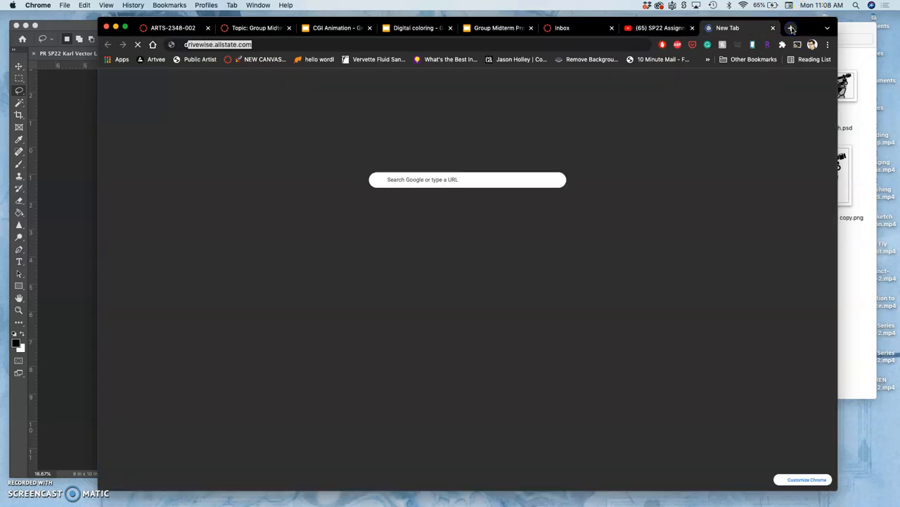
- Go to dropbox.com, dismiss the storage notice, and enter 1. Digital Art Class Files > 1. FLattened .Tiff Files to Print
text(dropbox.com/home)
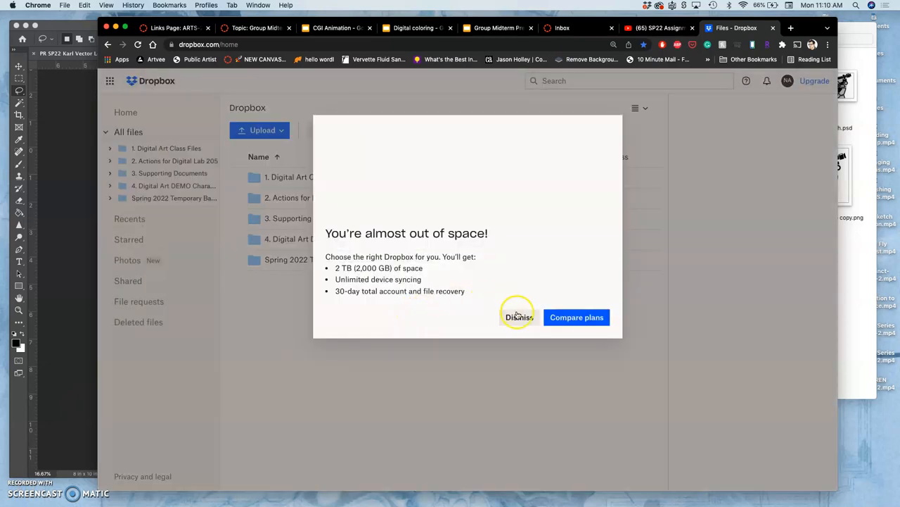
click(518, 317)
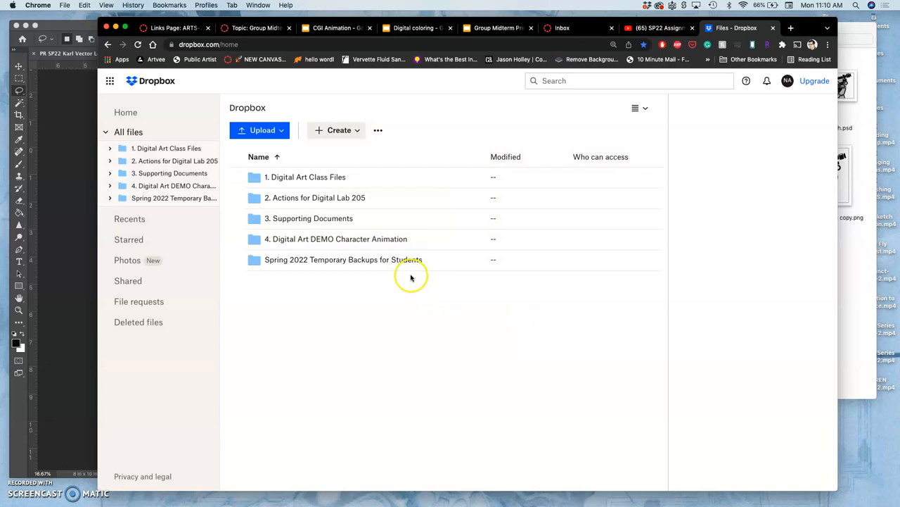
mouse_move(303, 197)
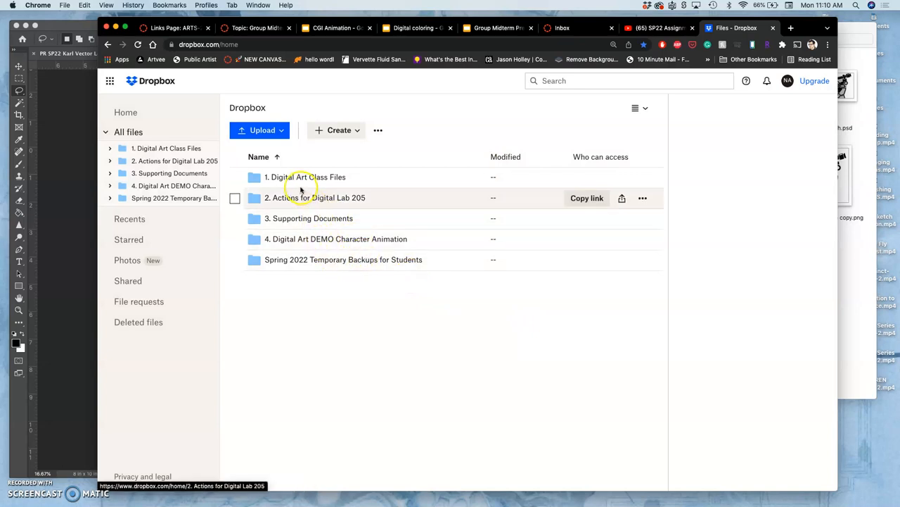
mouse_move(304, 181)
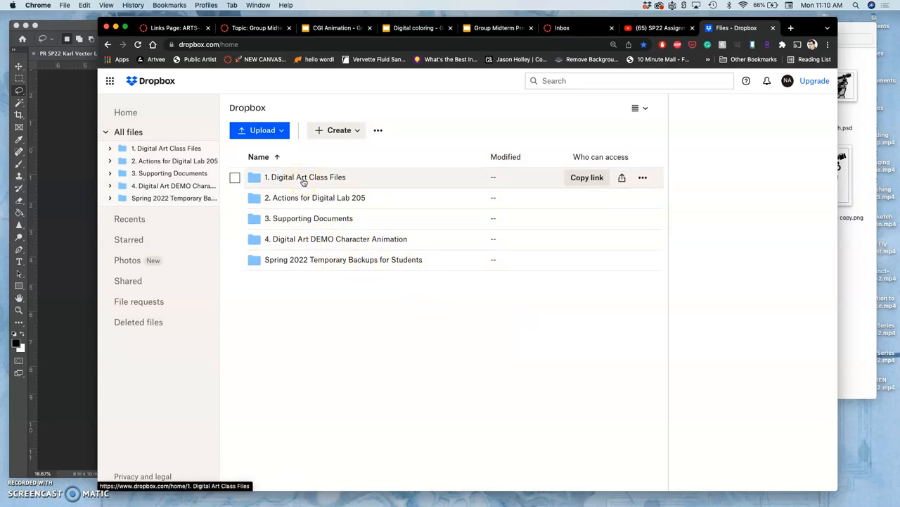
double_click(306, 177)
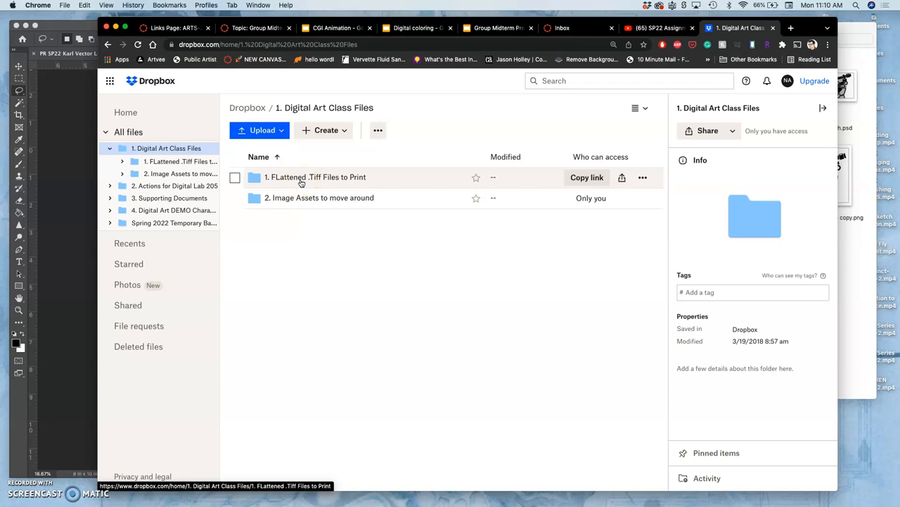
double_click(315, 177)
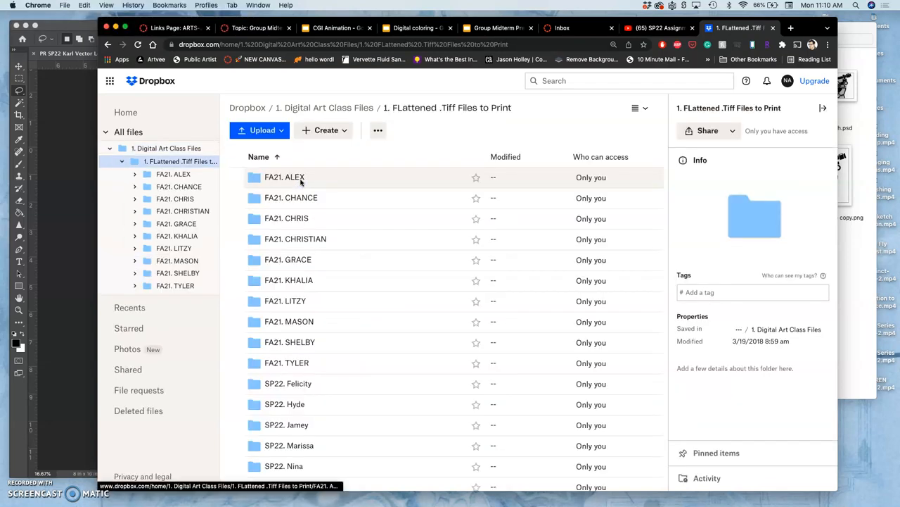
scroll(down, 3)
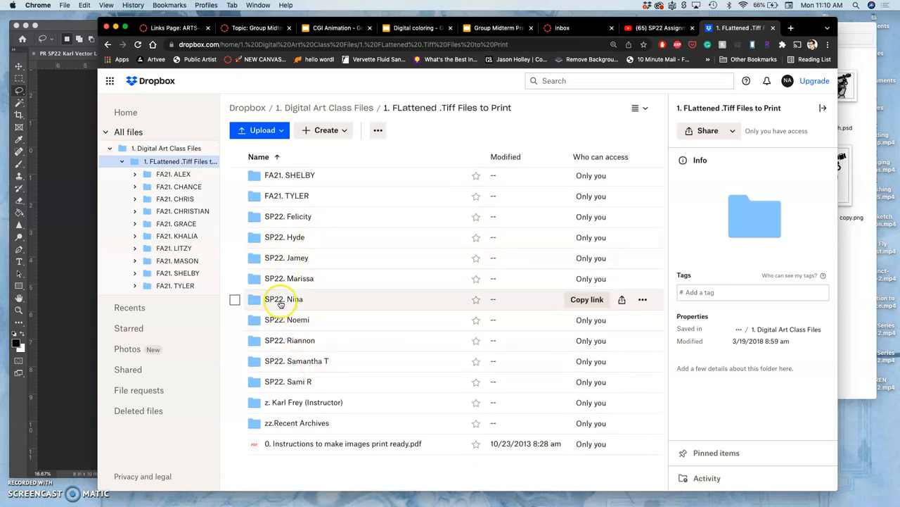
mouse_move(341, 447)
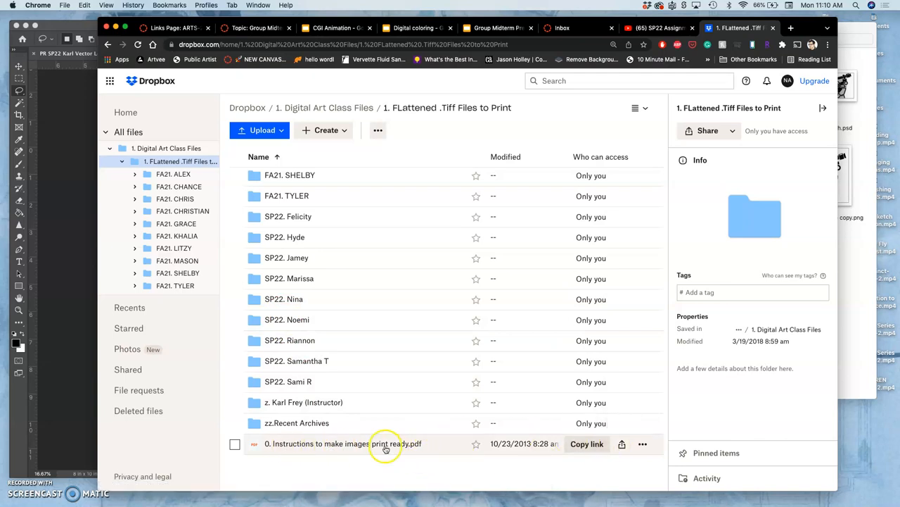
- Preview '0. Instructions to make images print ready.pdf' and close it
click(385, 444)
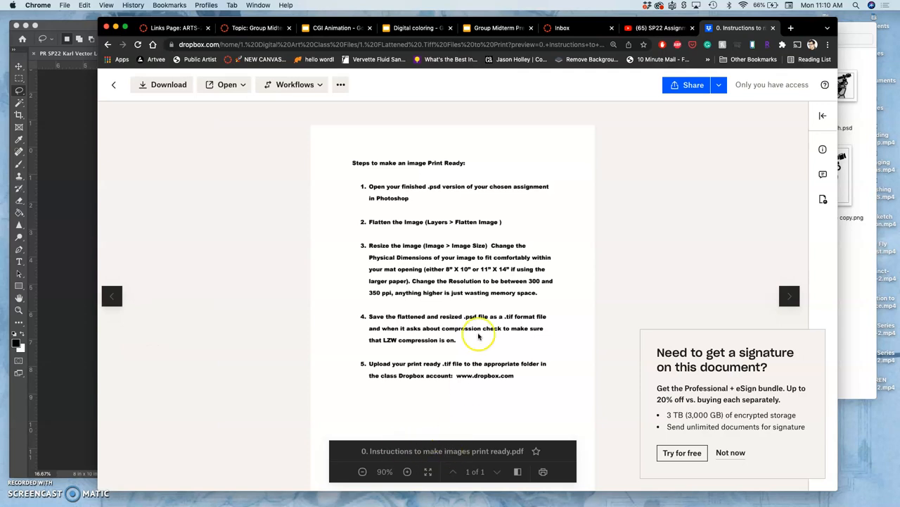
mouse_move(475, 202)
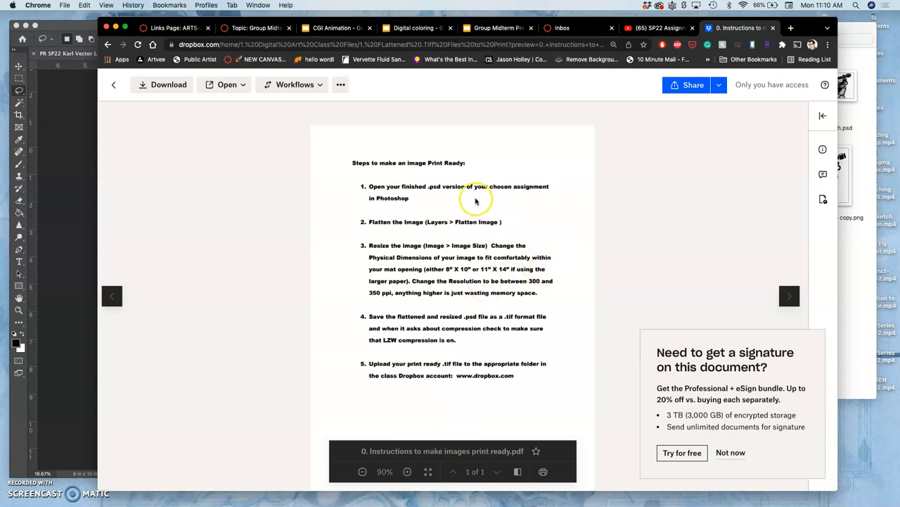
mouse_move(461, 197)
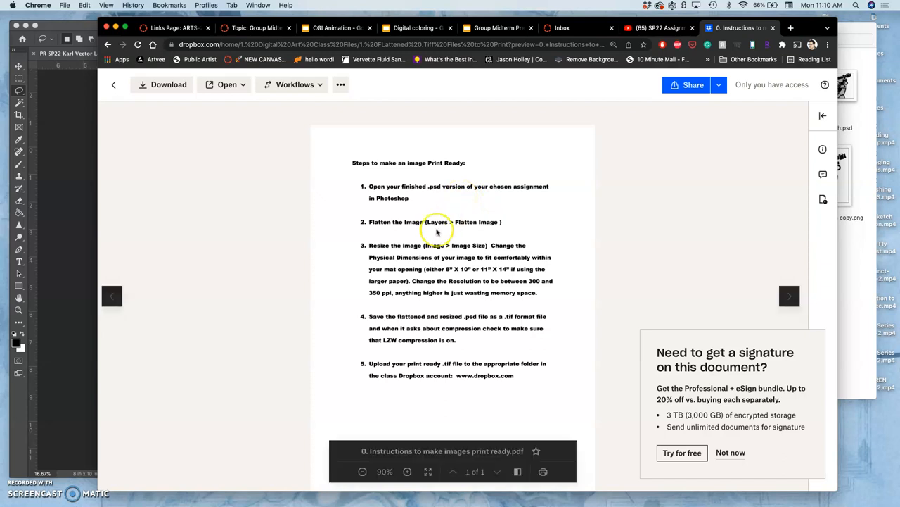
mouse_move(462, 231)
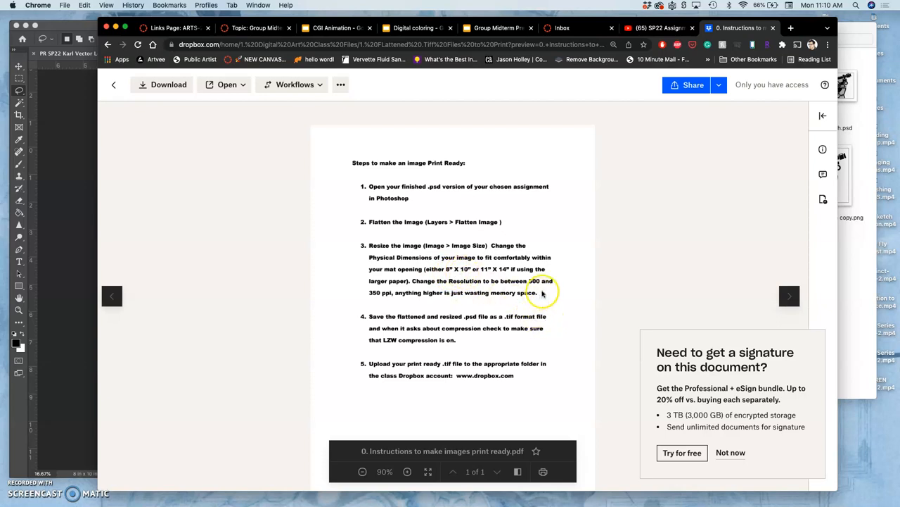
mouse_move(465, 346)
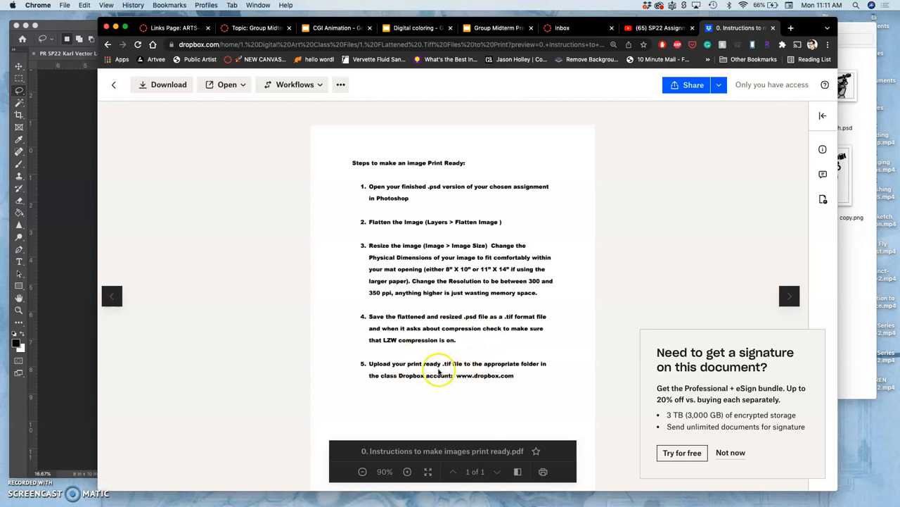
mouse_move(542, 366)
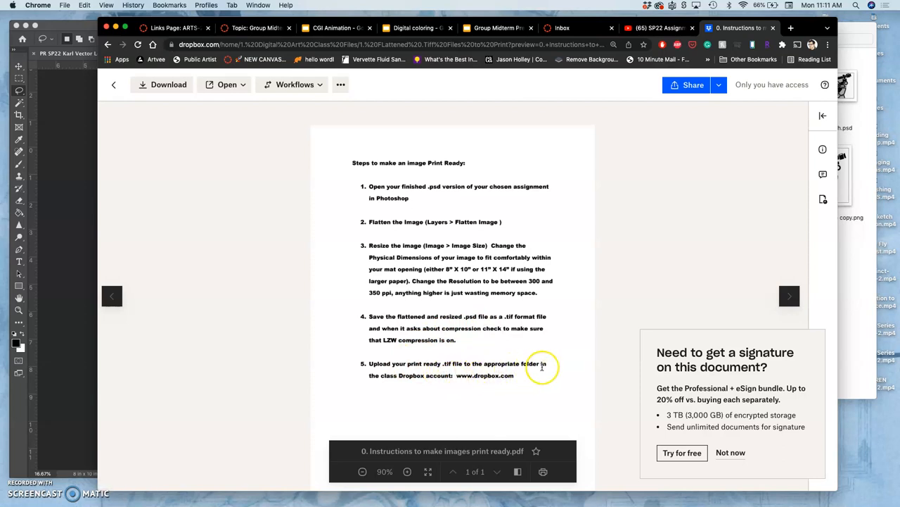
mouse_move(557, 93)
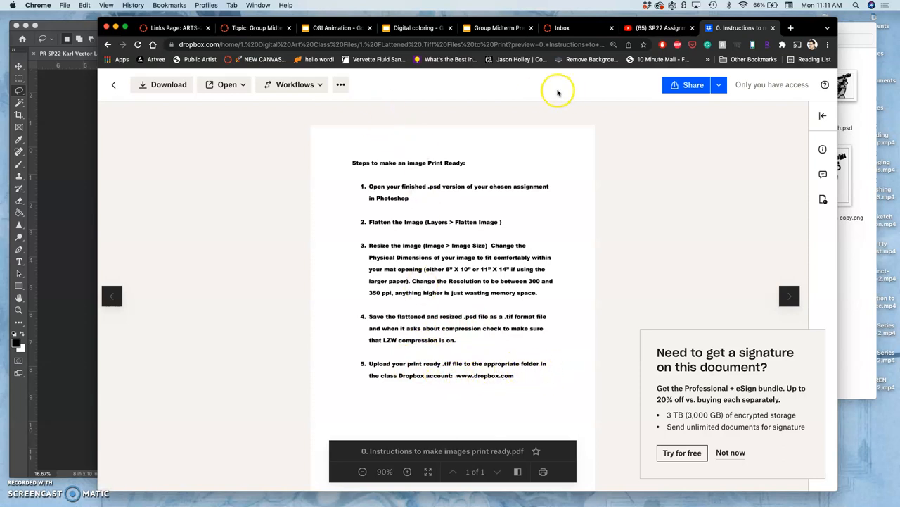
click(112, 85)
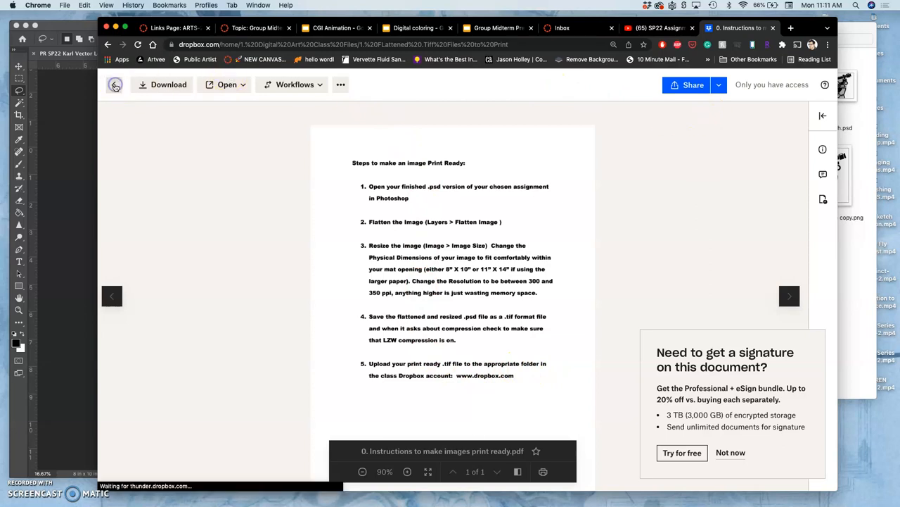
click(116, 84)
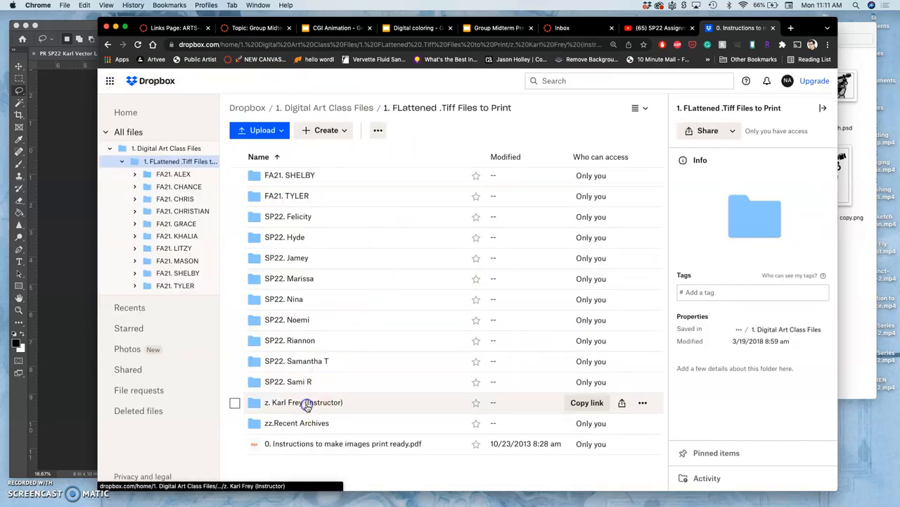
double_click(304, 403)
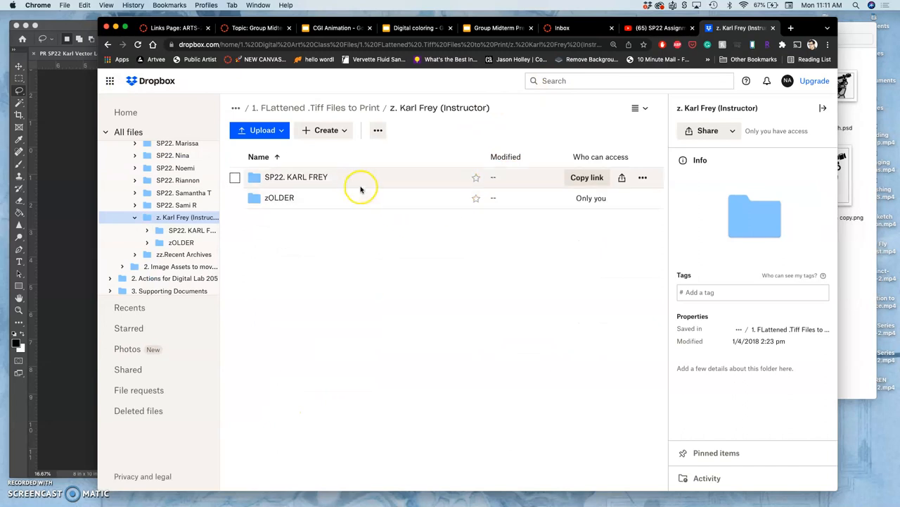
double_click(296, 178)
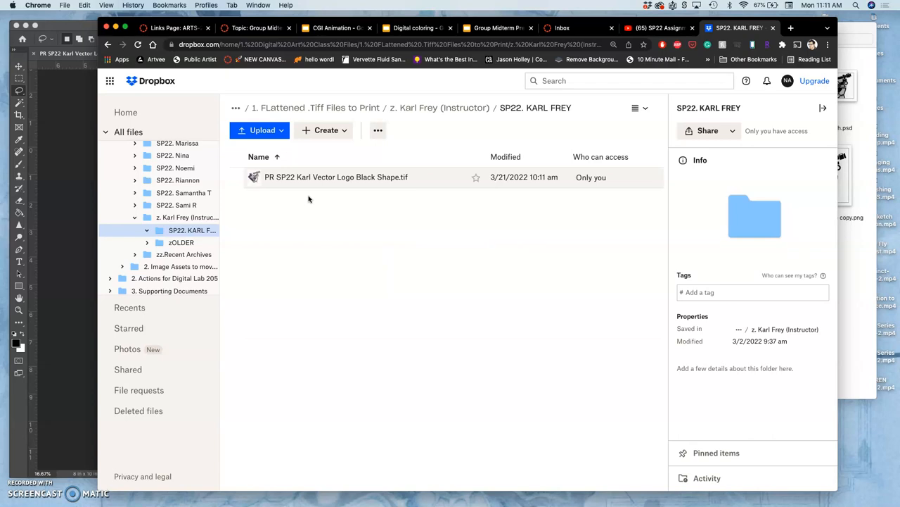
mouse_move(321, 216)
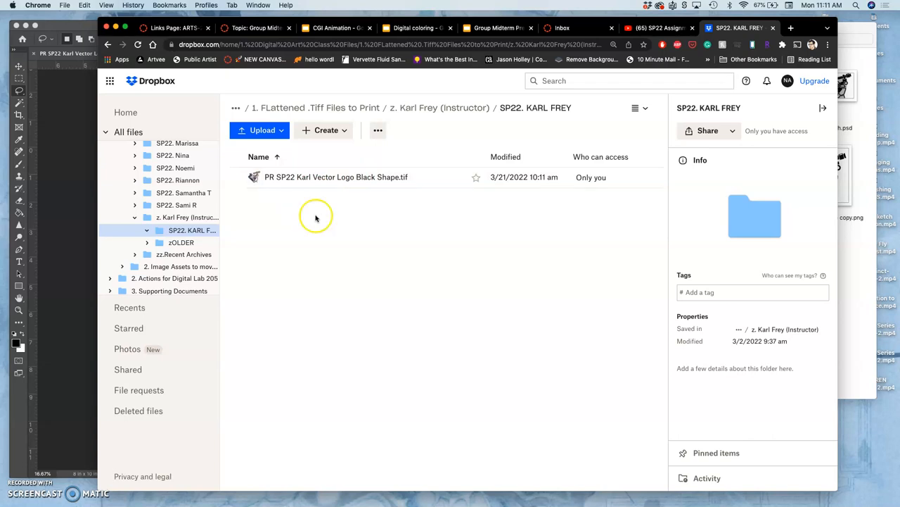
mouse_move(841, 256)
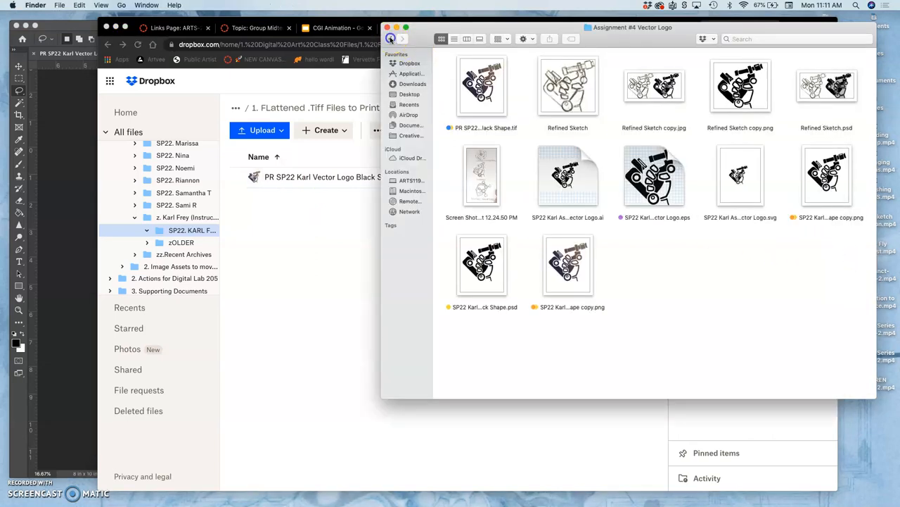
- In Finder go back to the class folder and enter Exercise #2. Vector Shape Emoji
click(392, 38)
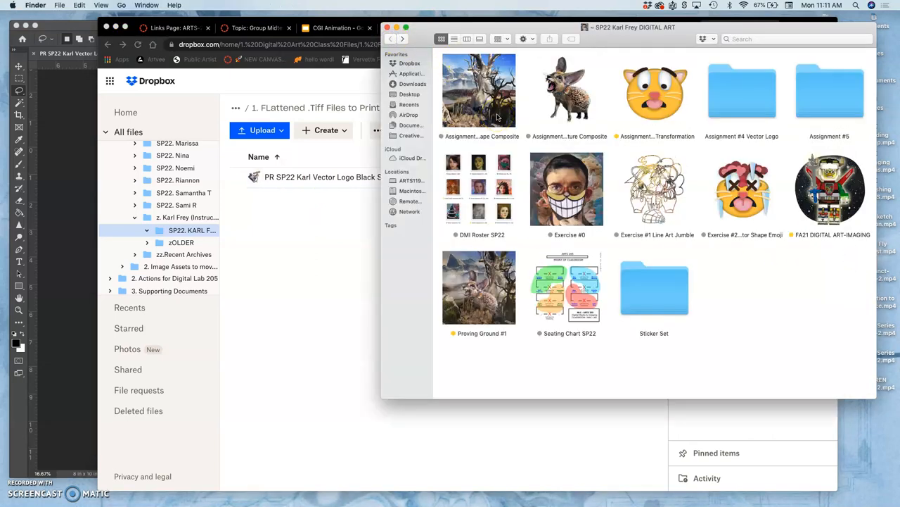
double_click(742, 188)
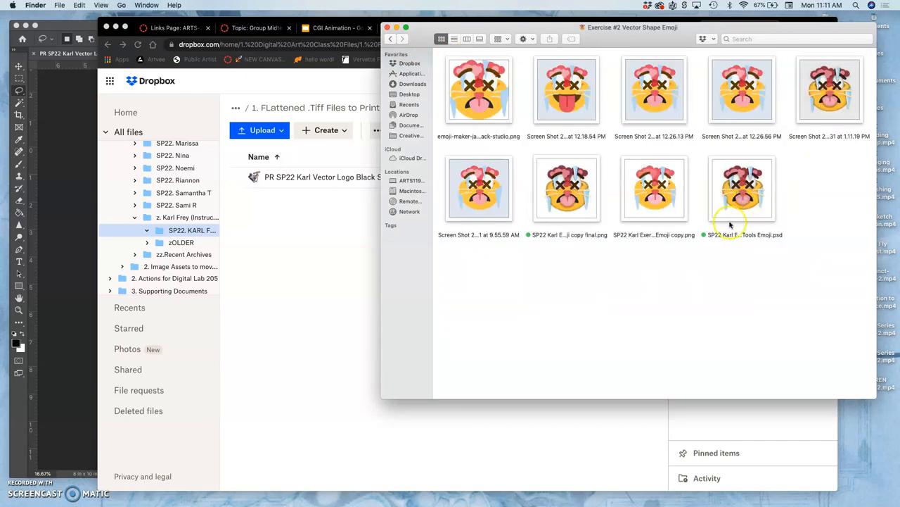
mouse_move(743, 194)
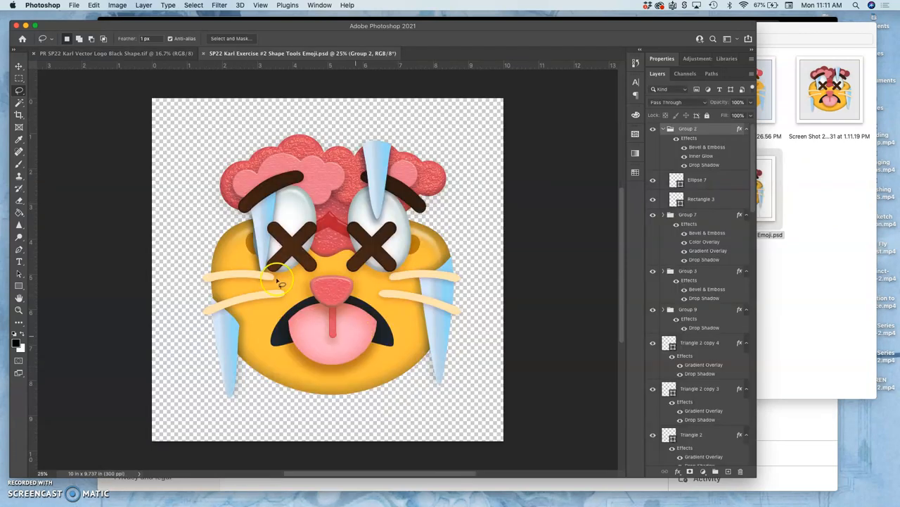
- In Image Size with Resample off, set height to 8 inches (8.216 x 8 in at 365.125 ppi) and confirm
click(99, 5)
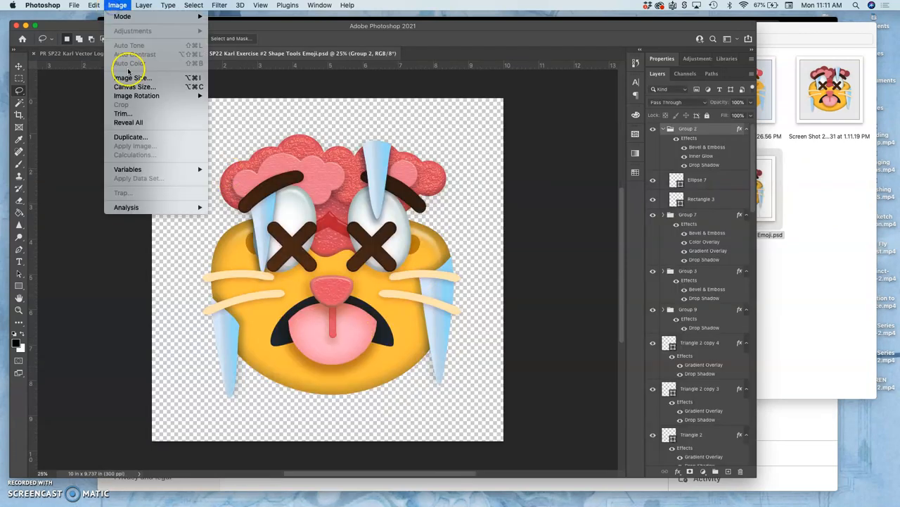
click(132, 77)
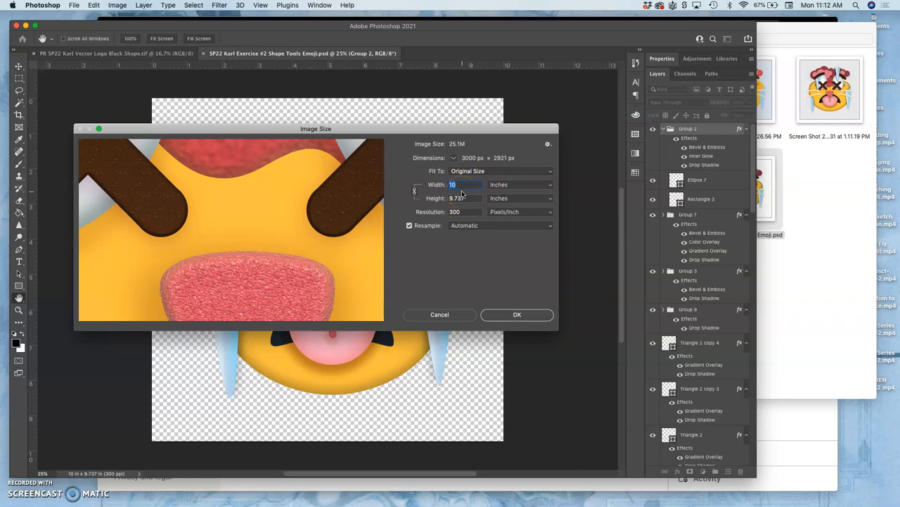
click(461, 197)
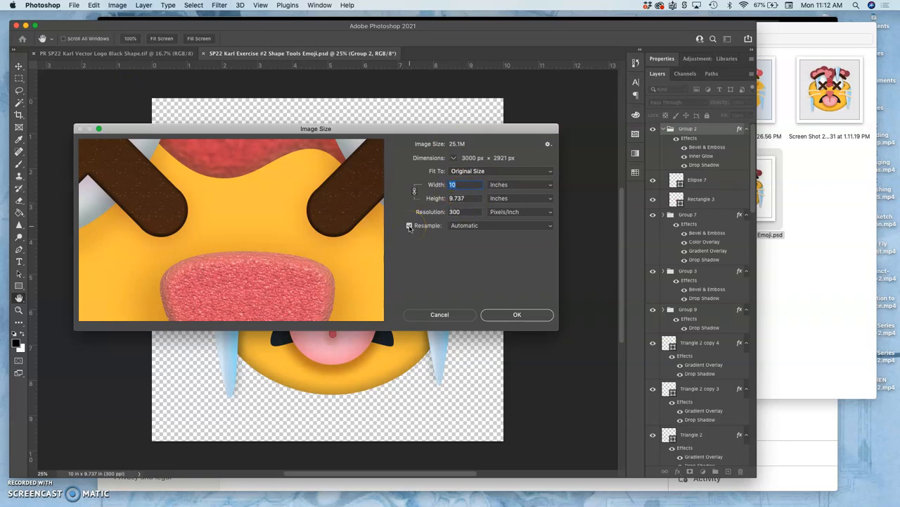
mouse_move(409, 225)
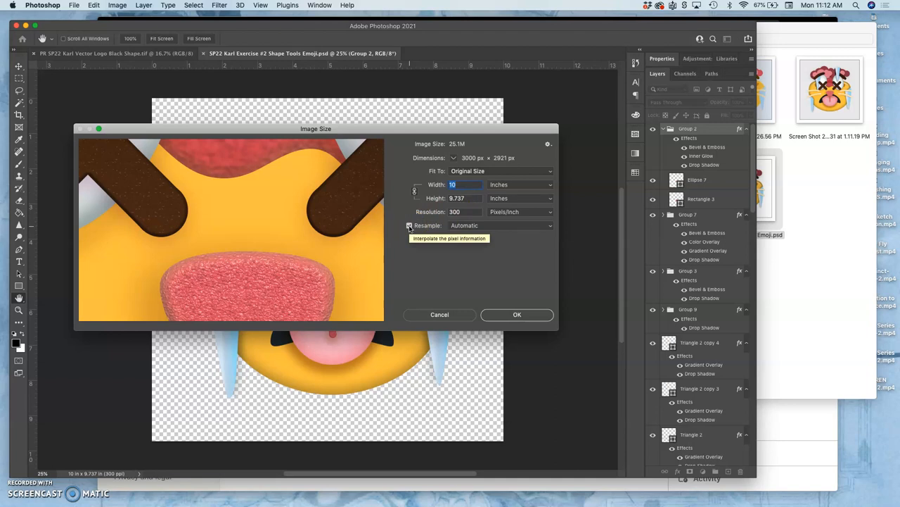
click(409, 225)
text(8)
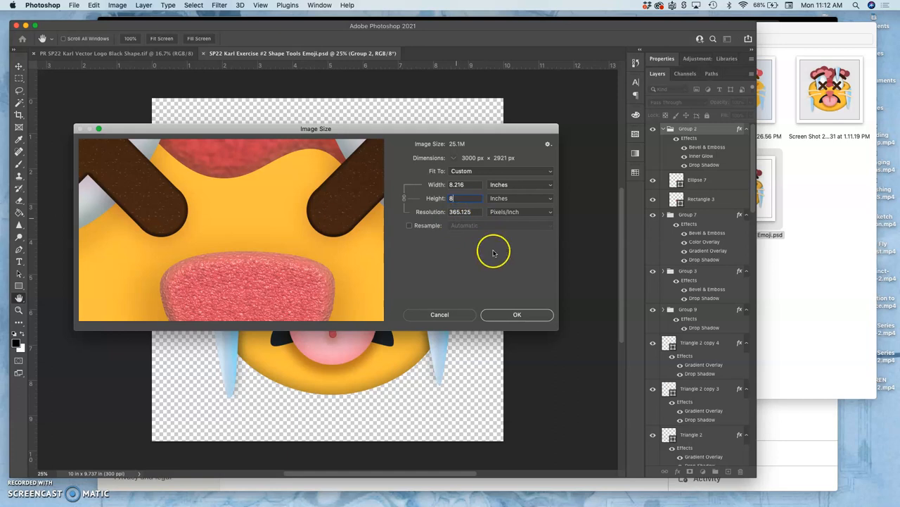
mouse_move(485, 287)
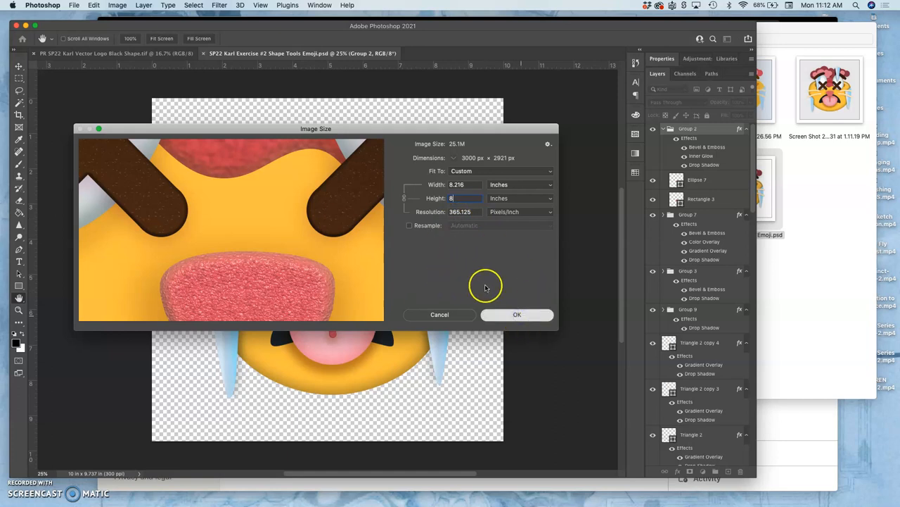
click(518, 315)
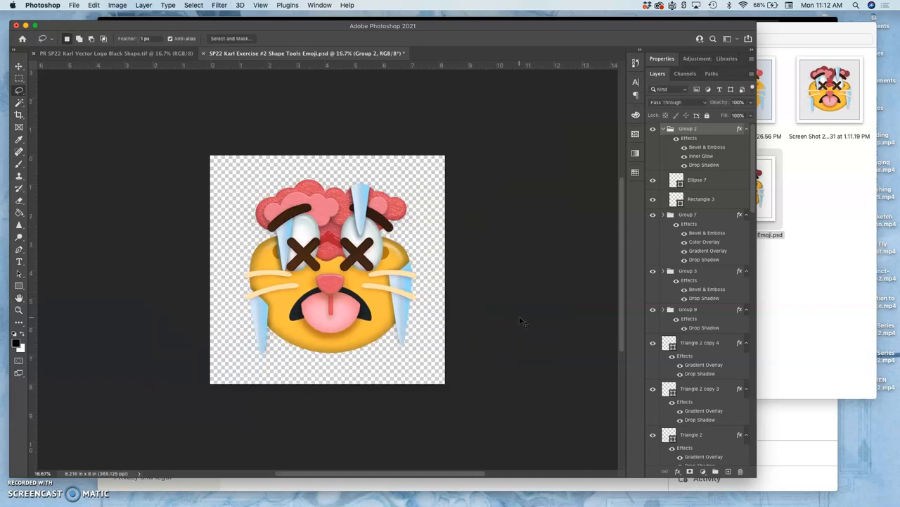
mouse_move(166, 93)
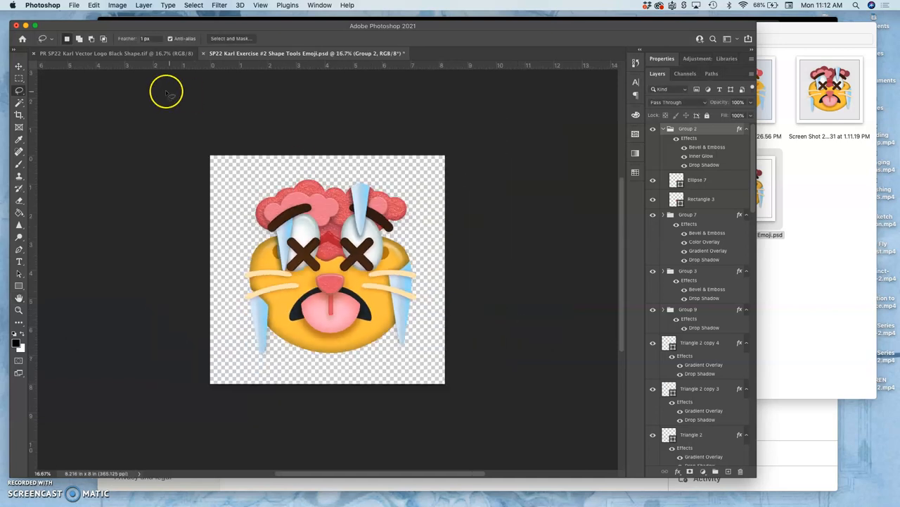
- Widen the canvas to 10 inches, leaving transparent space beside the emoji
click(111, 6)
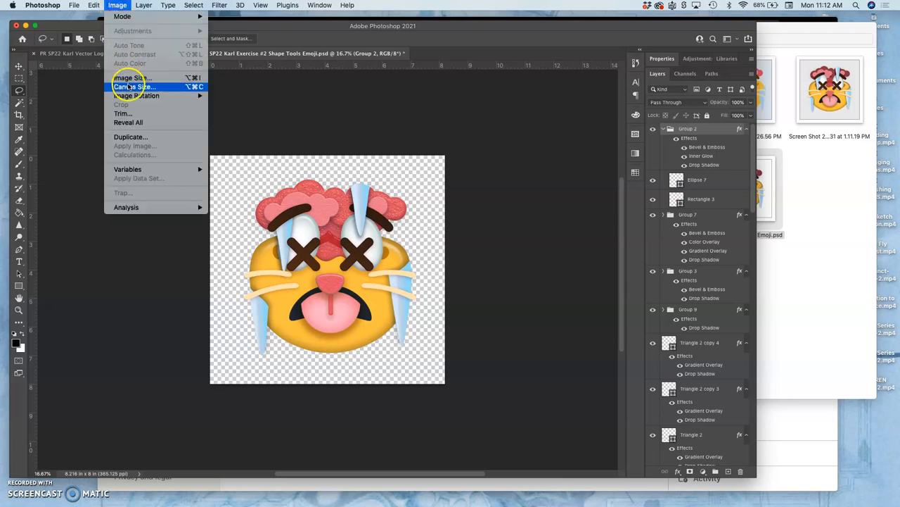
click(133, 87)
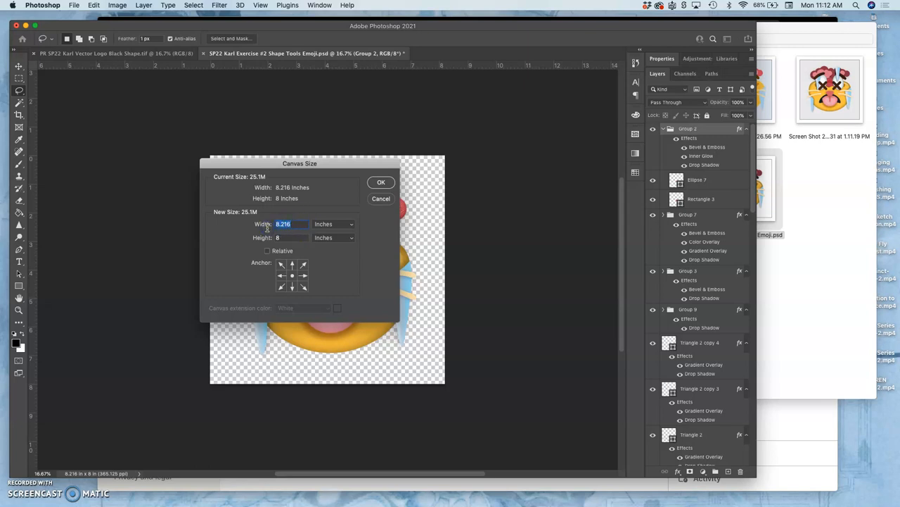
text(10)
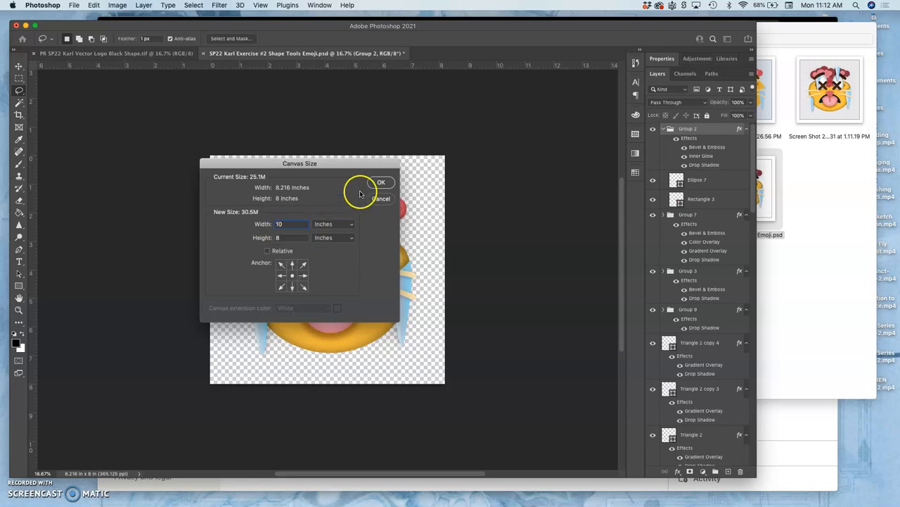
click(380, 183)
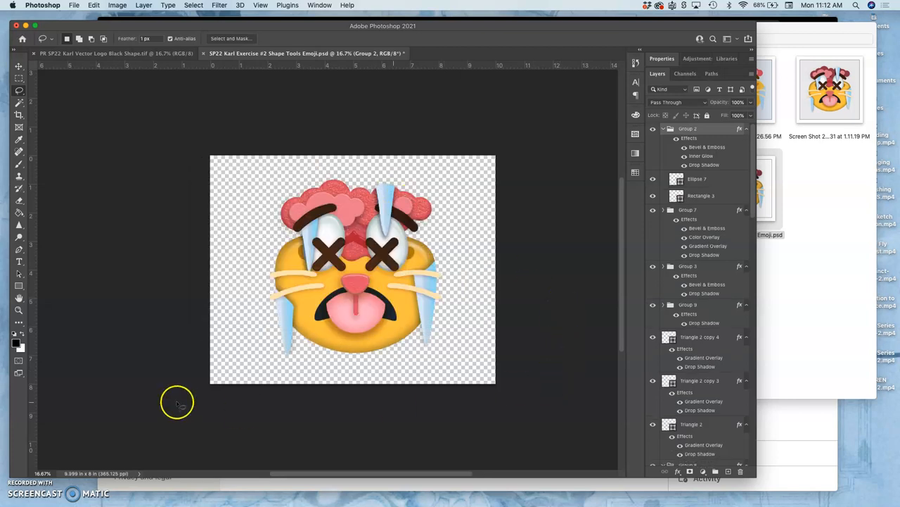
mouse_move(375, 234)
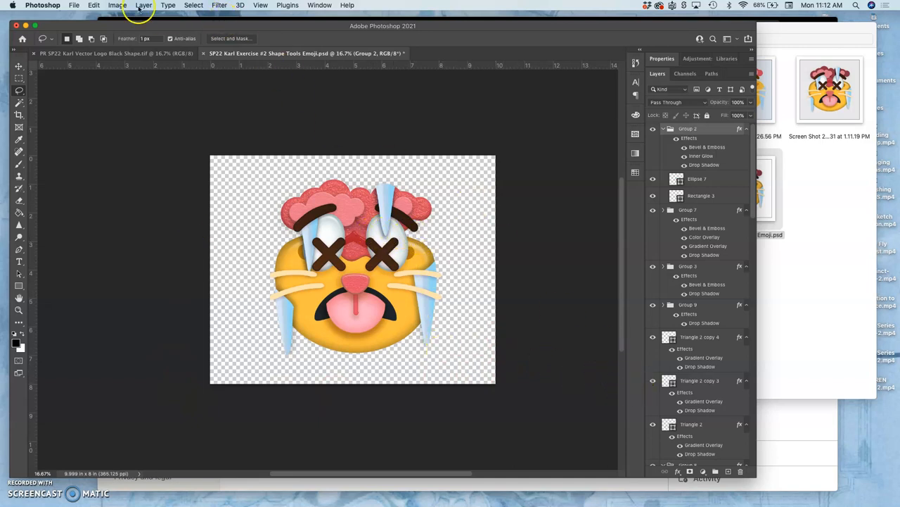
- Flatten the emoji layers onto a single white Background layer, then begin saving from the File menu
click(141, 6)
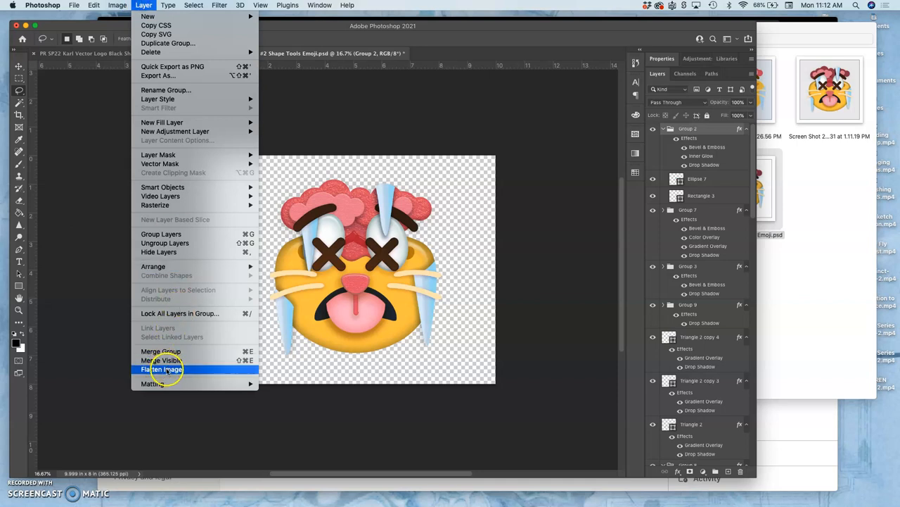
click(160, 369)
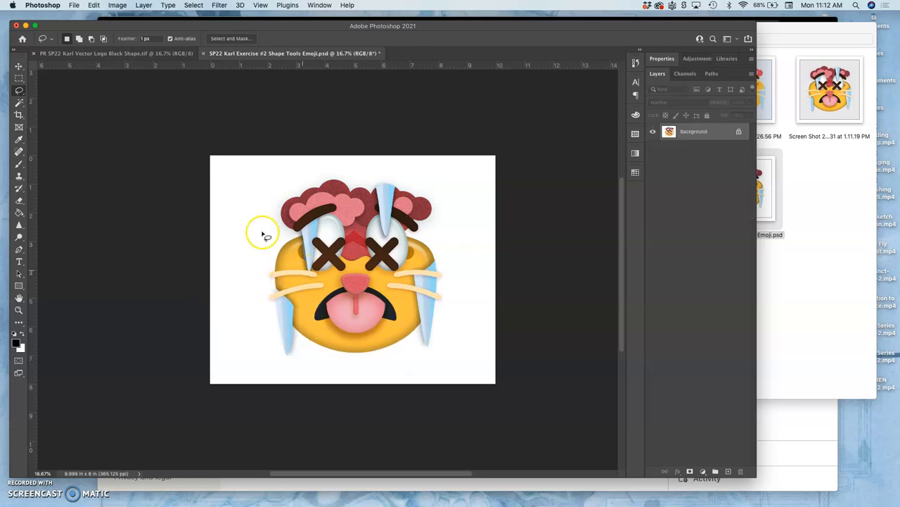
click(82, 5)
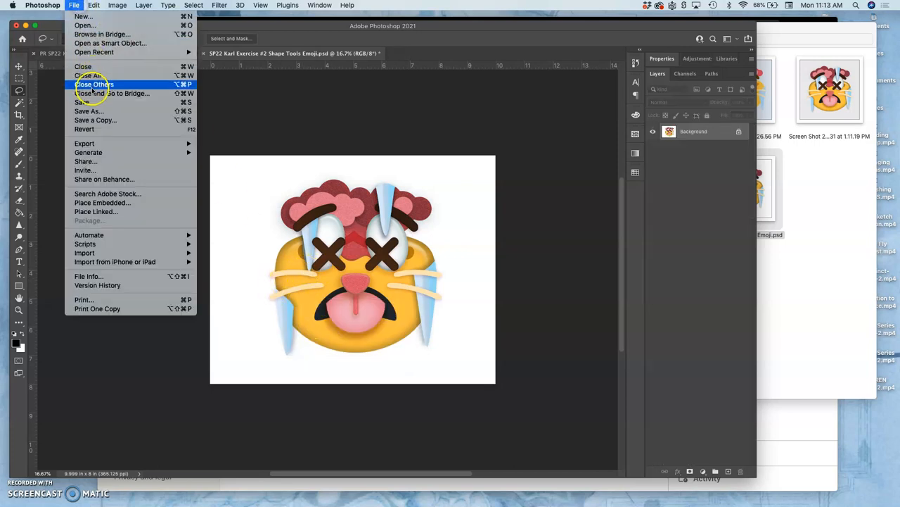
click(93, 84)
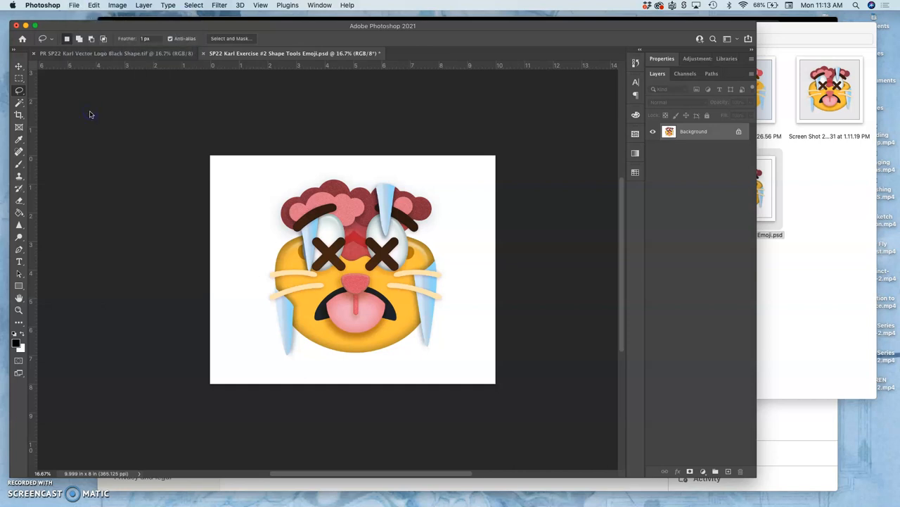